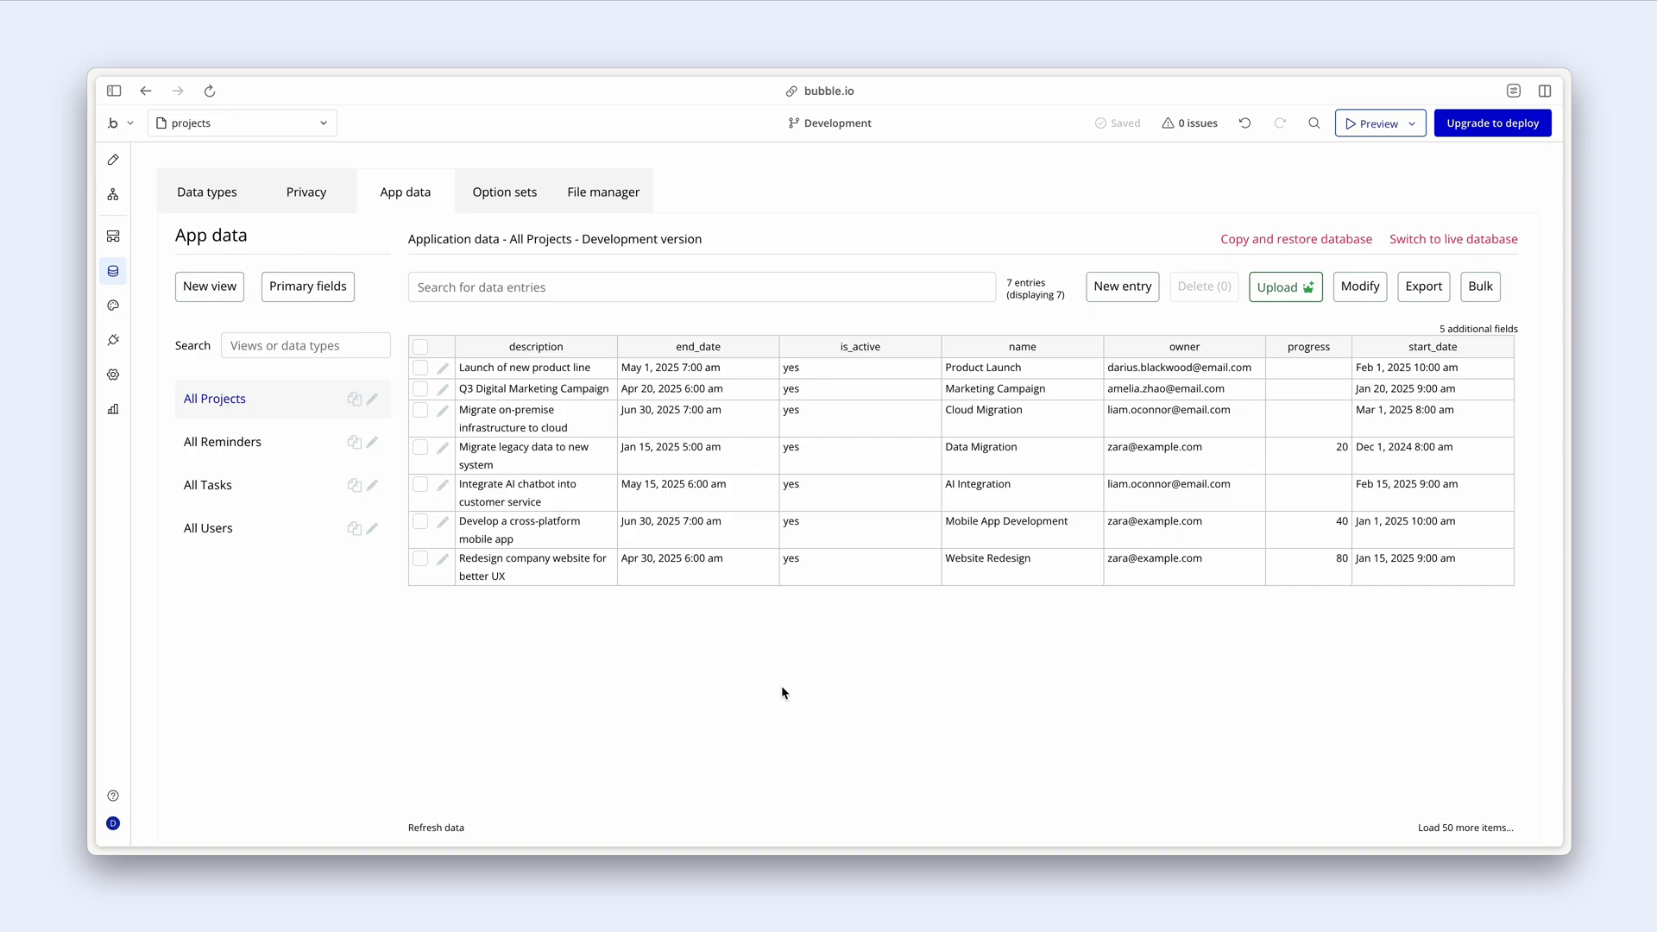
pyautogui.moveTo(696, 678)
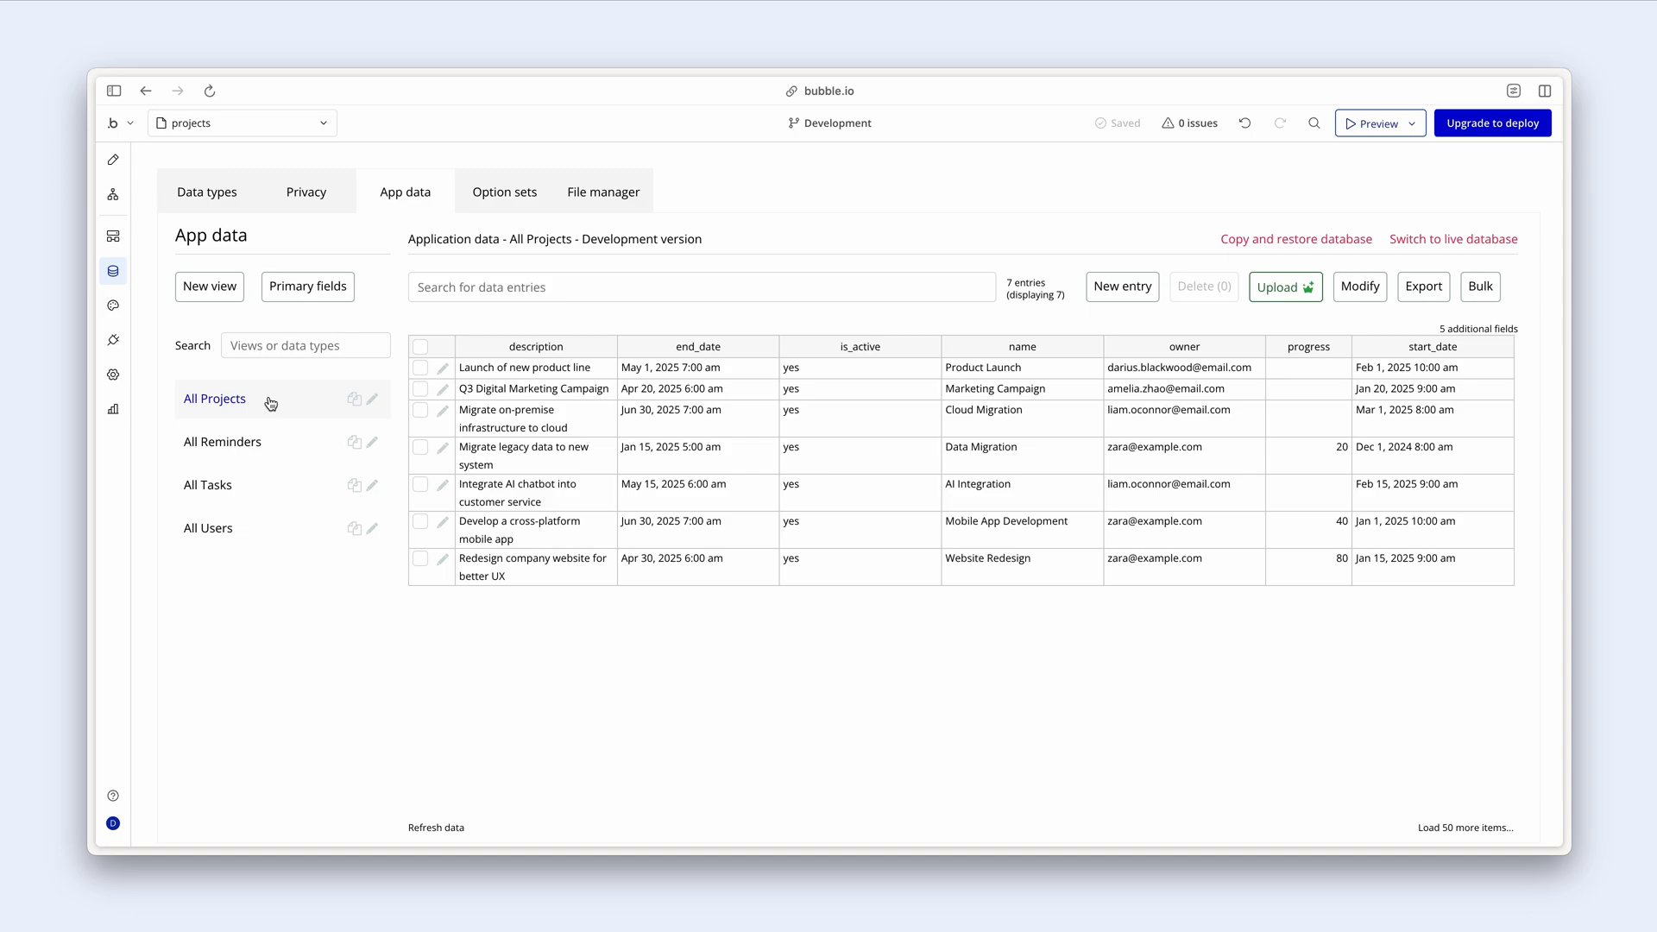
pyautogui.moveTo(855, 449)
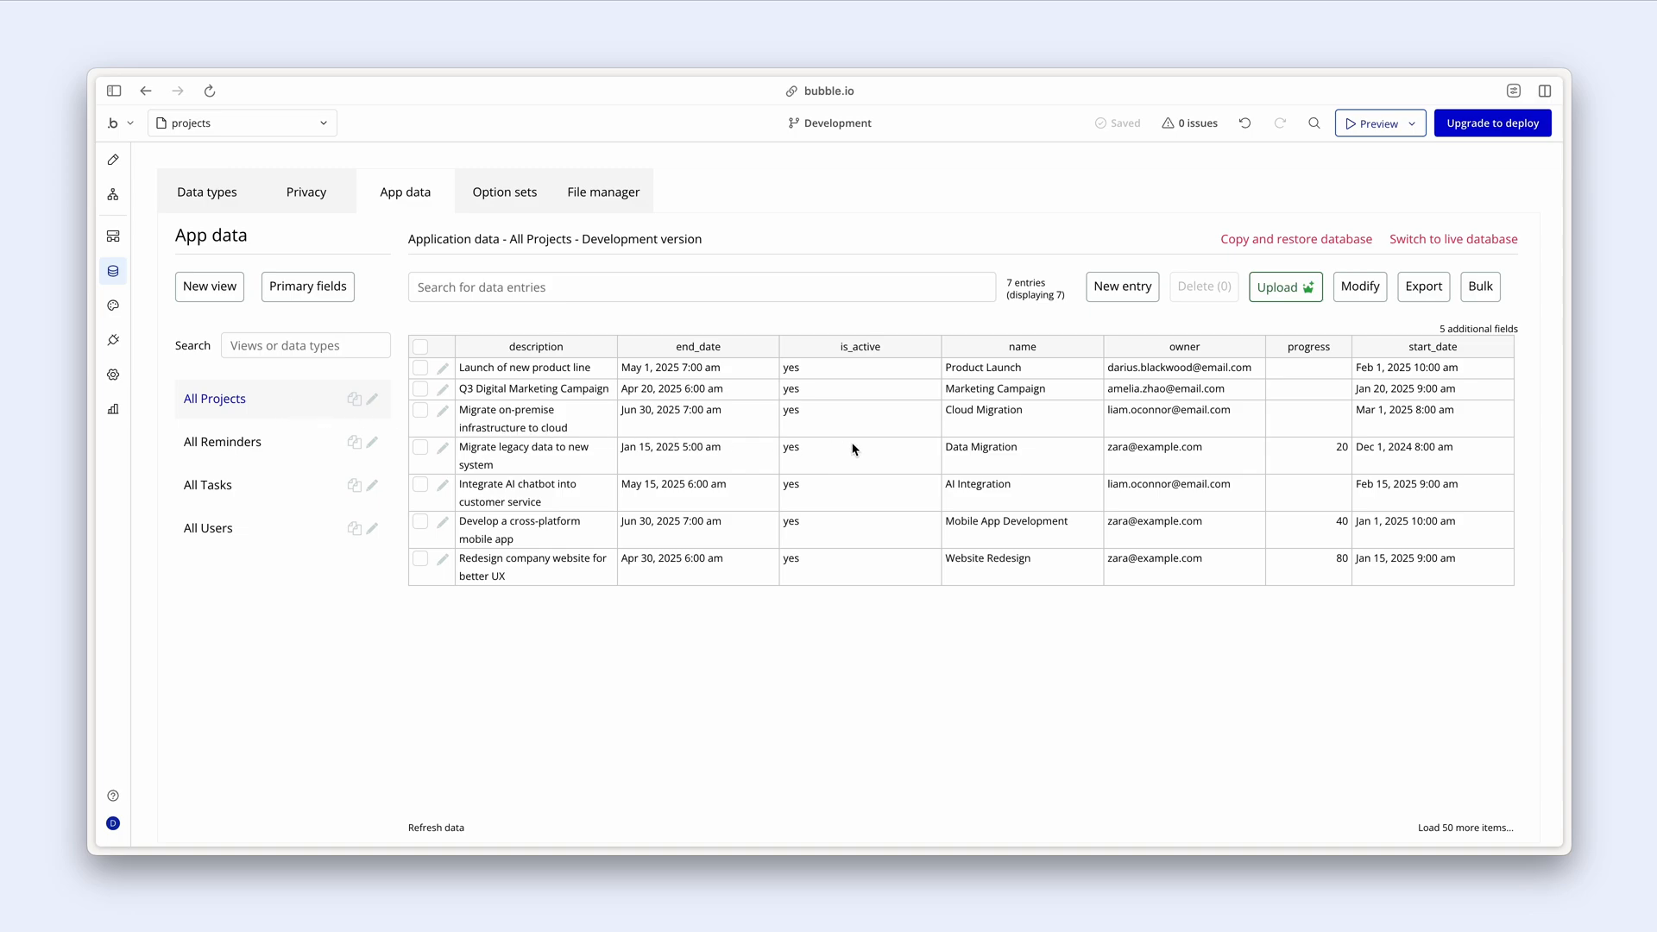
pyautogui.moveTo(1410, 449)
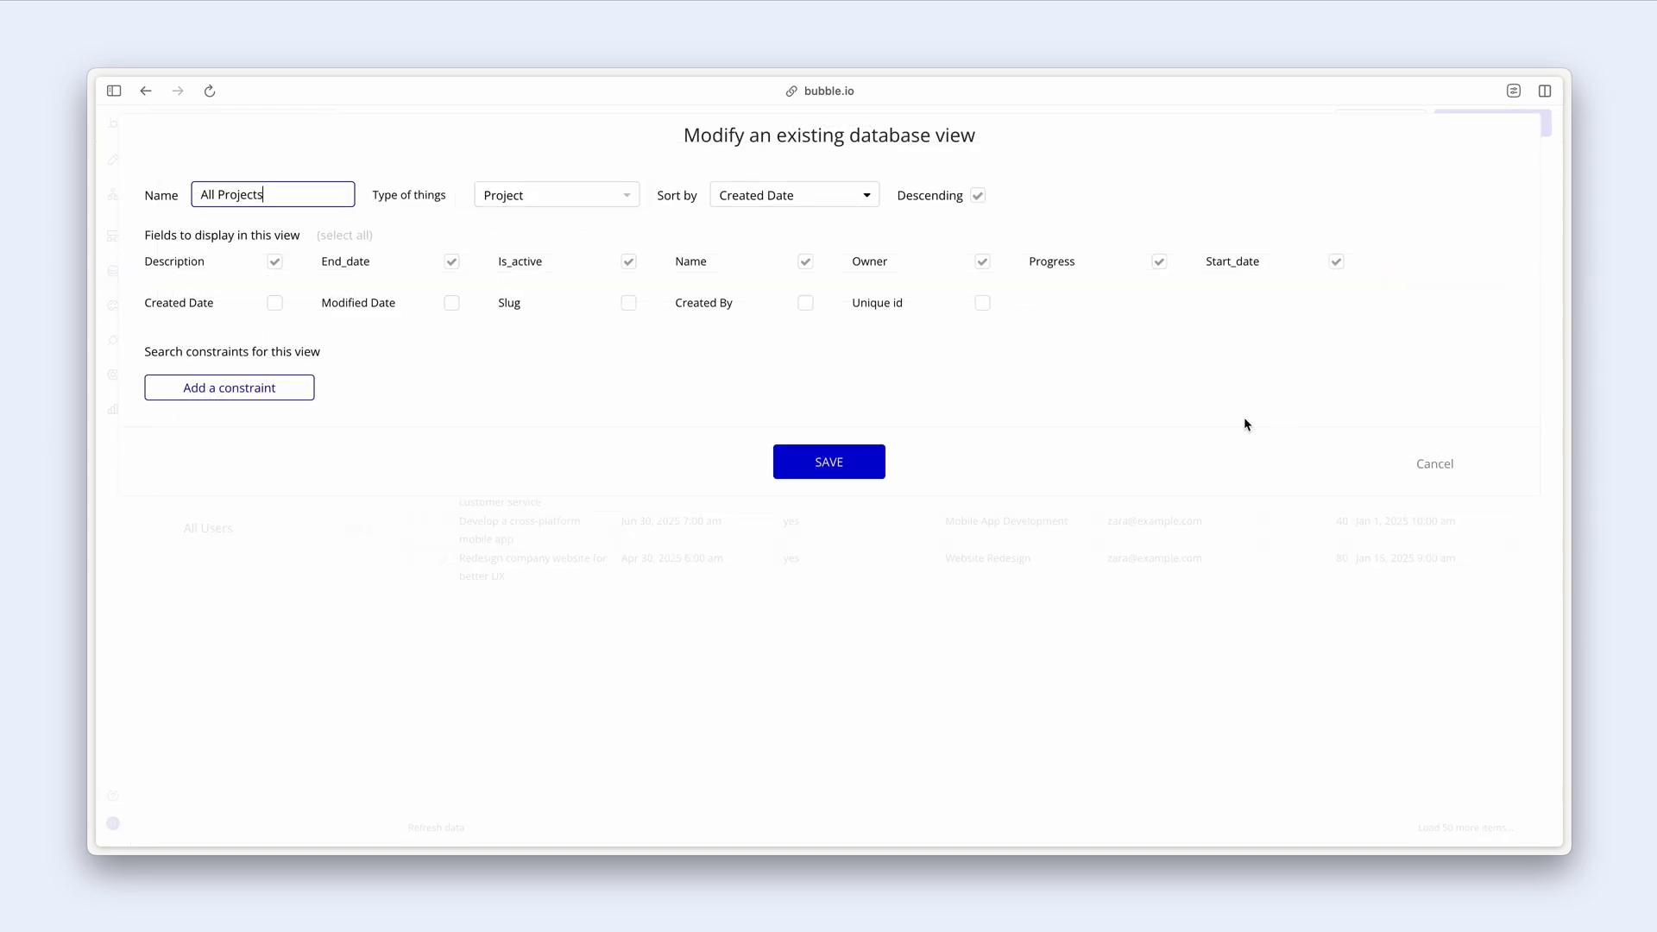
pyautogui.moveTo(1146, 427)
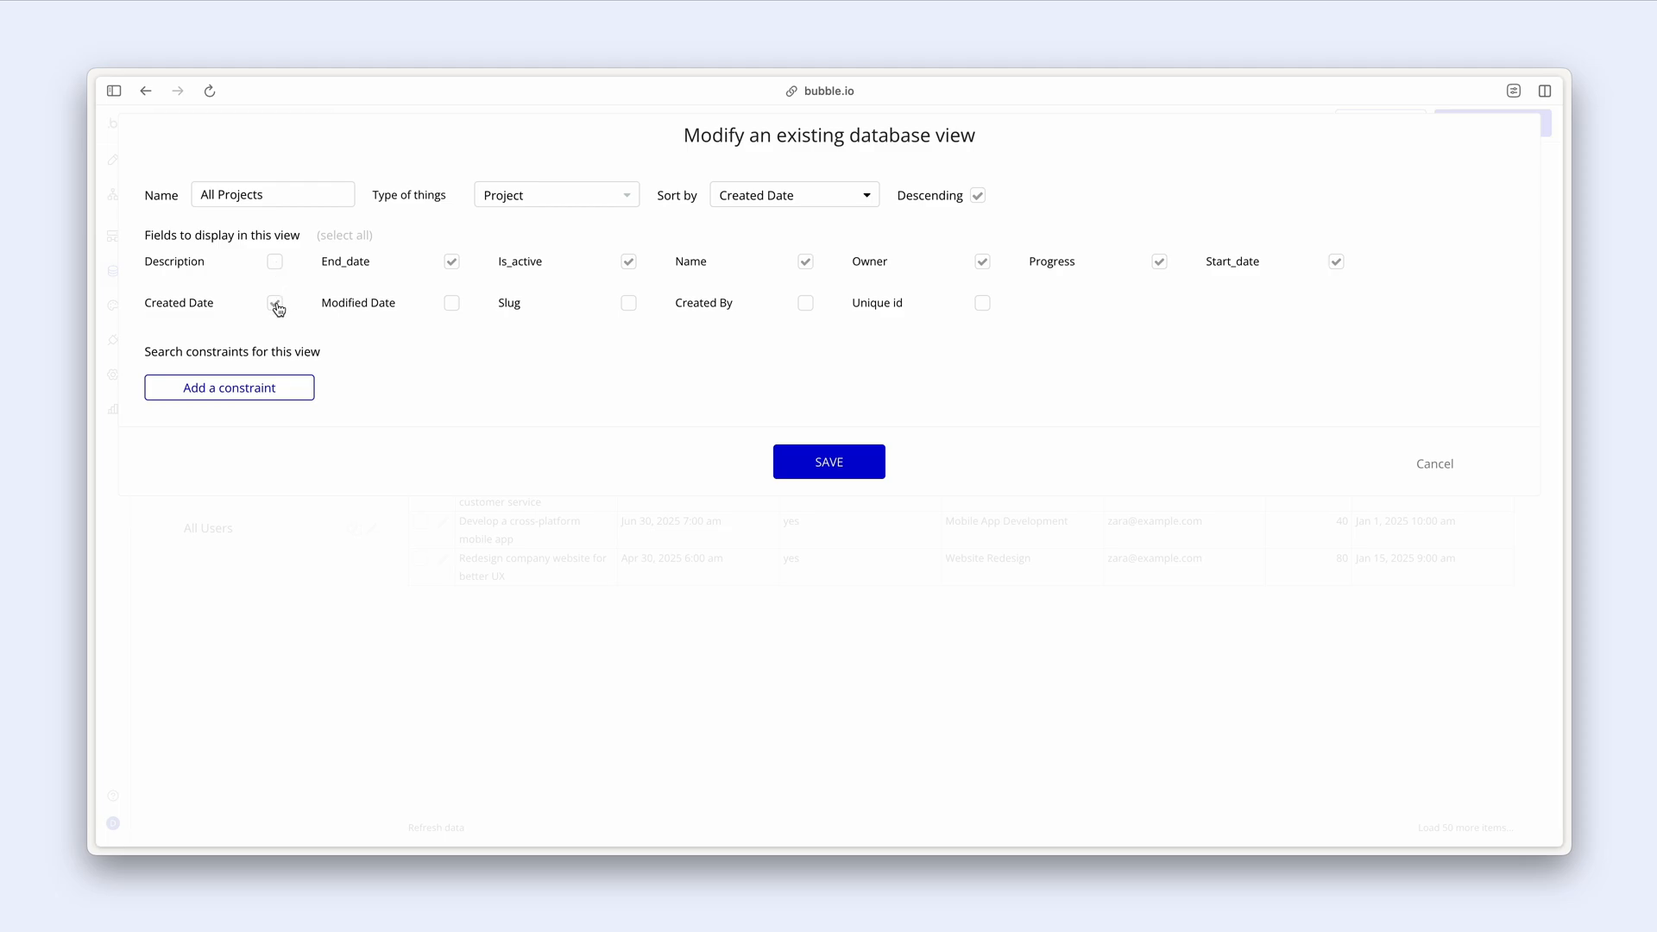
# Include Created Date and Unique id in the view and leave Is_active out.
pyautogui.click(274, 304)
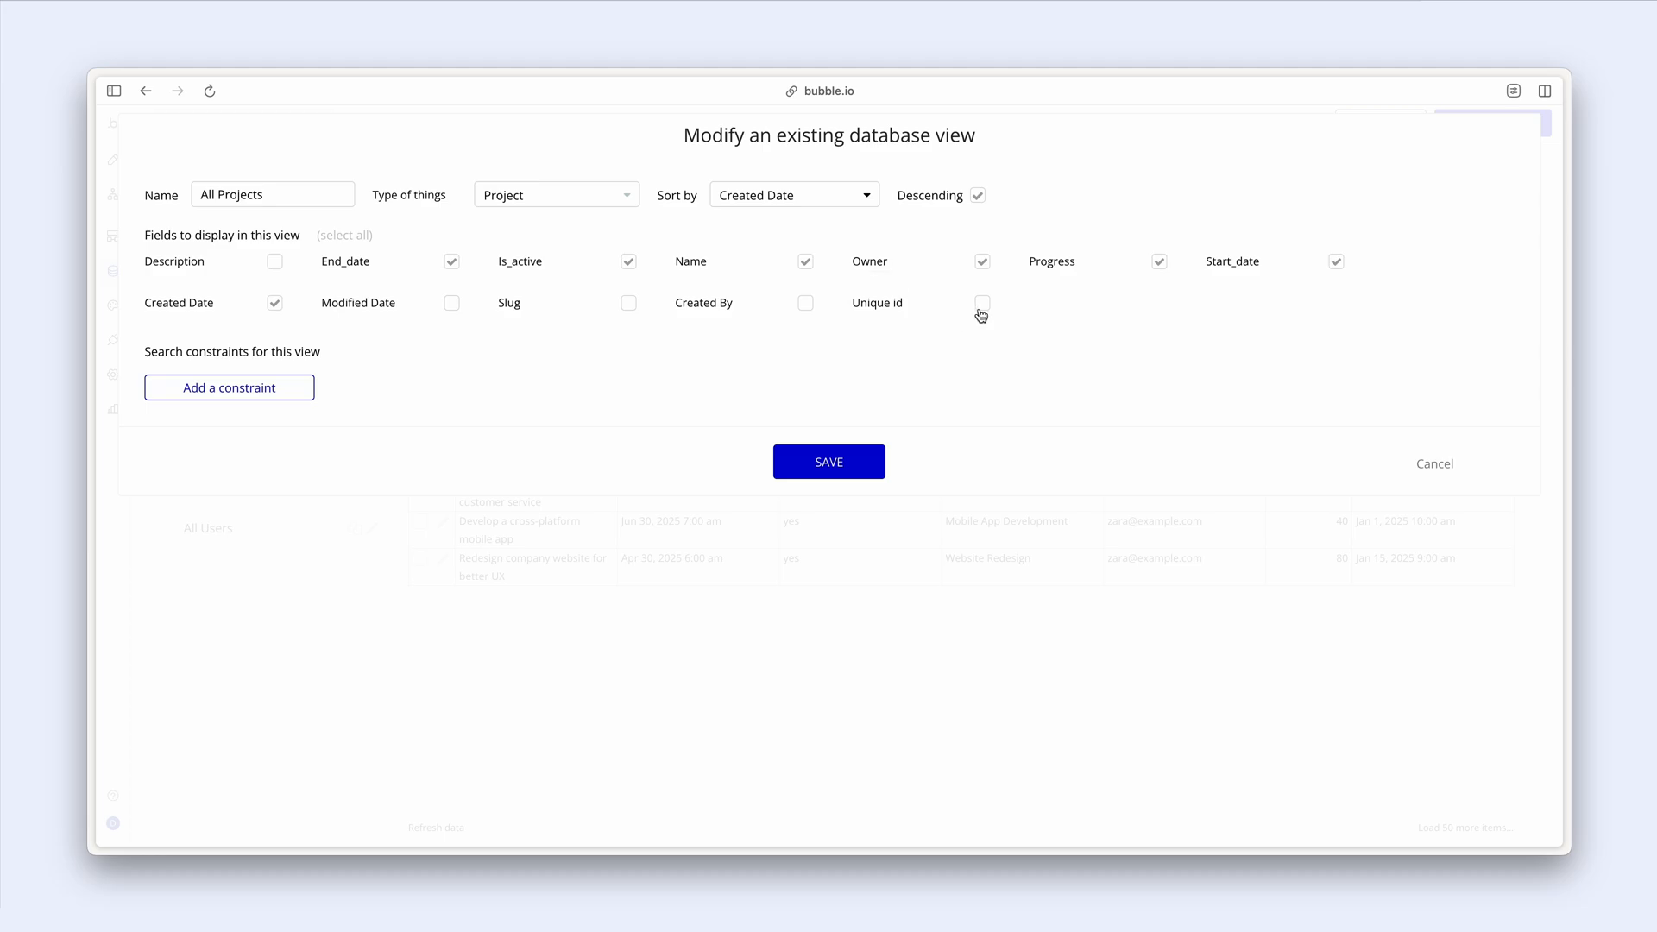
pyautogui.click(980, 304)
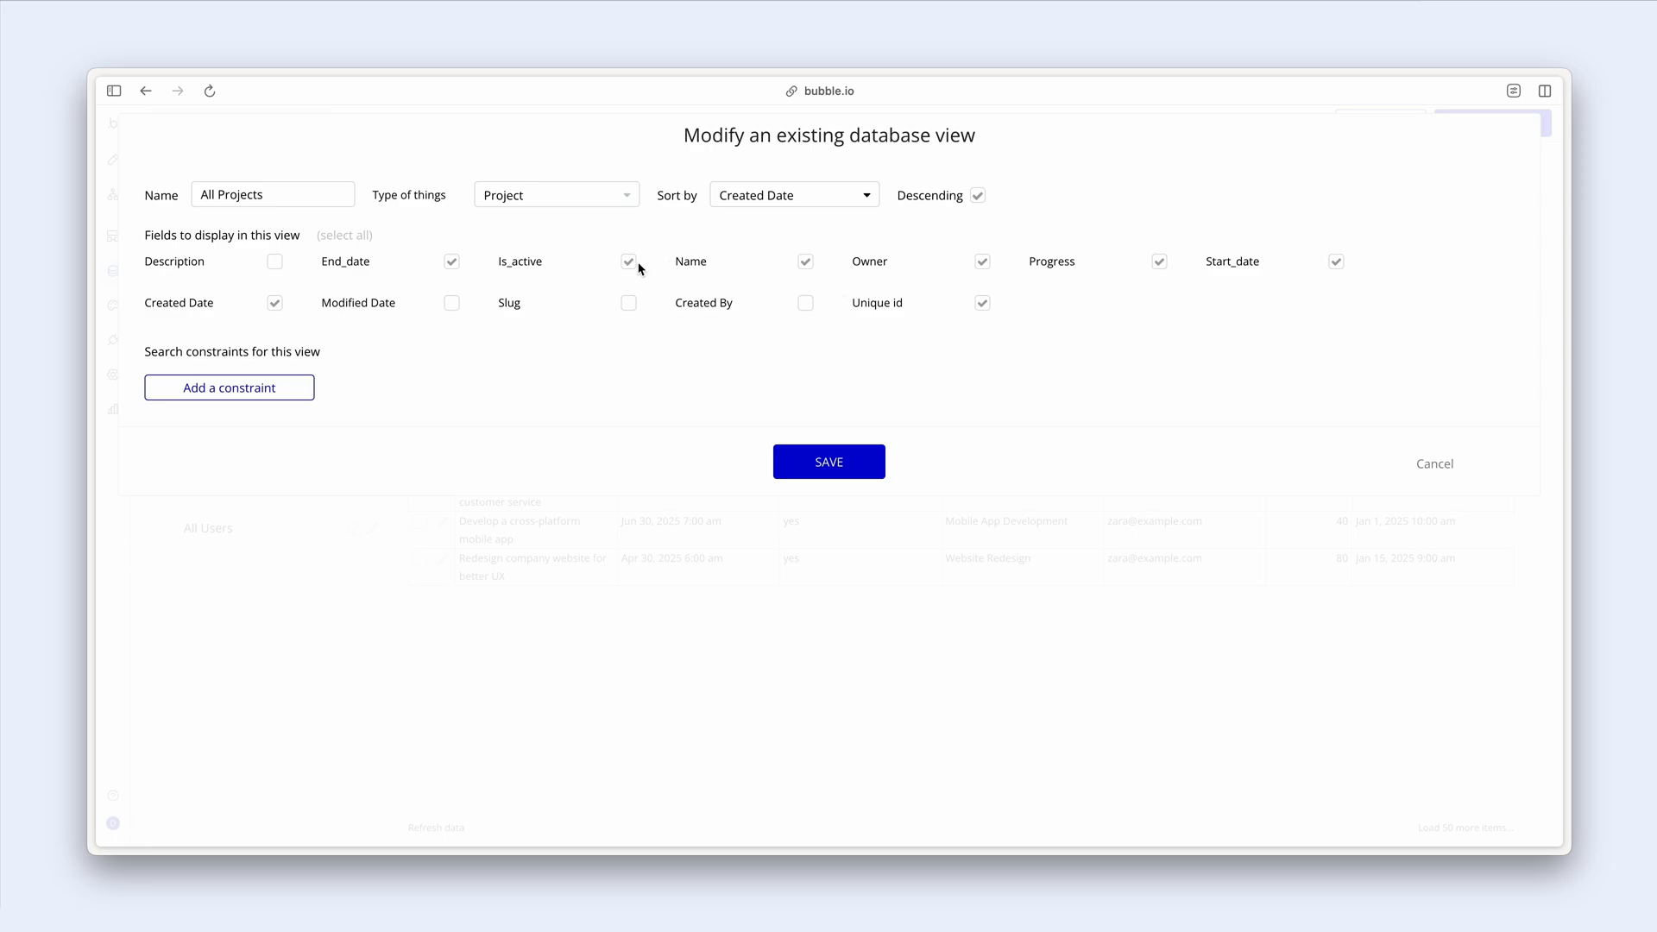
pyautogui.click(629, 261)
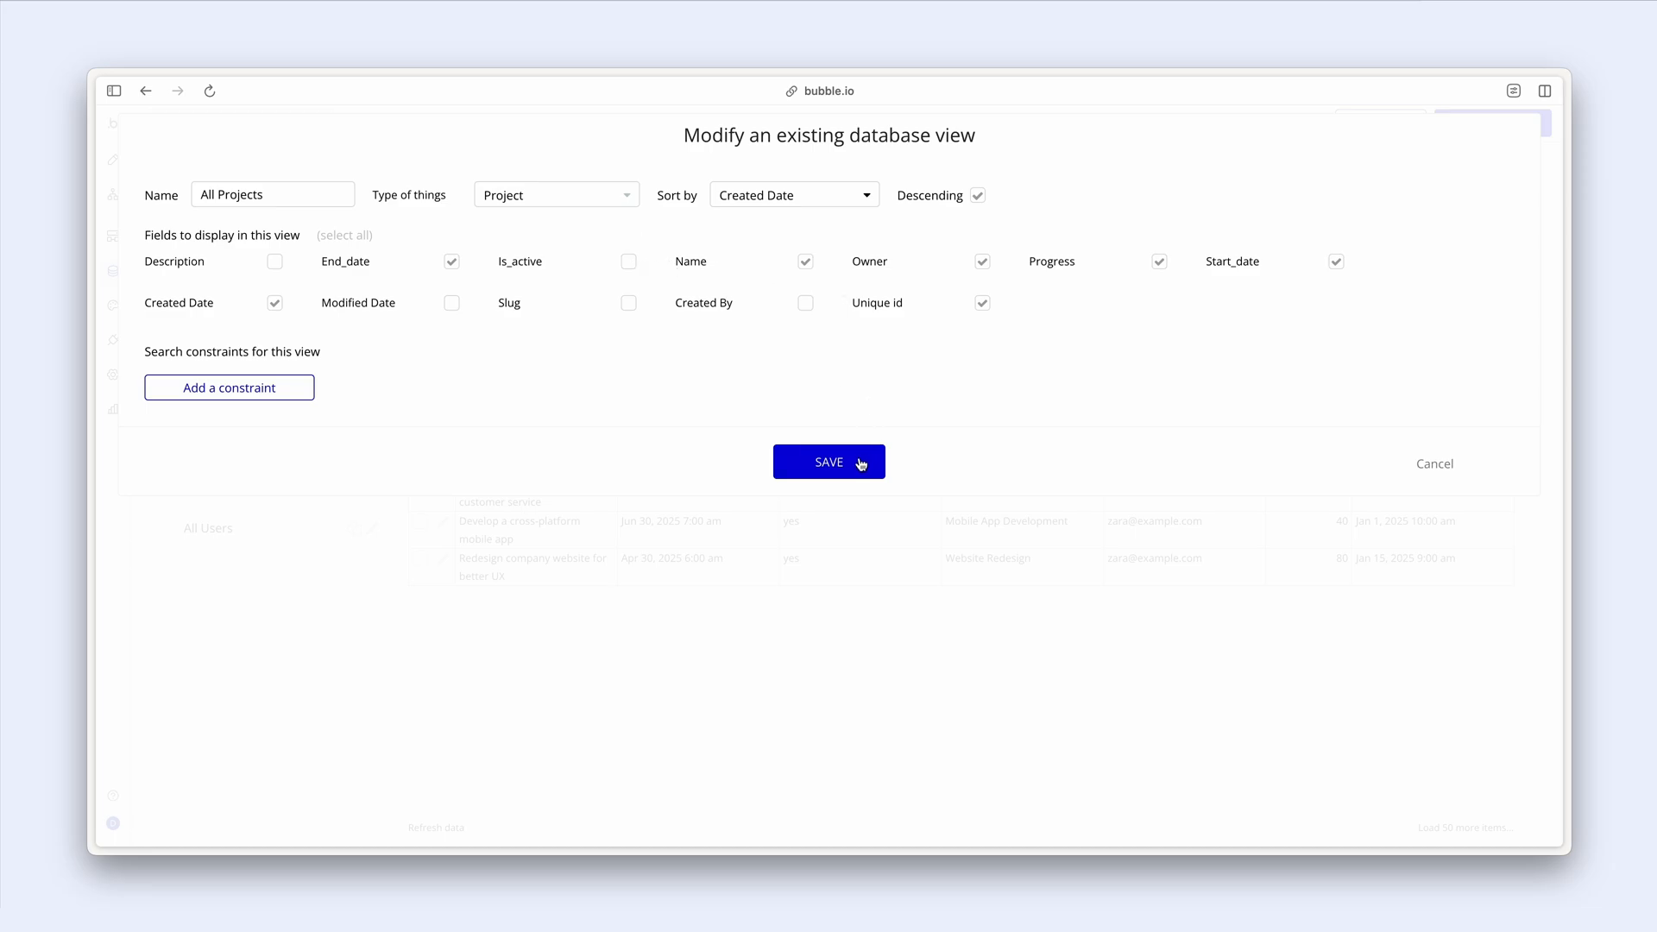
# Save the modified view as All Projects modified with Created Date and Unique id columns.
pyautogui.click(828, 462)
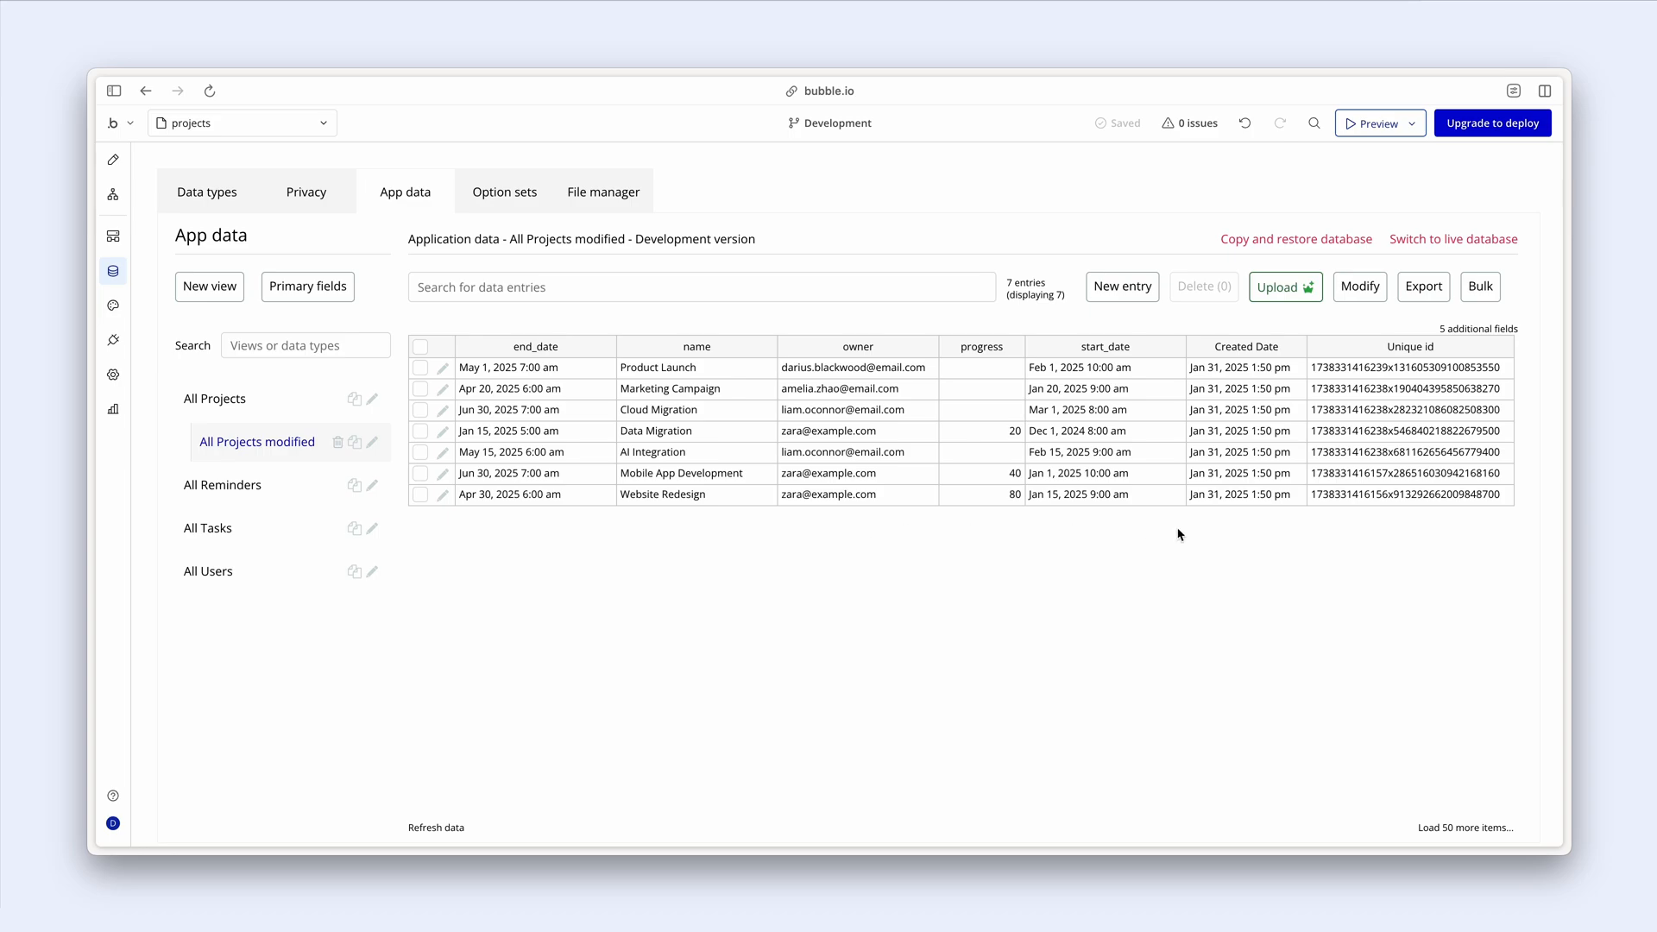
pyautogui.moveTo(1361, 521)
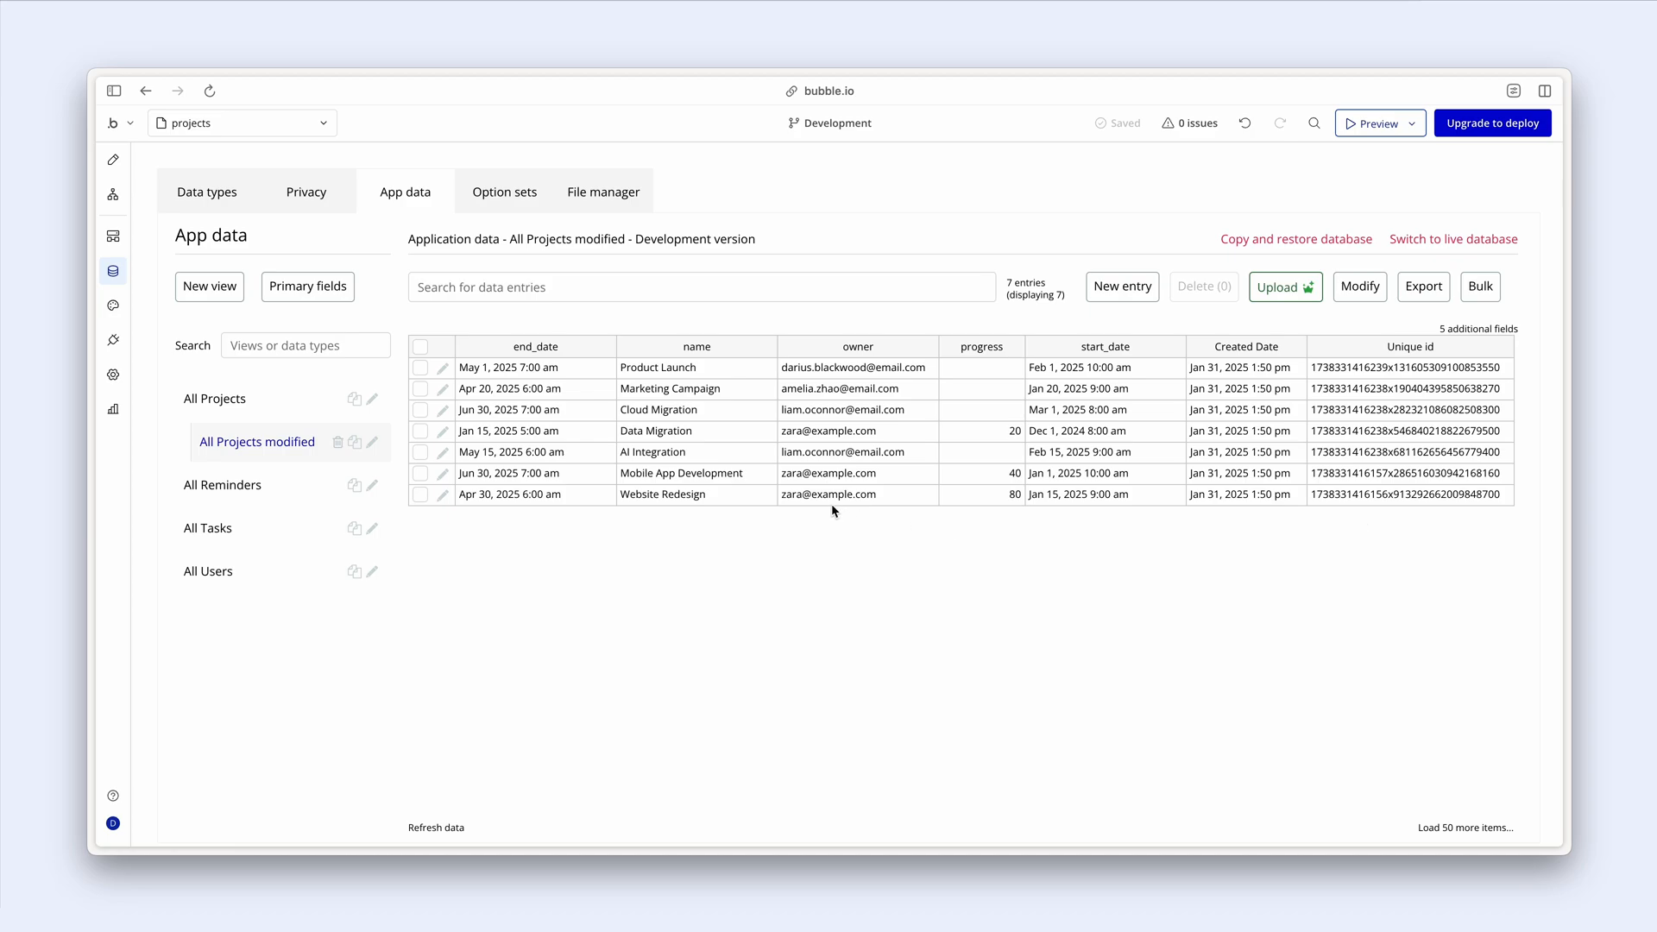
pyautogui.moveTo(828, 505)
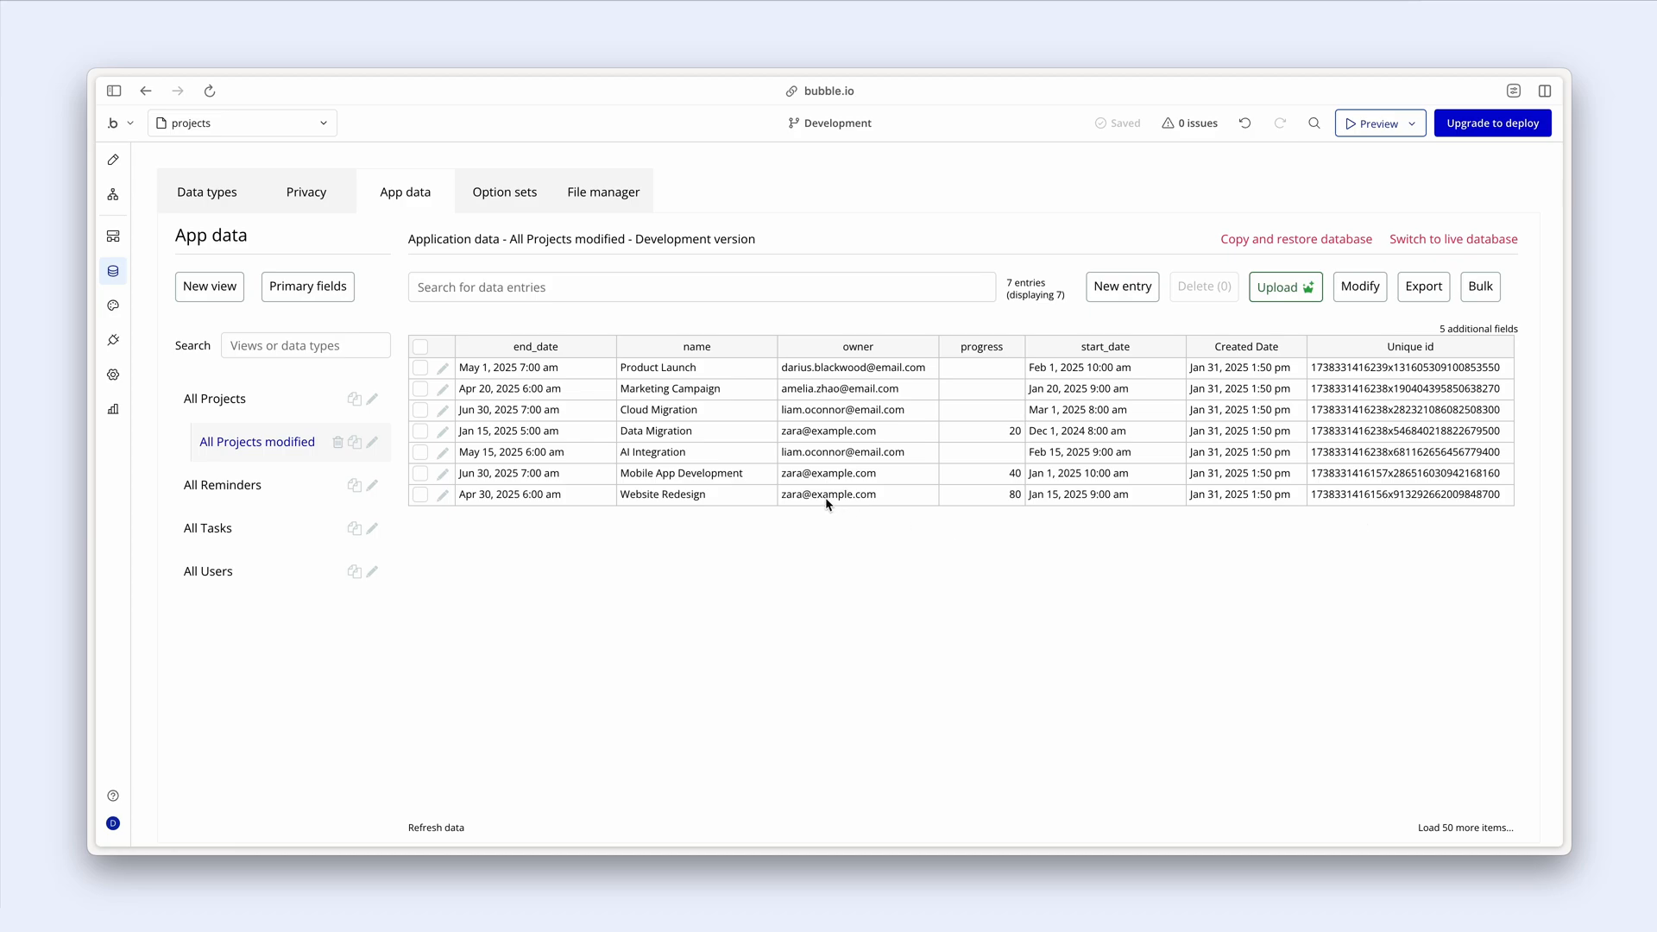
pyautogui.moveTo(682, 507)
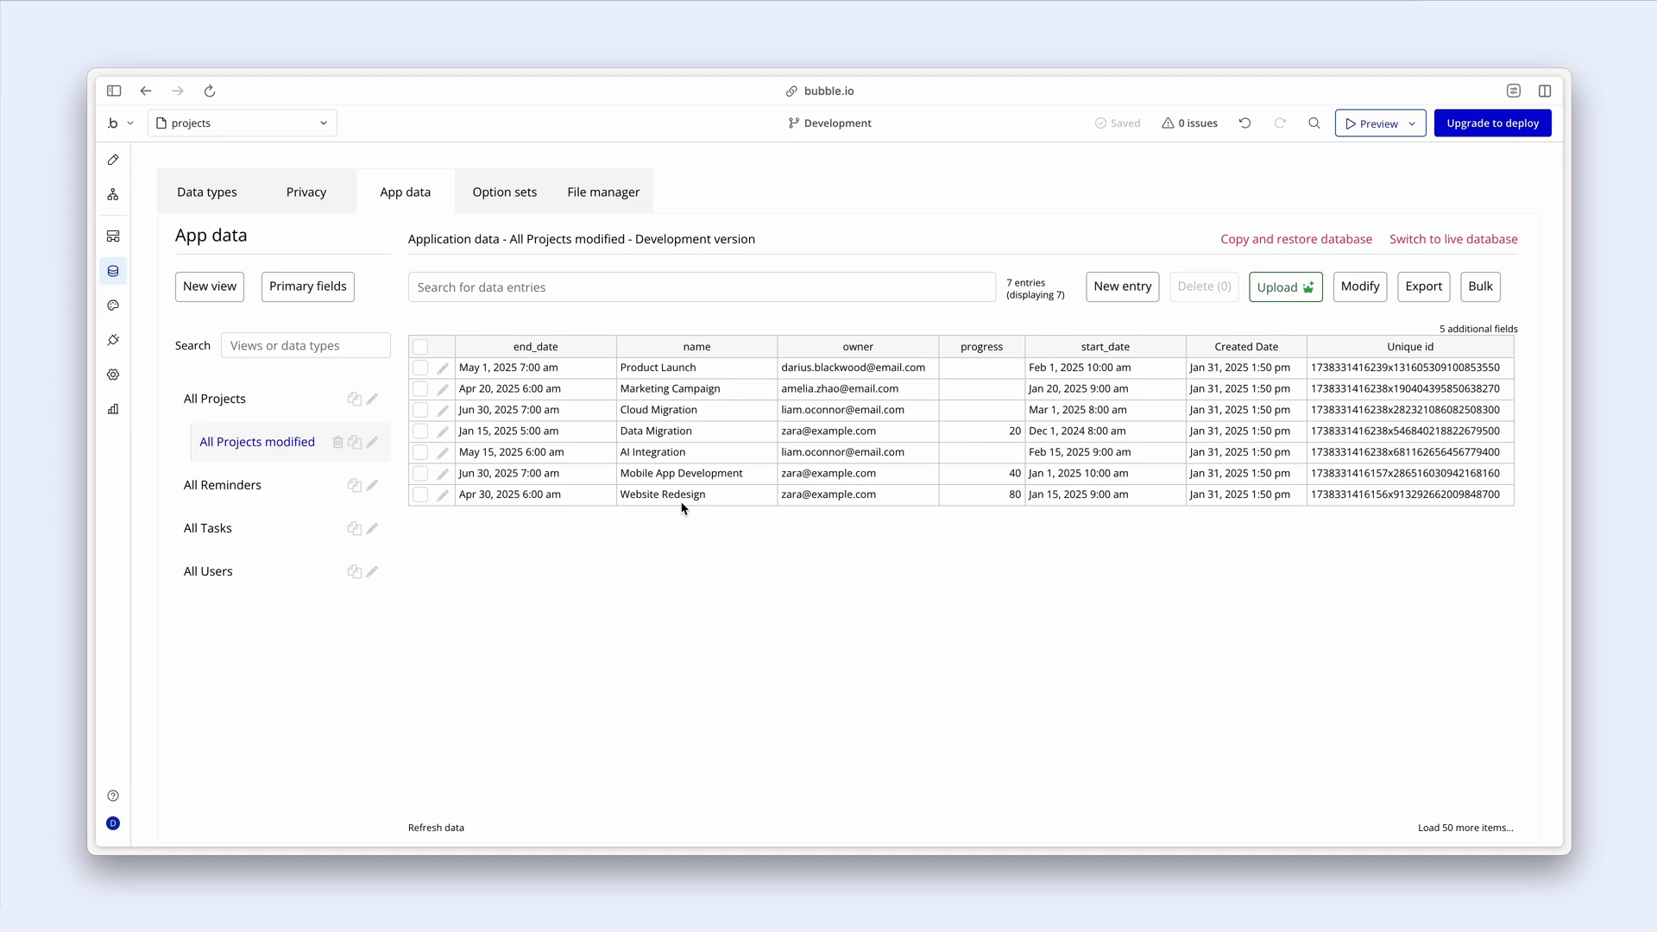
pyautogui.moveTo(964, 518)
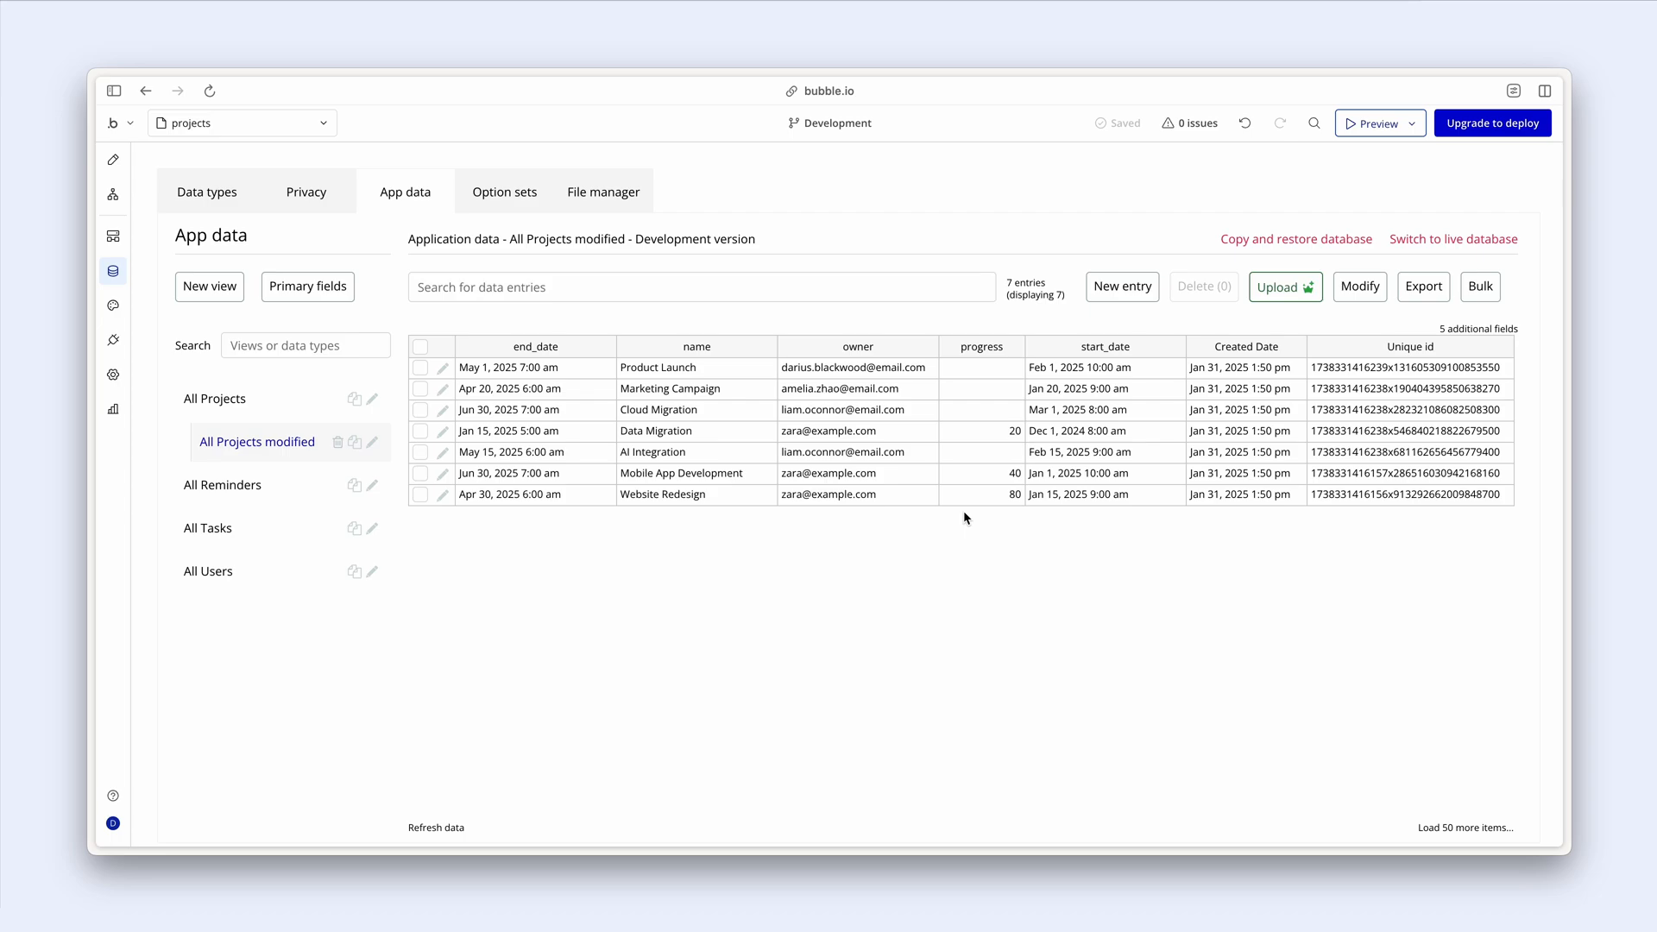
pyautogui.moveTo(254, 535)
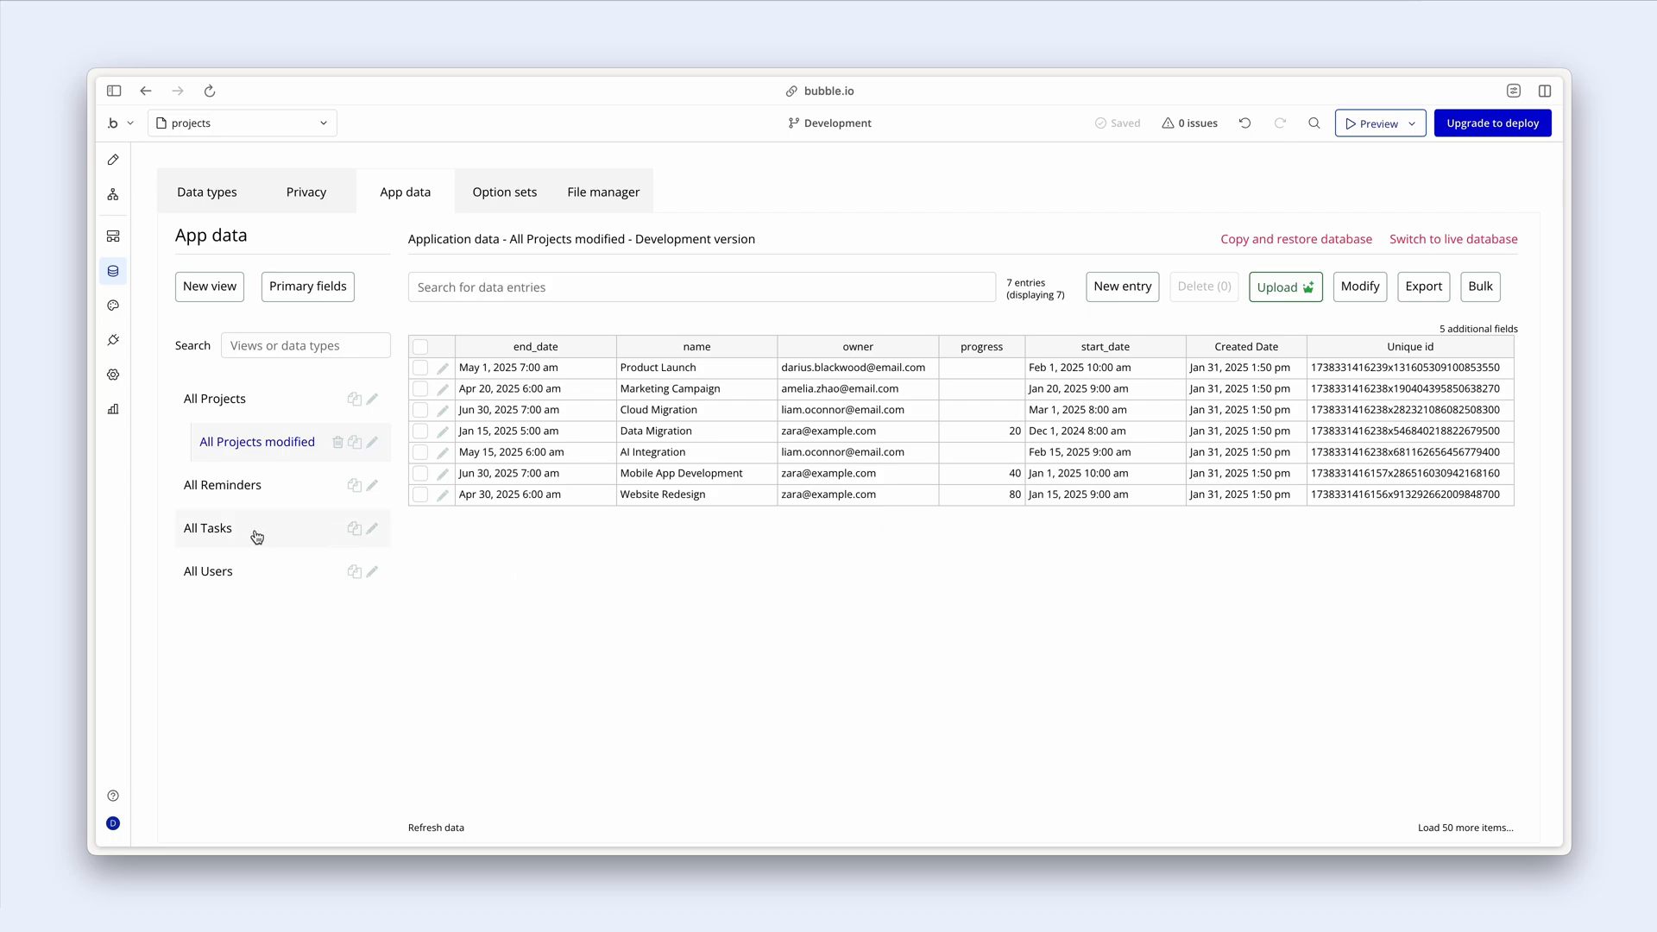
# Switch to the All Tasks view listing seven tasks with assignees, due dates and priorities.
pyautogui.click(207, 528)
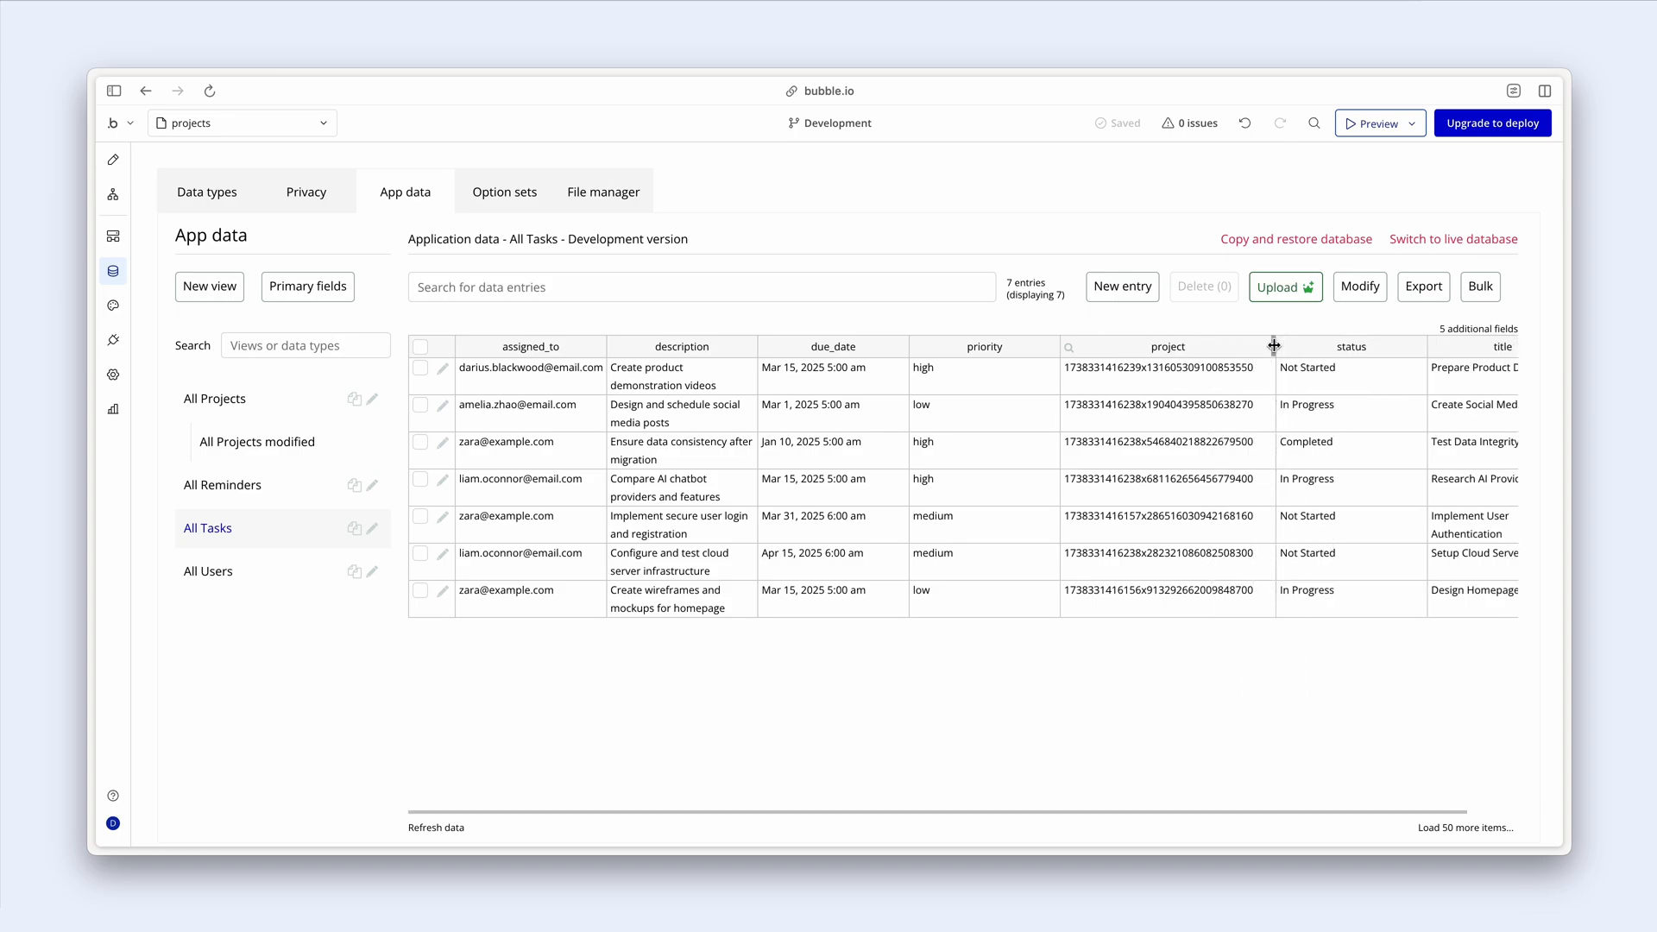
pyautogui.moveTo(1225, 373)
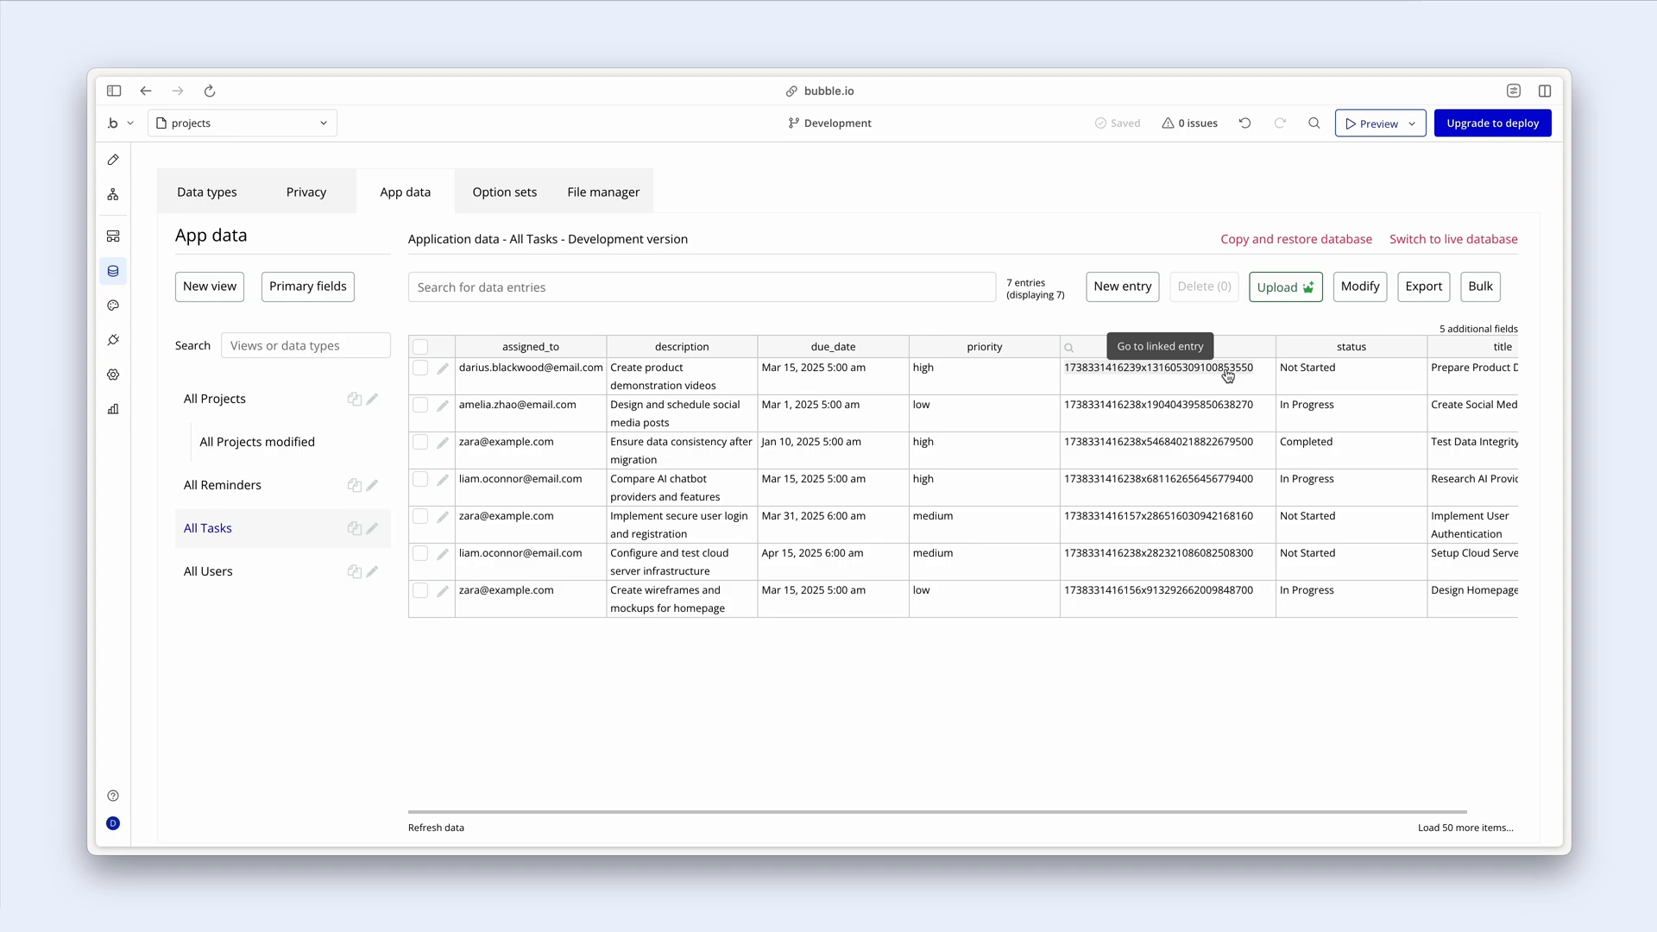
# Follow the first task's linked project to Product Launch and select its full unique id.
pyautogui.click(1160, 368)
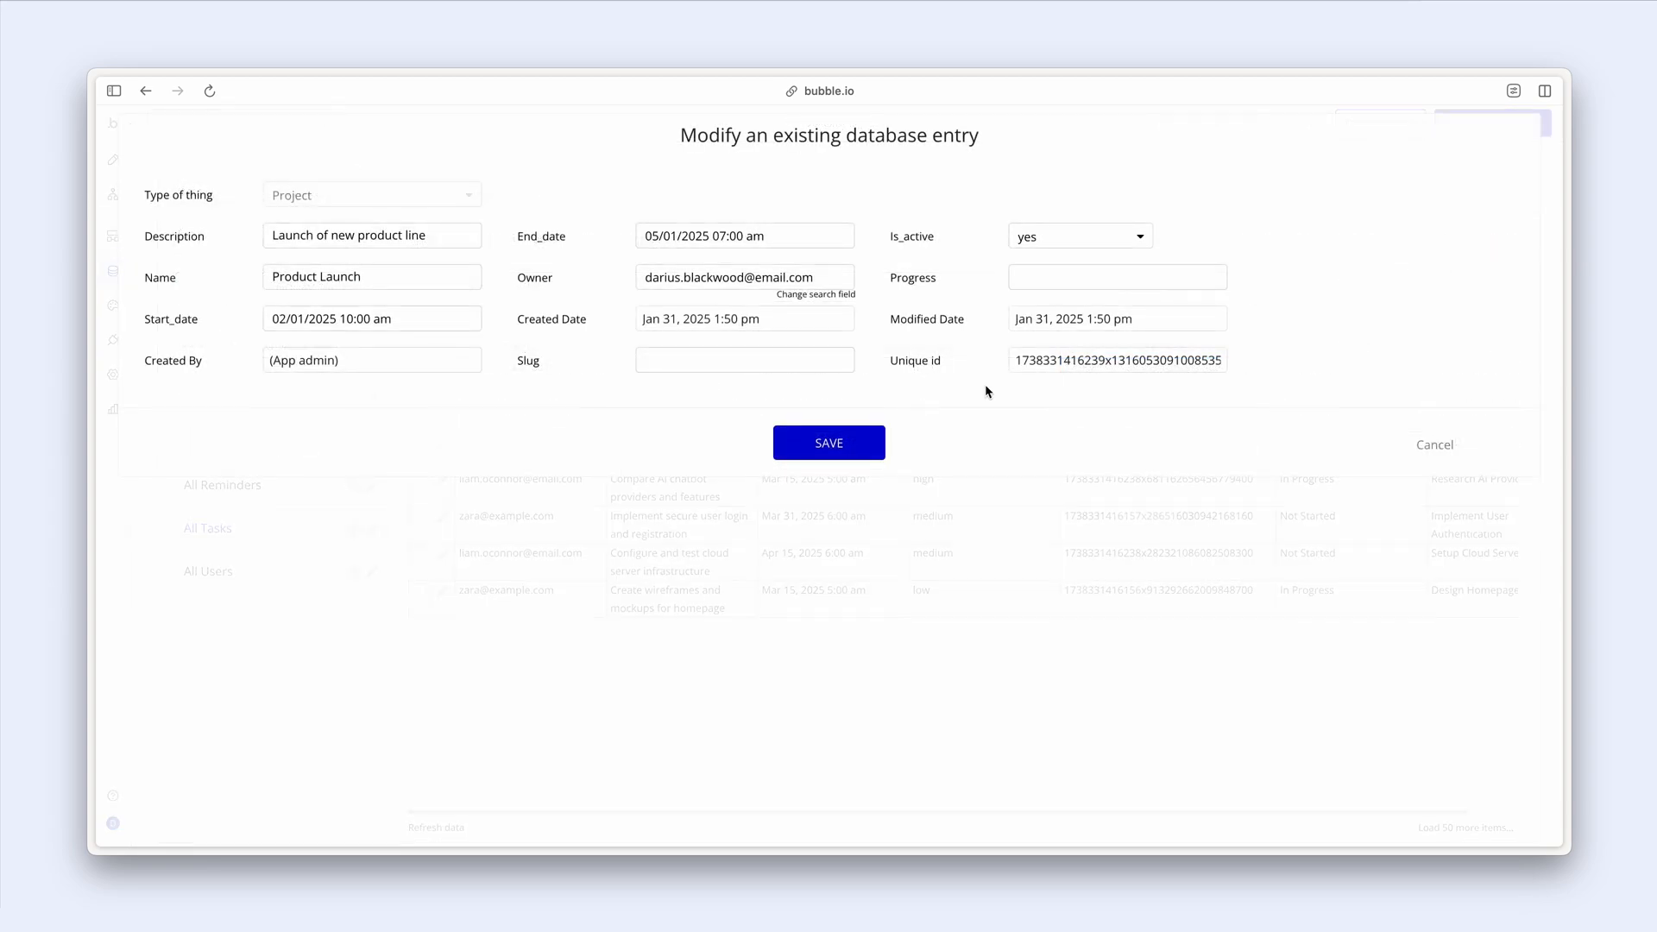
pyautogui.moveTo(591, 314)
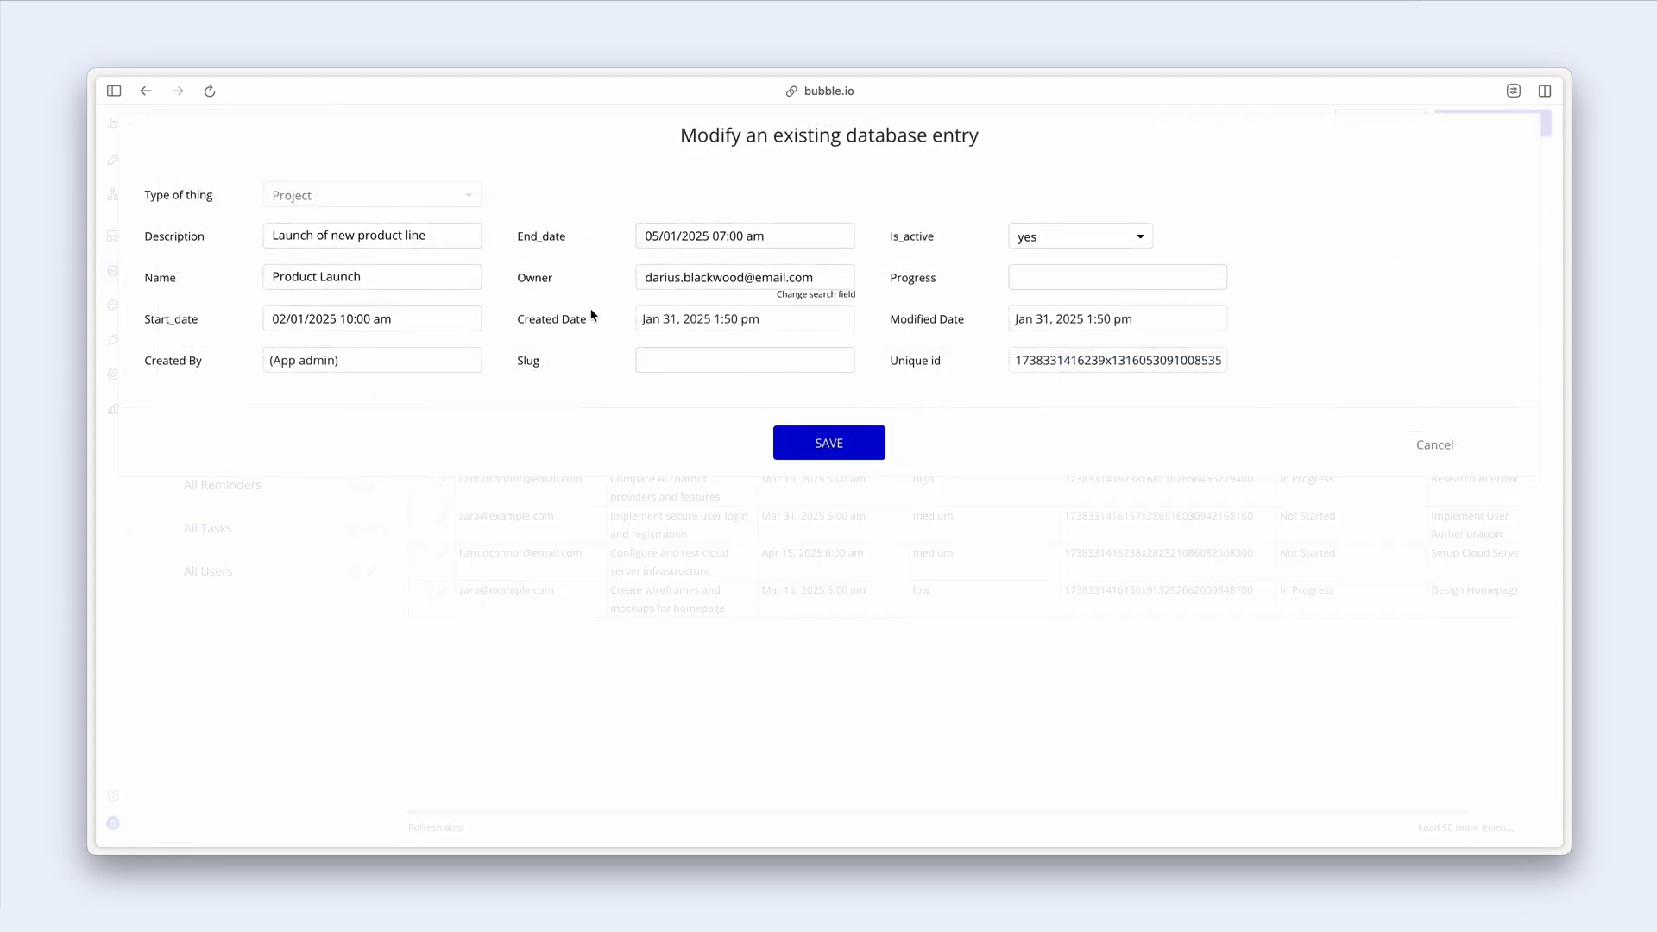
pyautogui.moveTo(1022, 379)
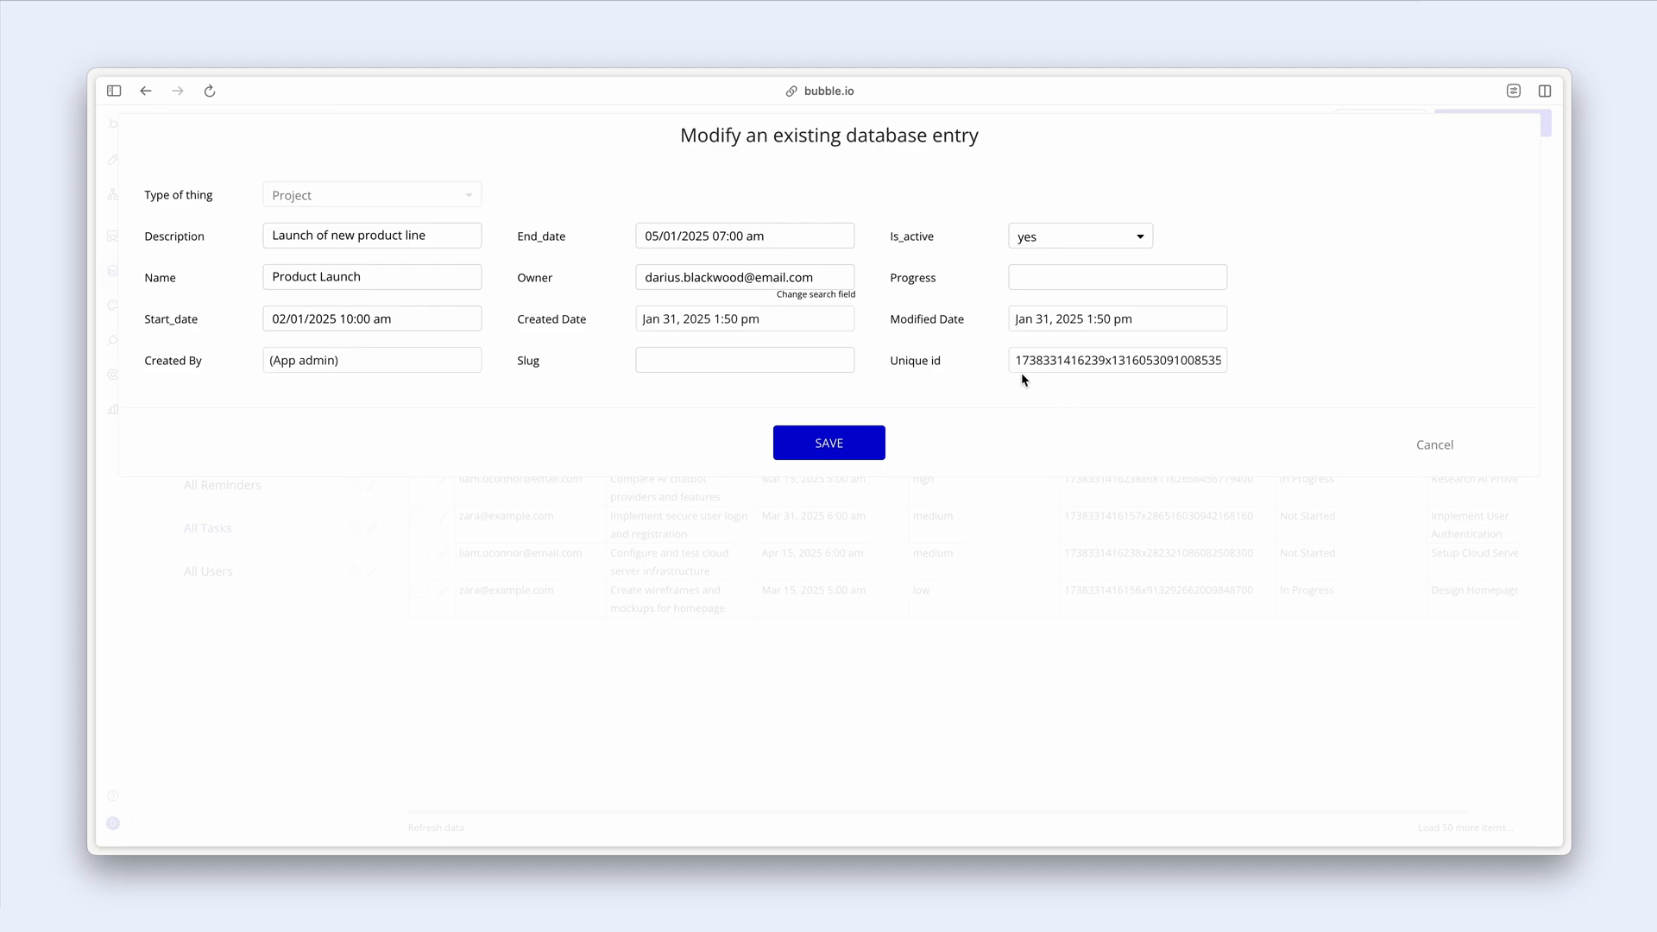
pyautogui.tripleClick(1117, 359)
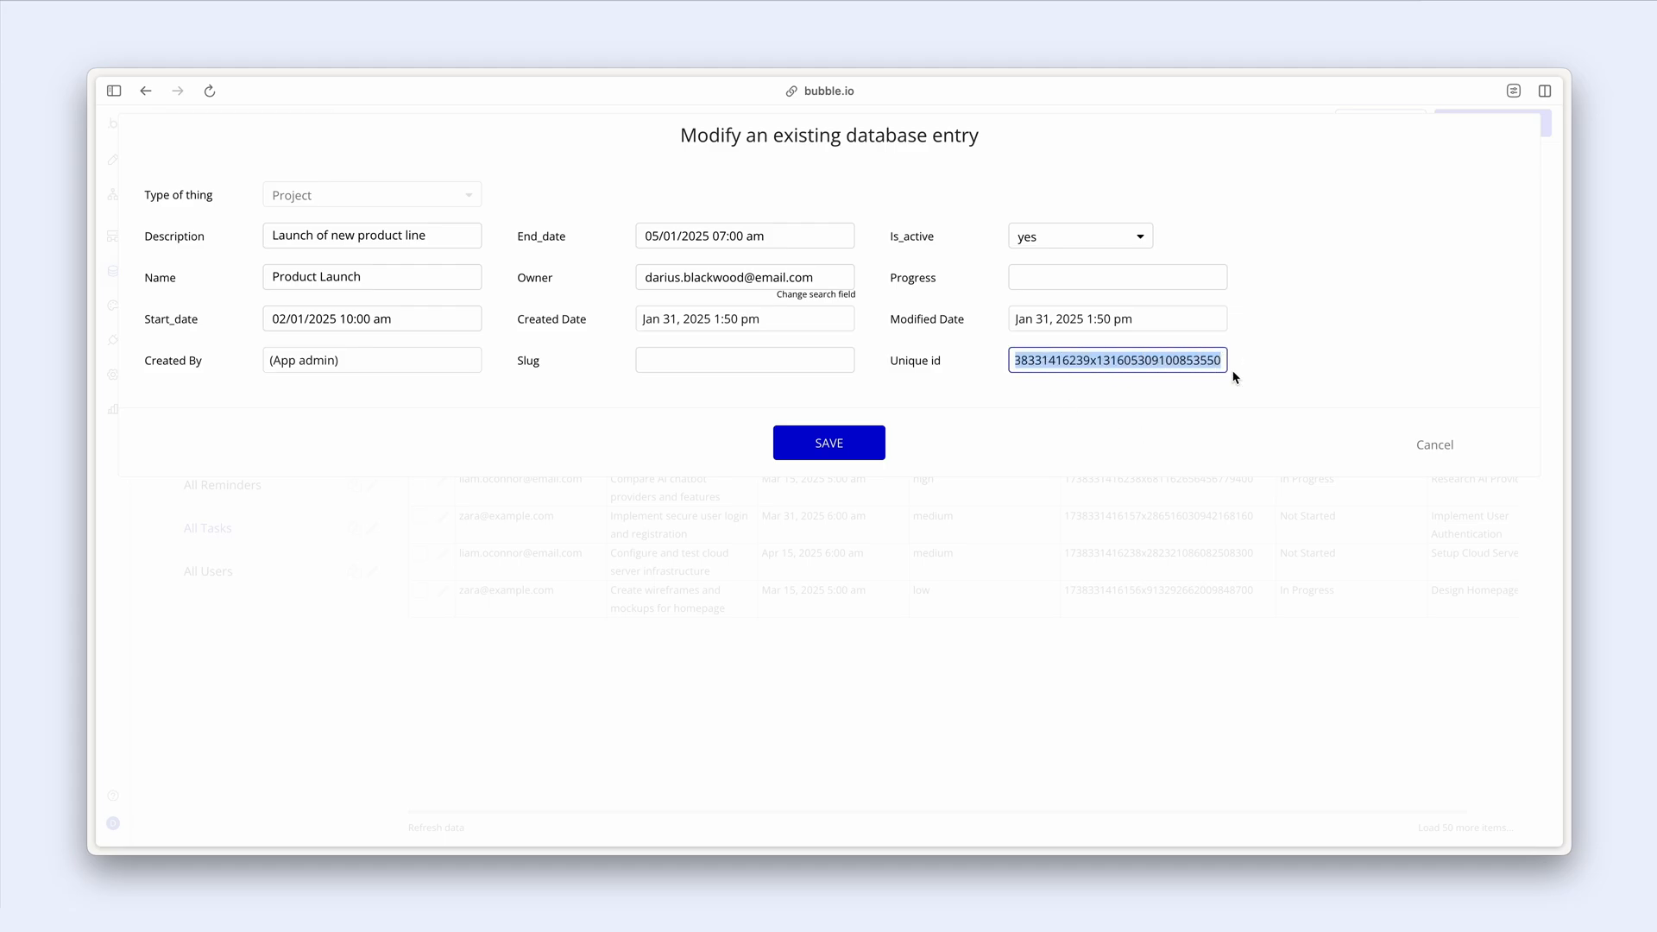
# Close the Product Launch entry form without saving and return to All Tasks.
pyautogui.click(1435, 443)
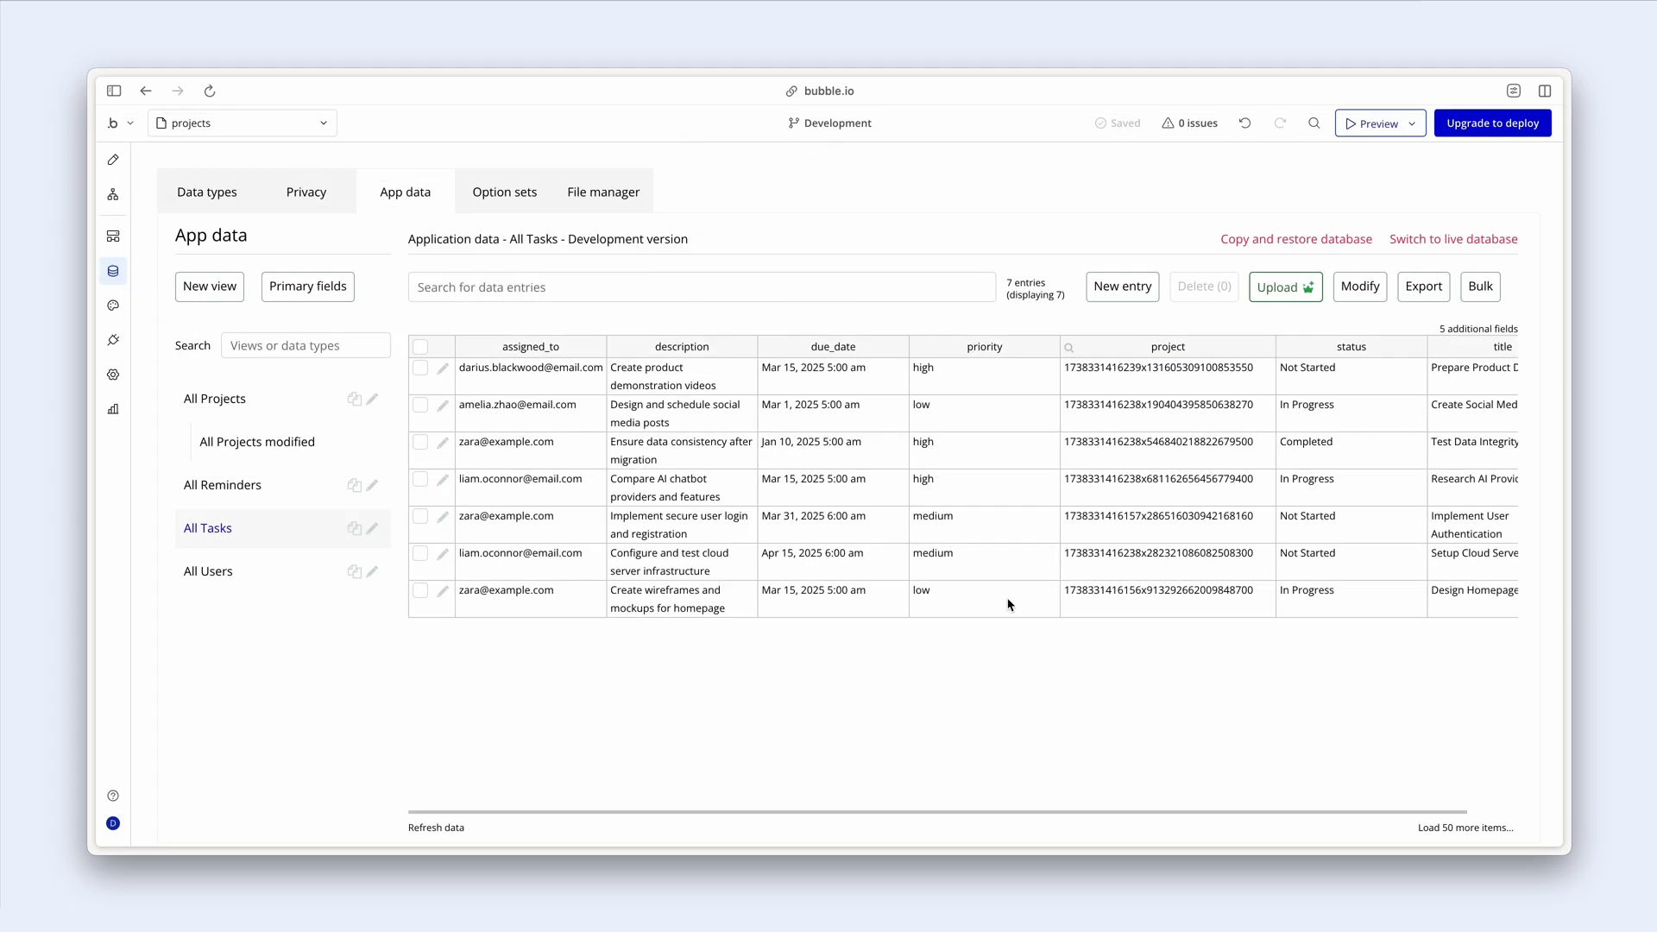
pyautogui.moveTo(961, 647)
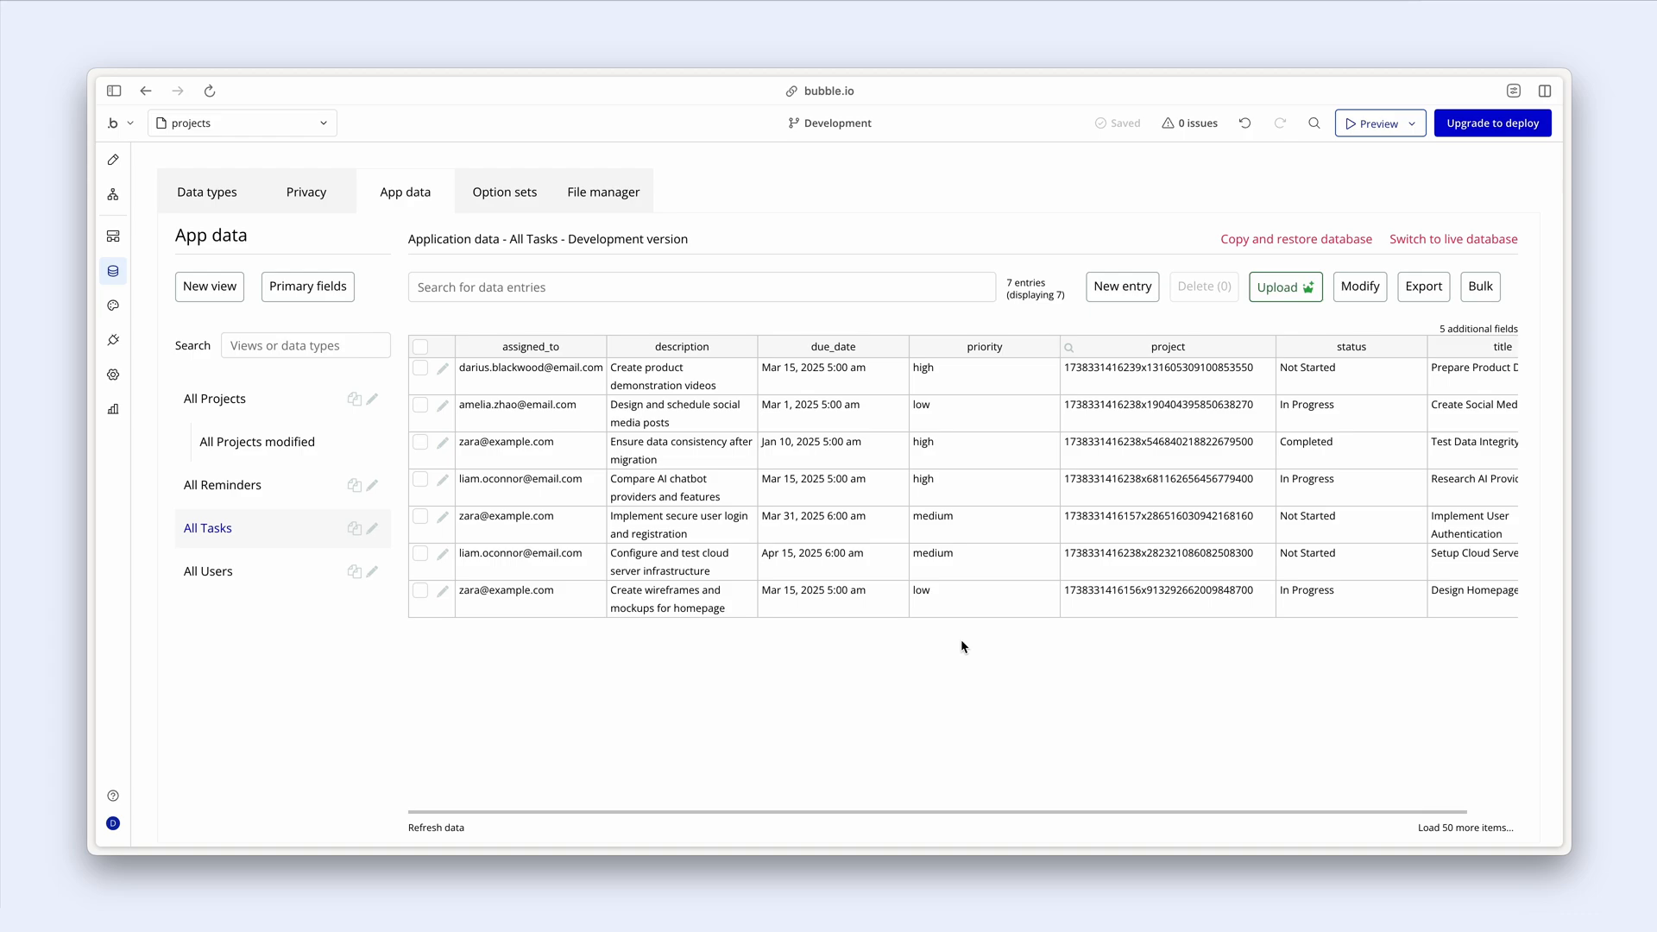
pyautogui.moveTo(214, 398)
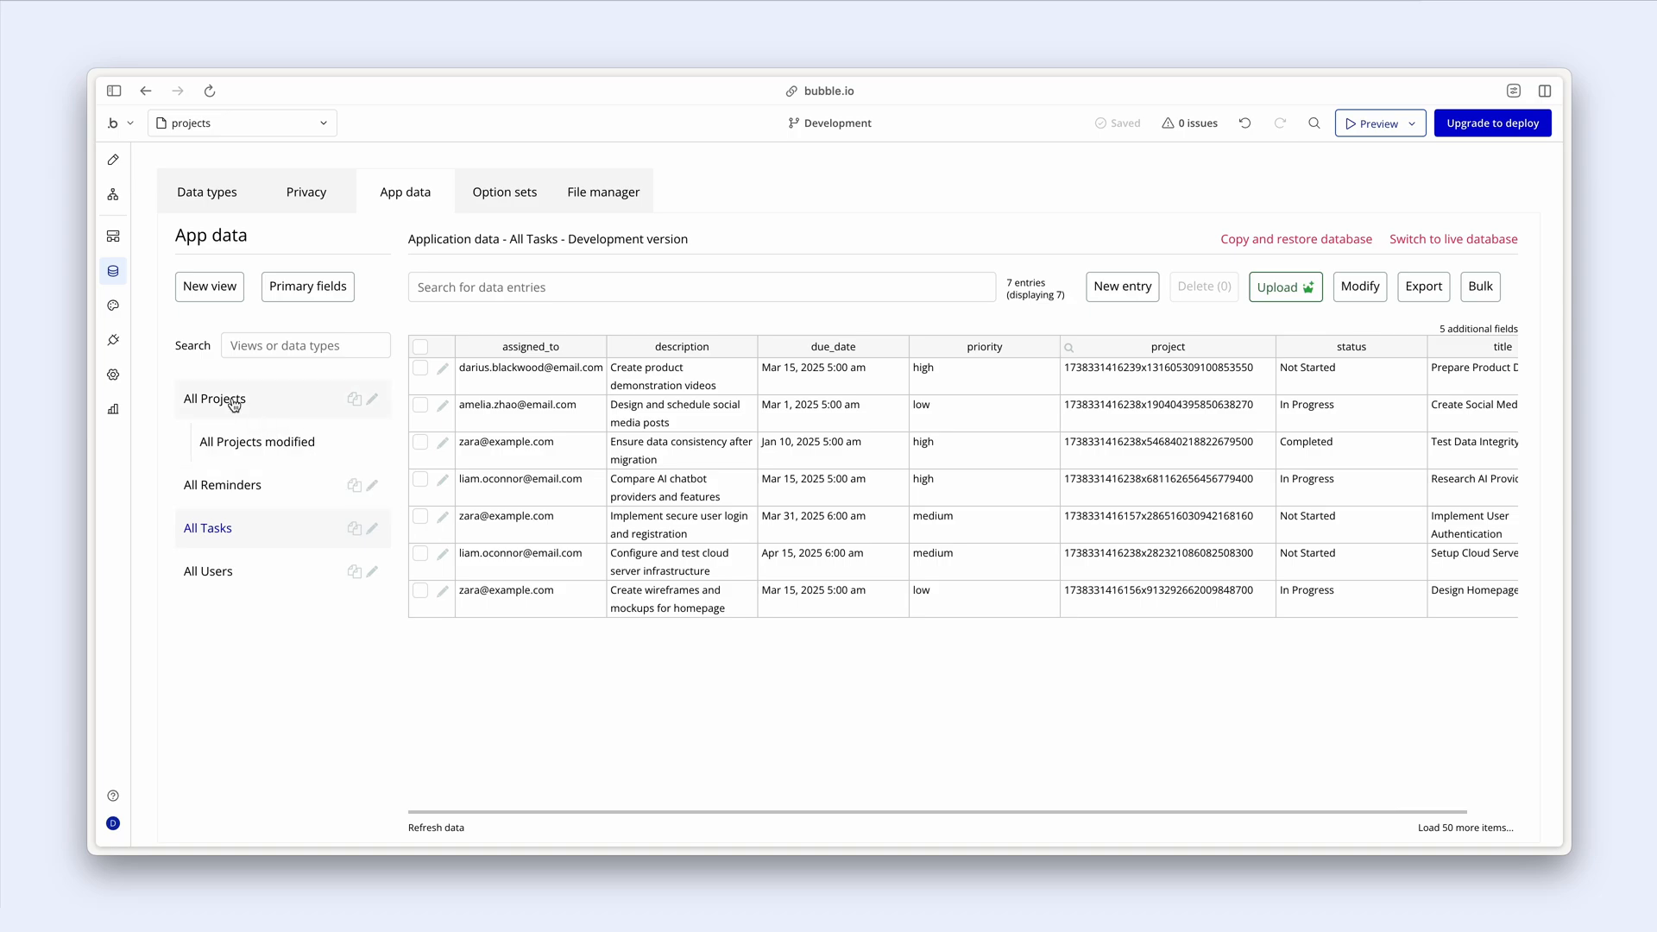
# Return to All Projects modified and search entries by the unique id and by 'product'.
pyautogui.click(257, 442)
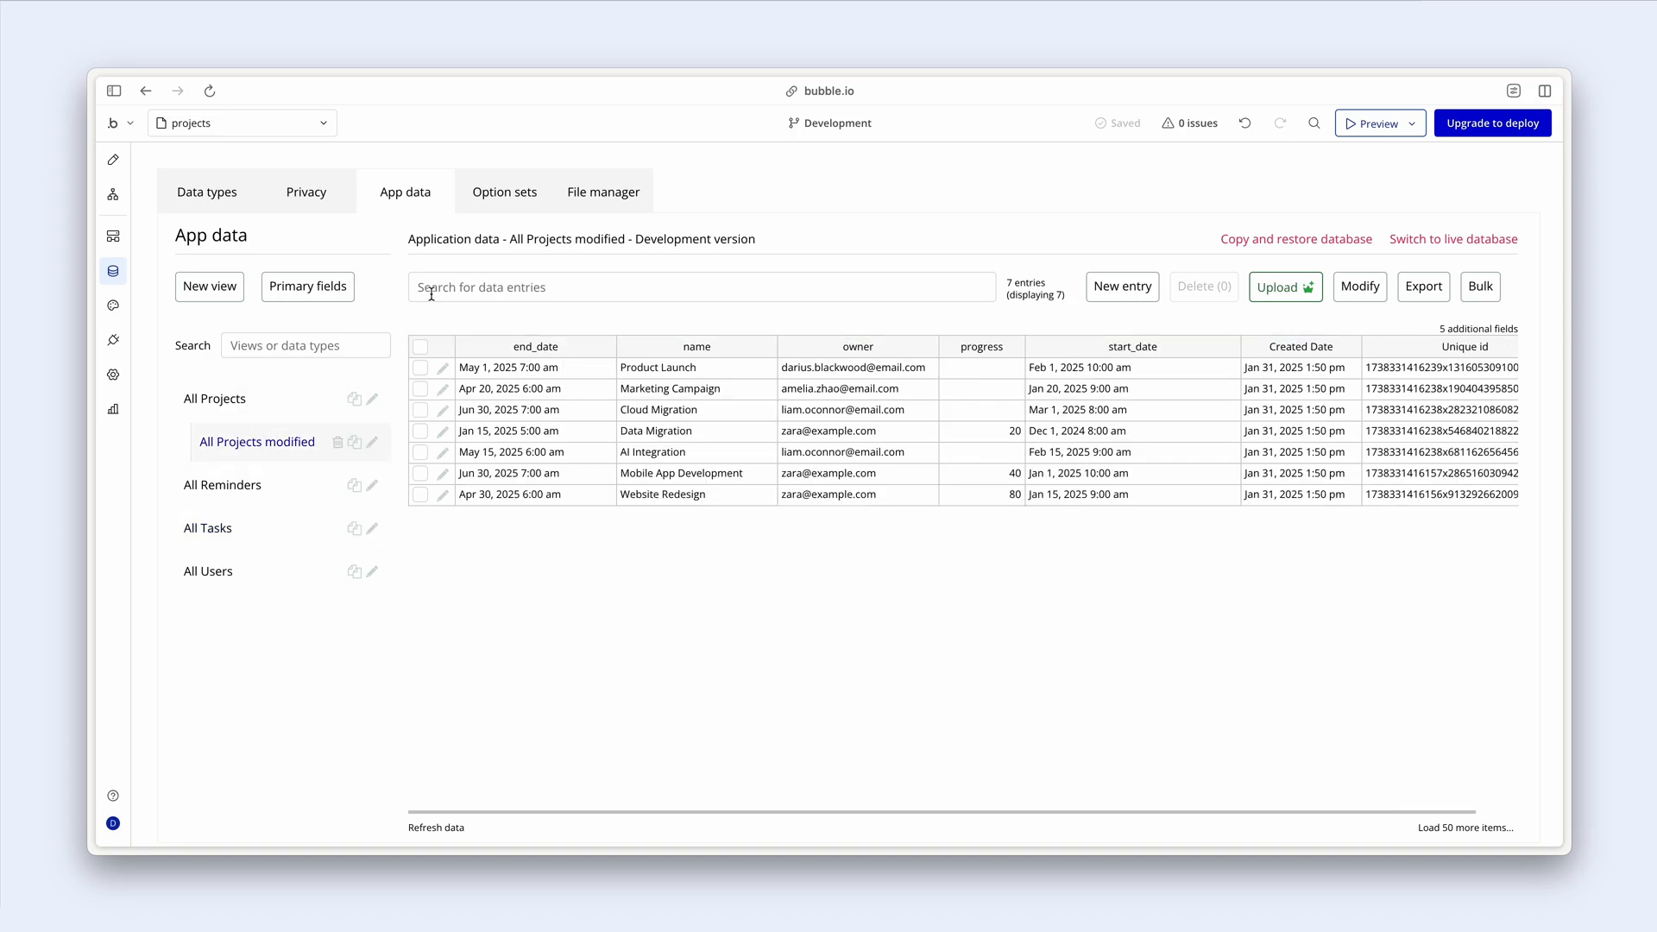
pyautogui.click(701, 287)
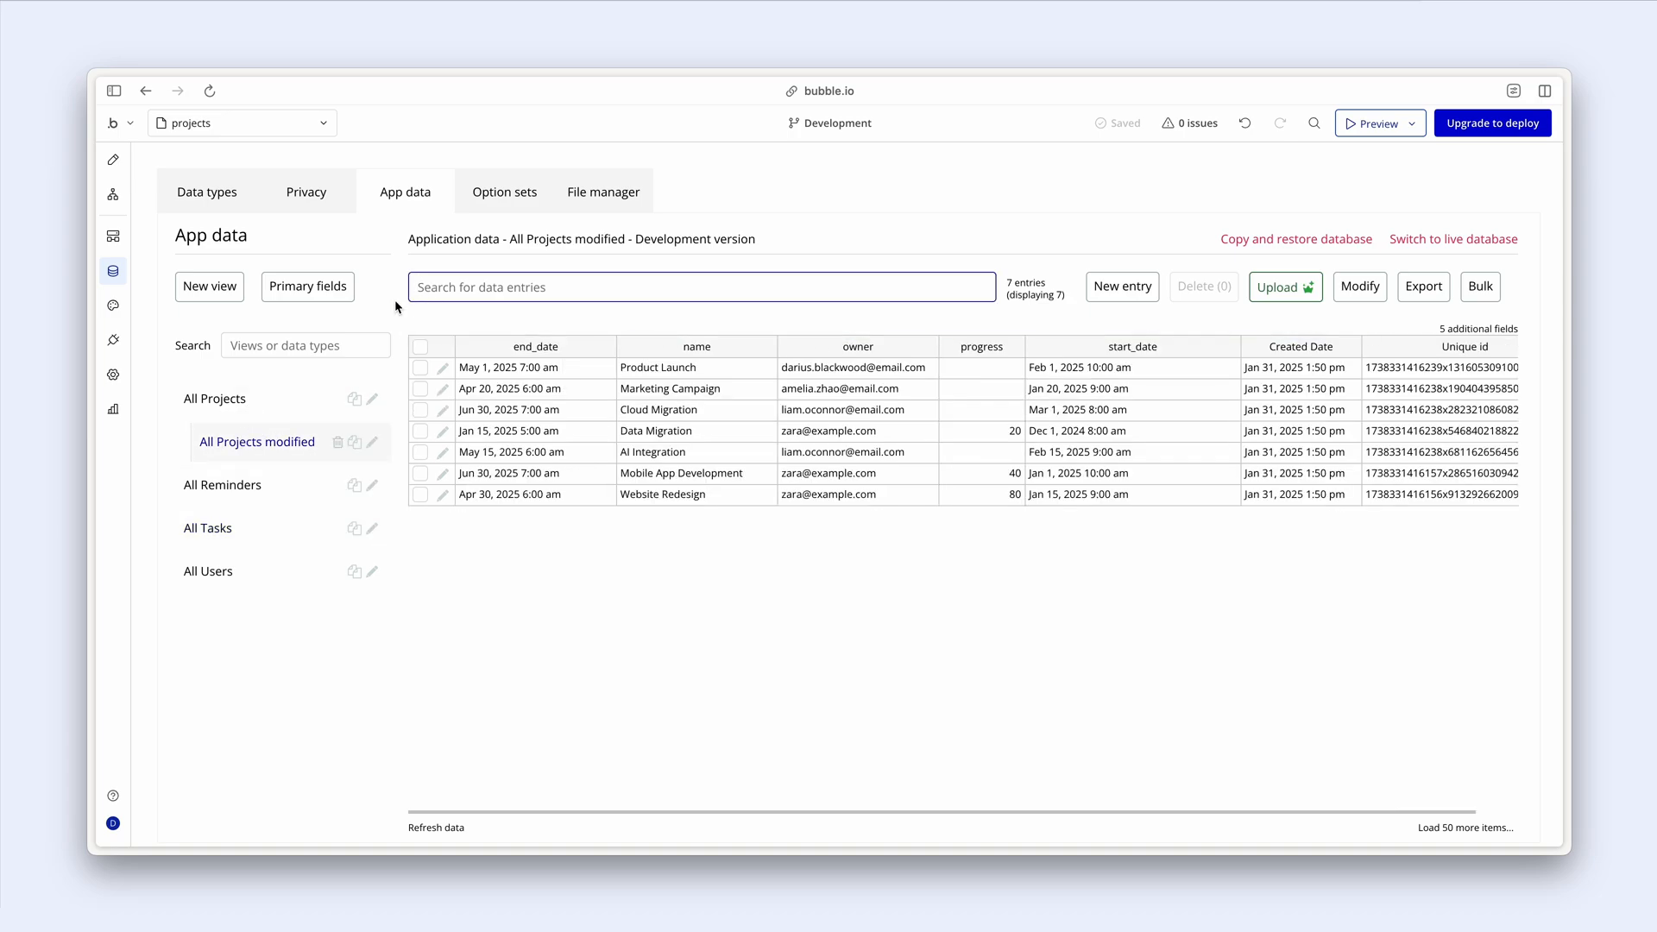
pyautogui.write('1738331416239x131605309100853550')
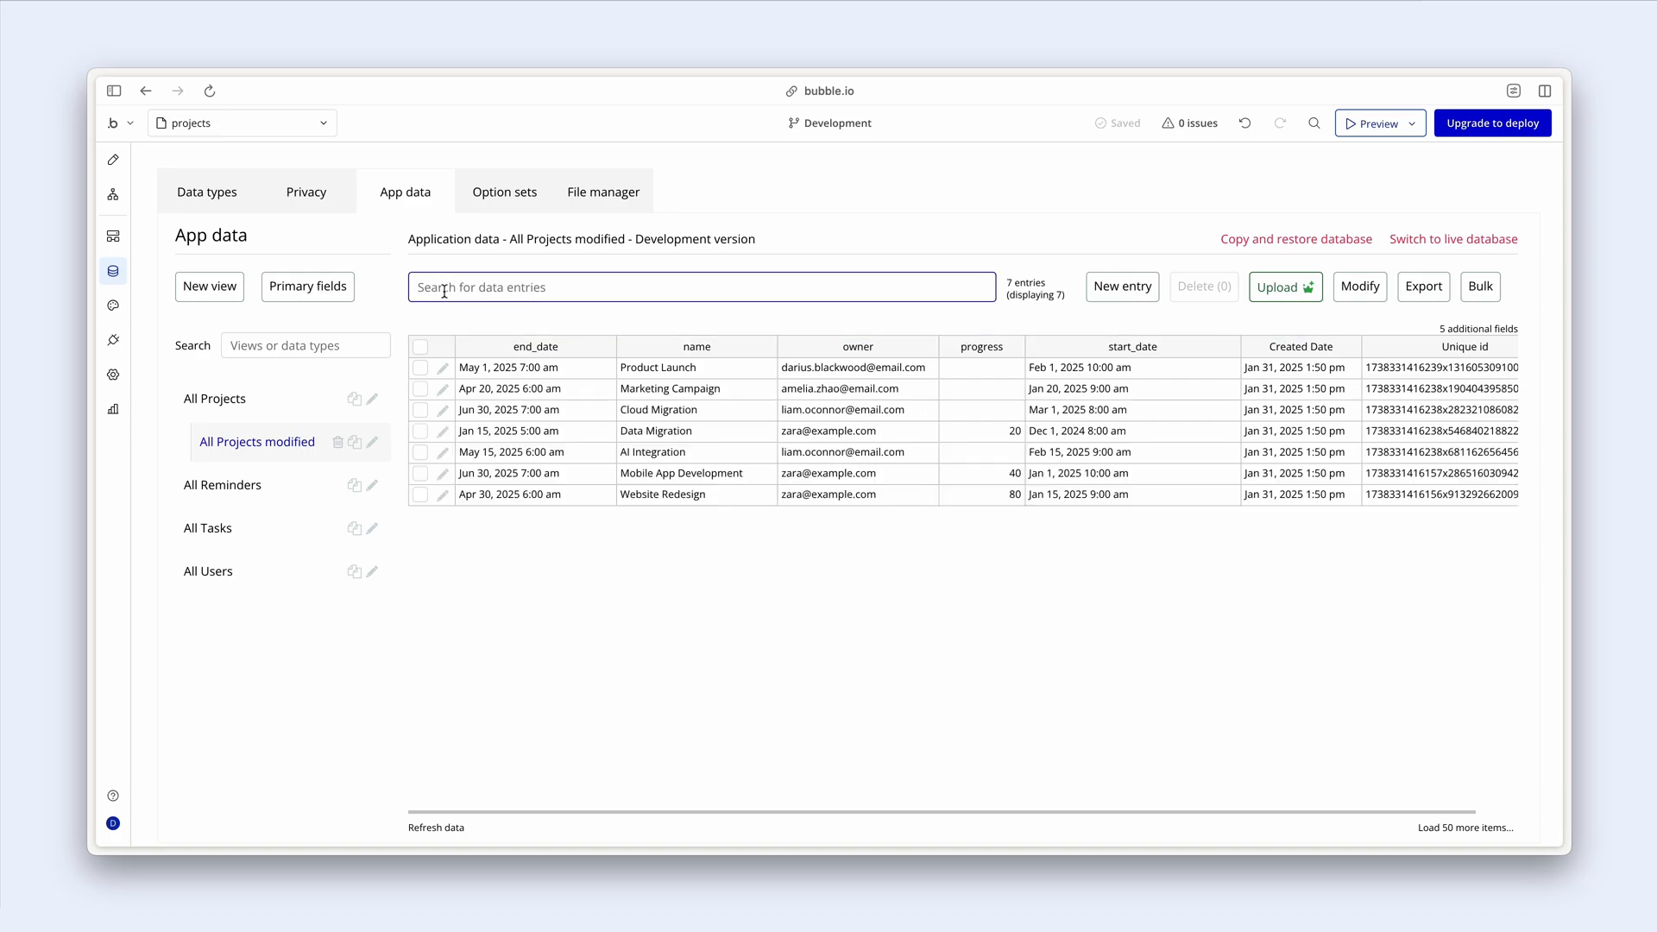
pyautogui.write('product')
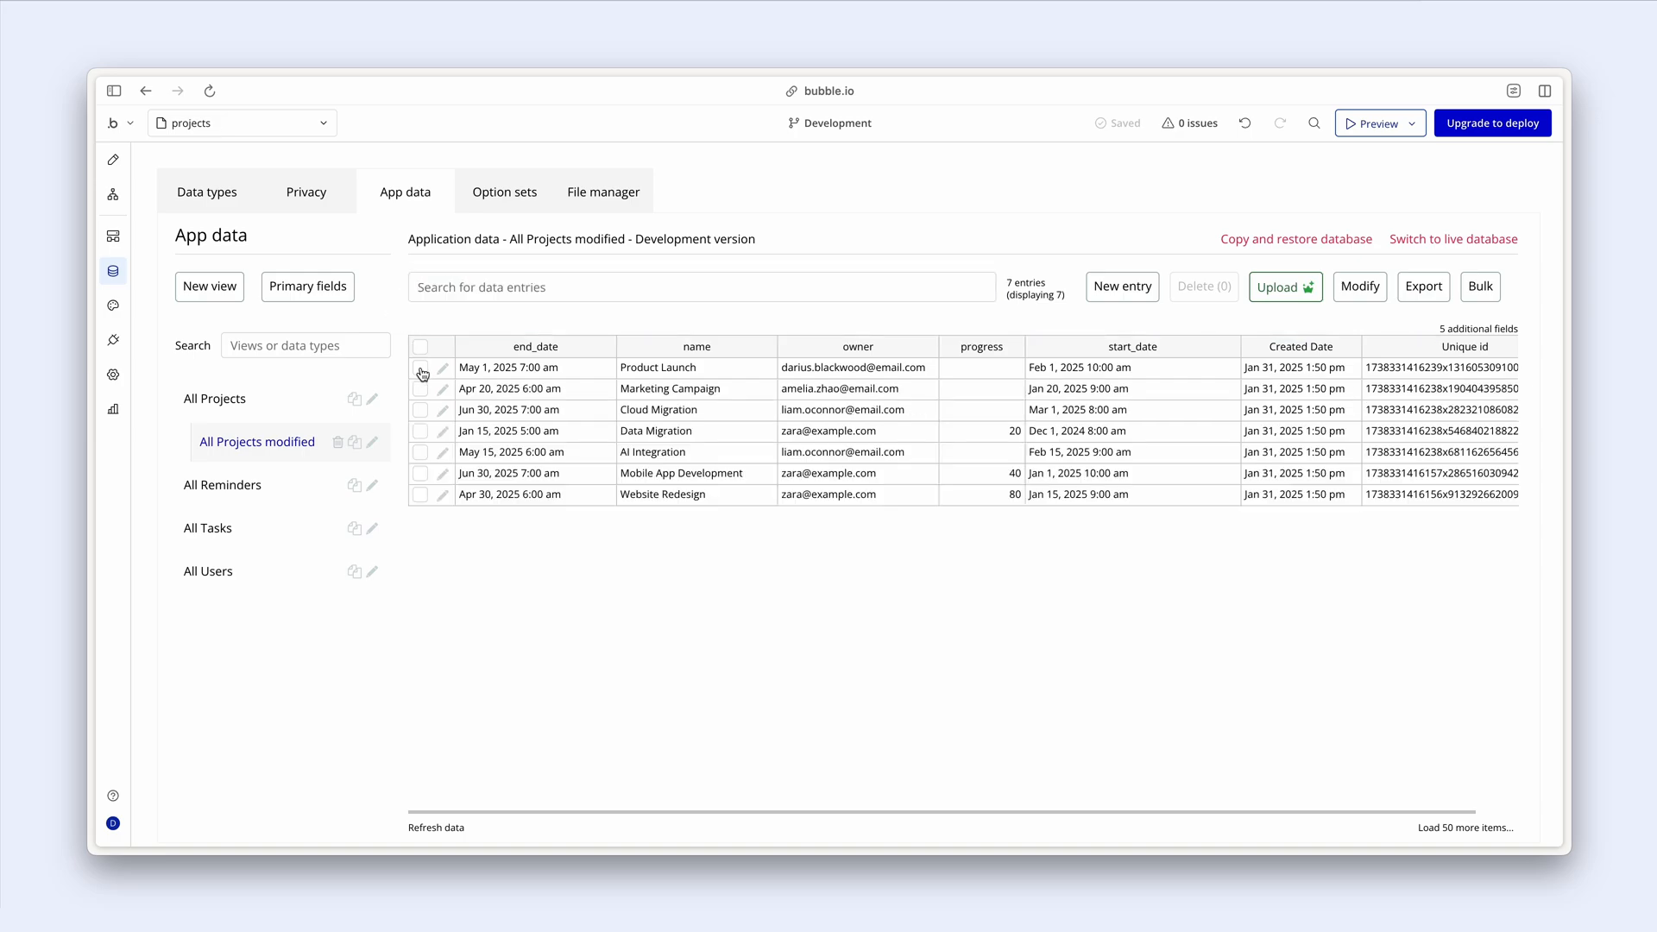
pyautogui.click(421, 366)
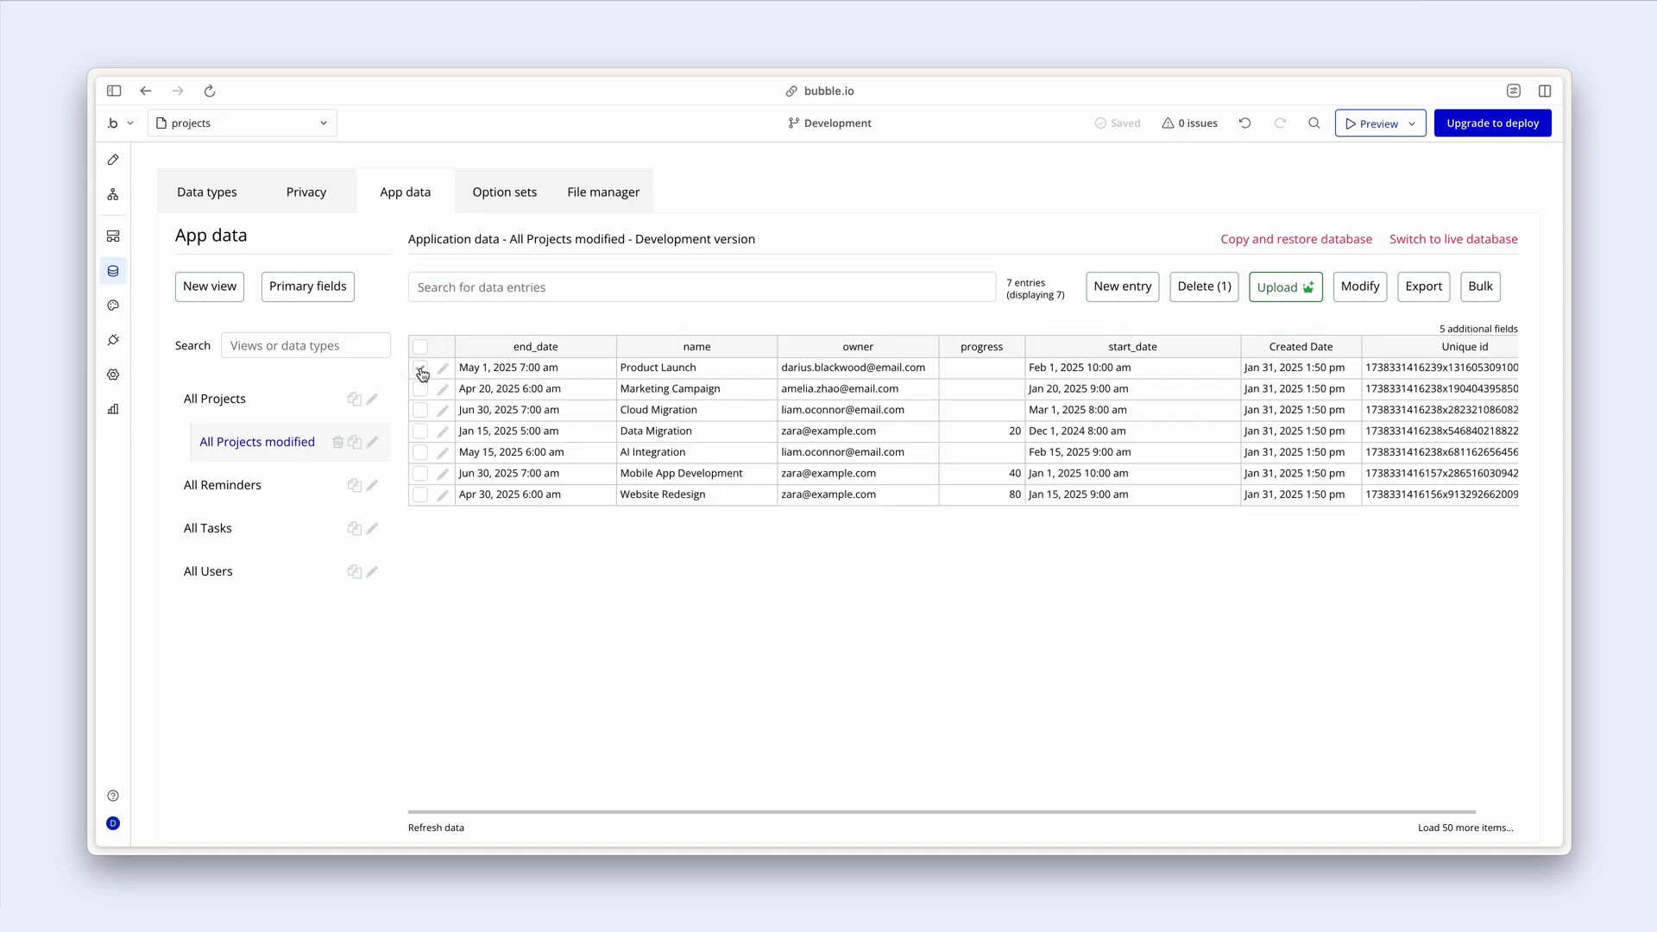
pyautogui.click(422, 366)
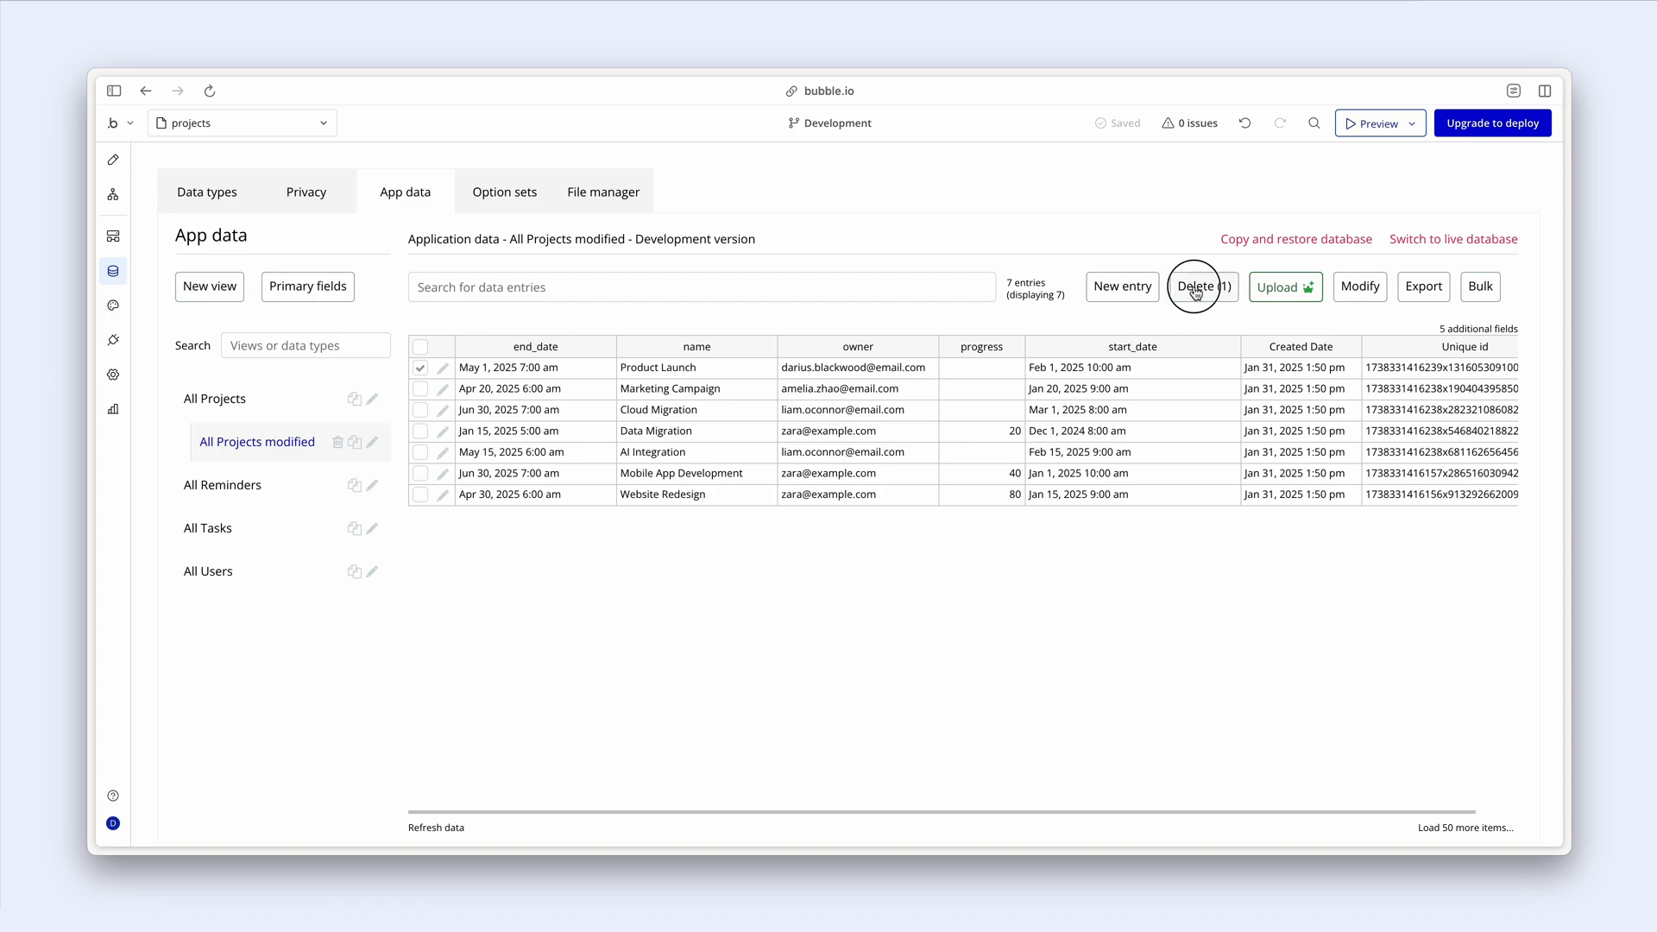
pyautogui.click(1201, 286)
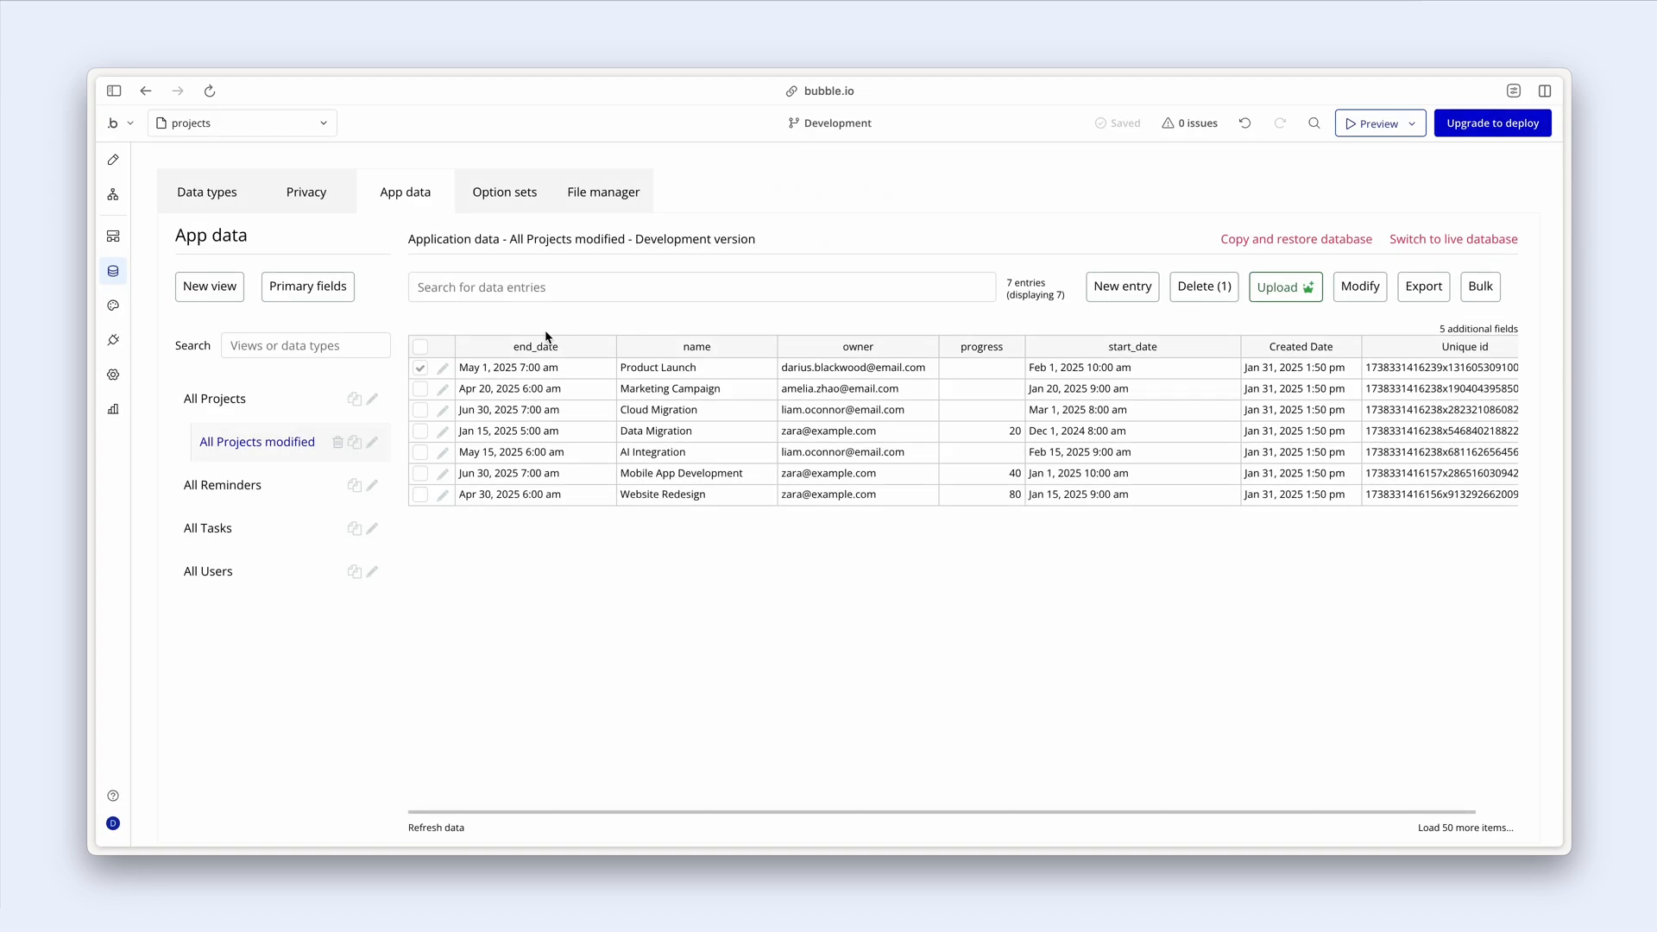
pyautogui.click(421, 366)
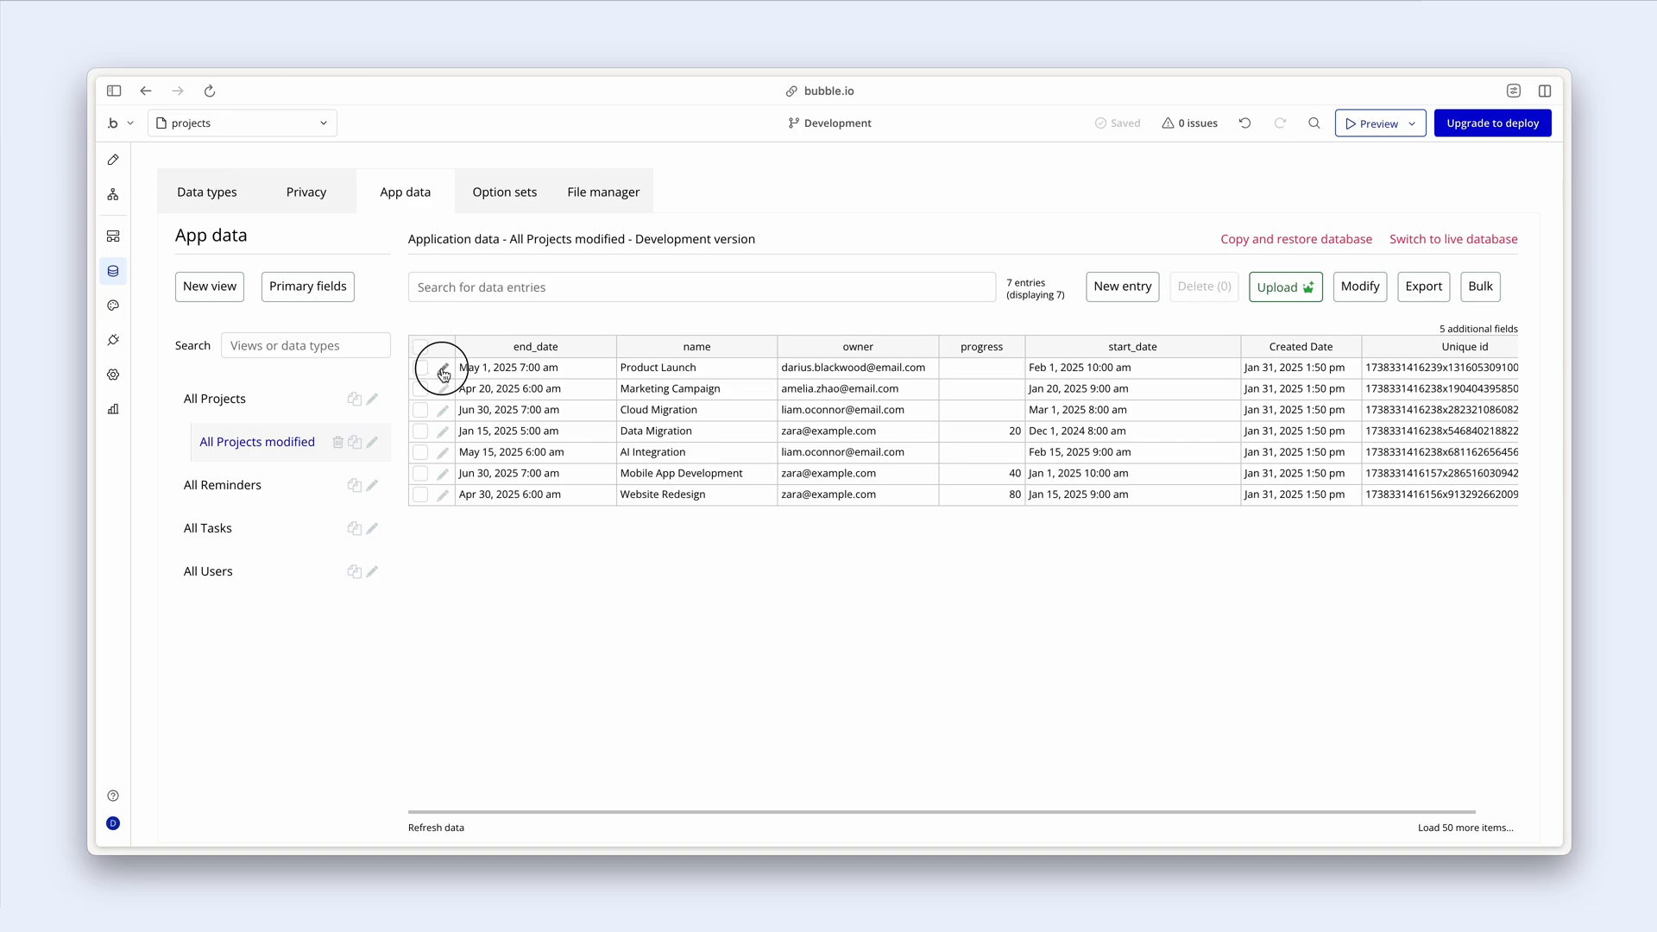
# Edit Product Launch with slug 'product-launch' and Is_active no, and save it.
pyautogui.click(444, 366)
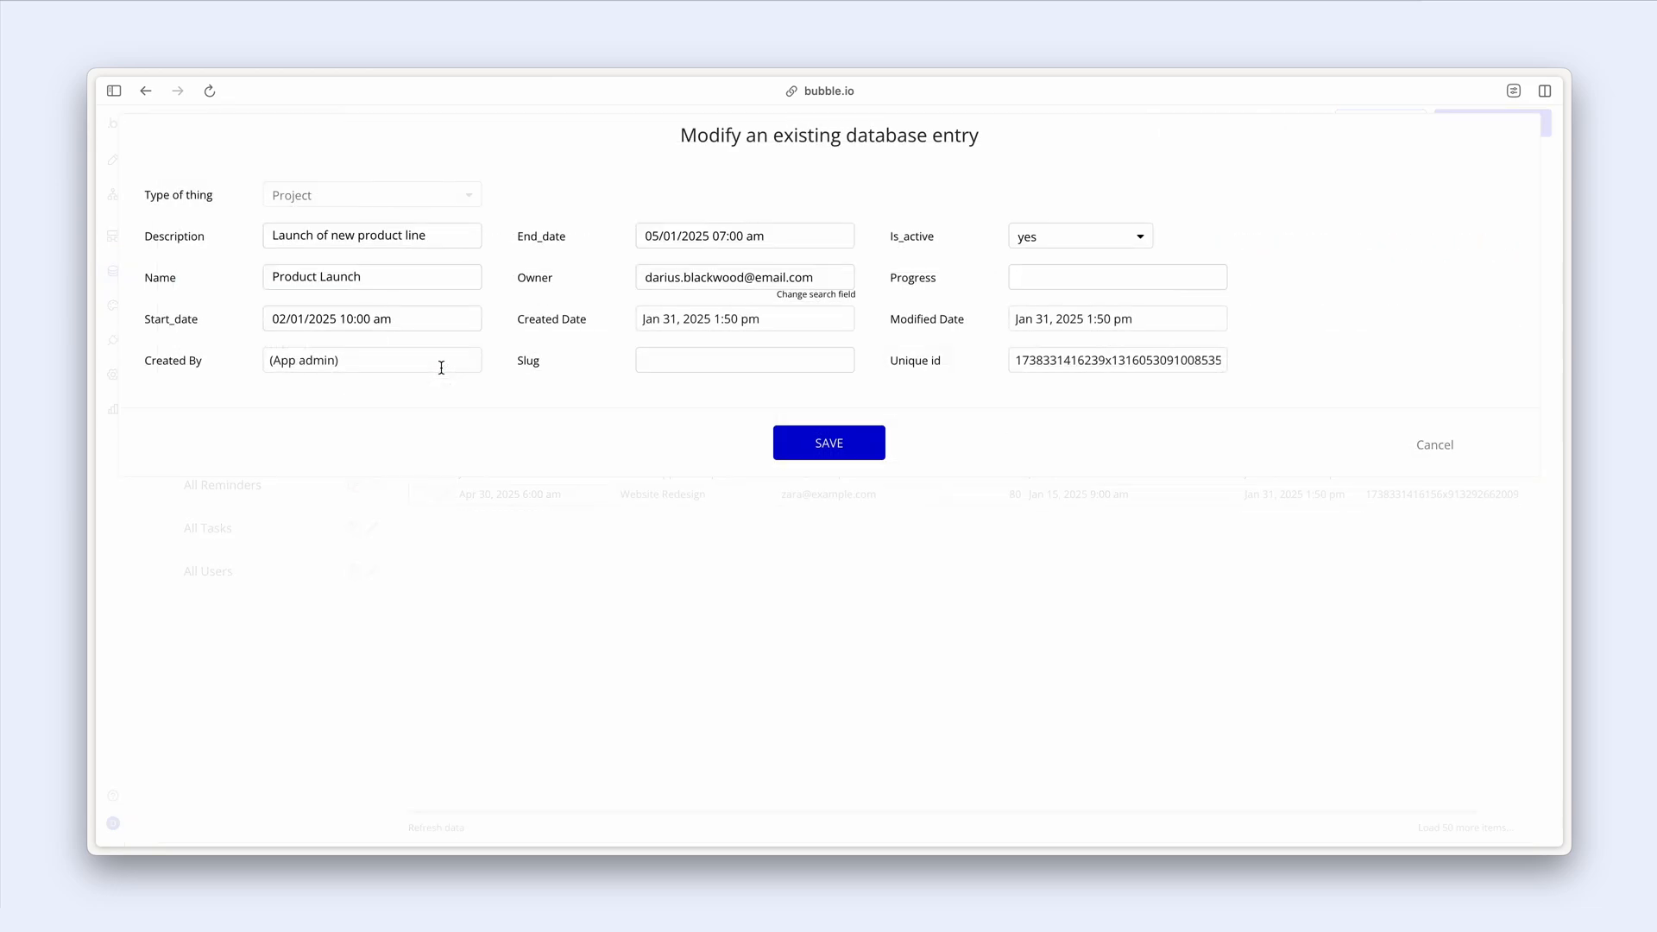
pyautogui.moveTo(635, 370)
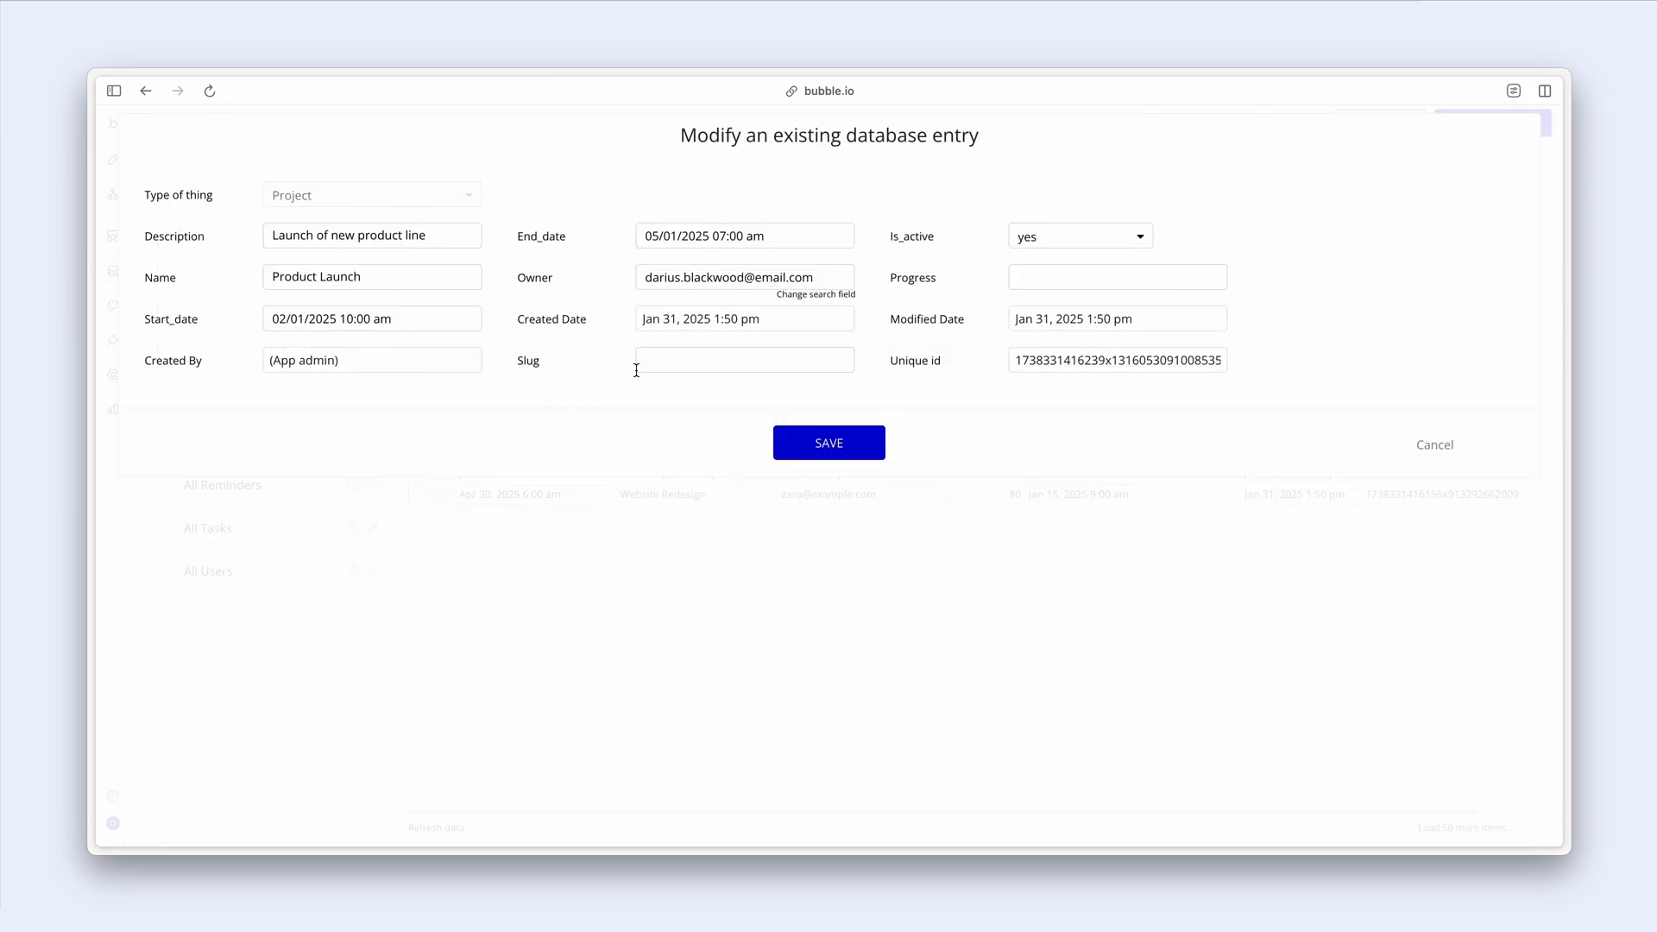
pyautogui.click(744, 359)
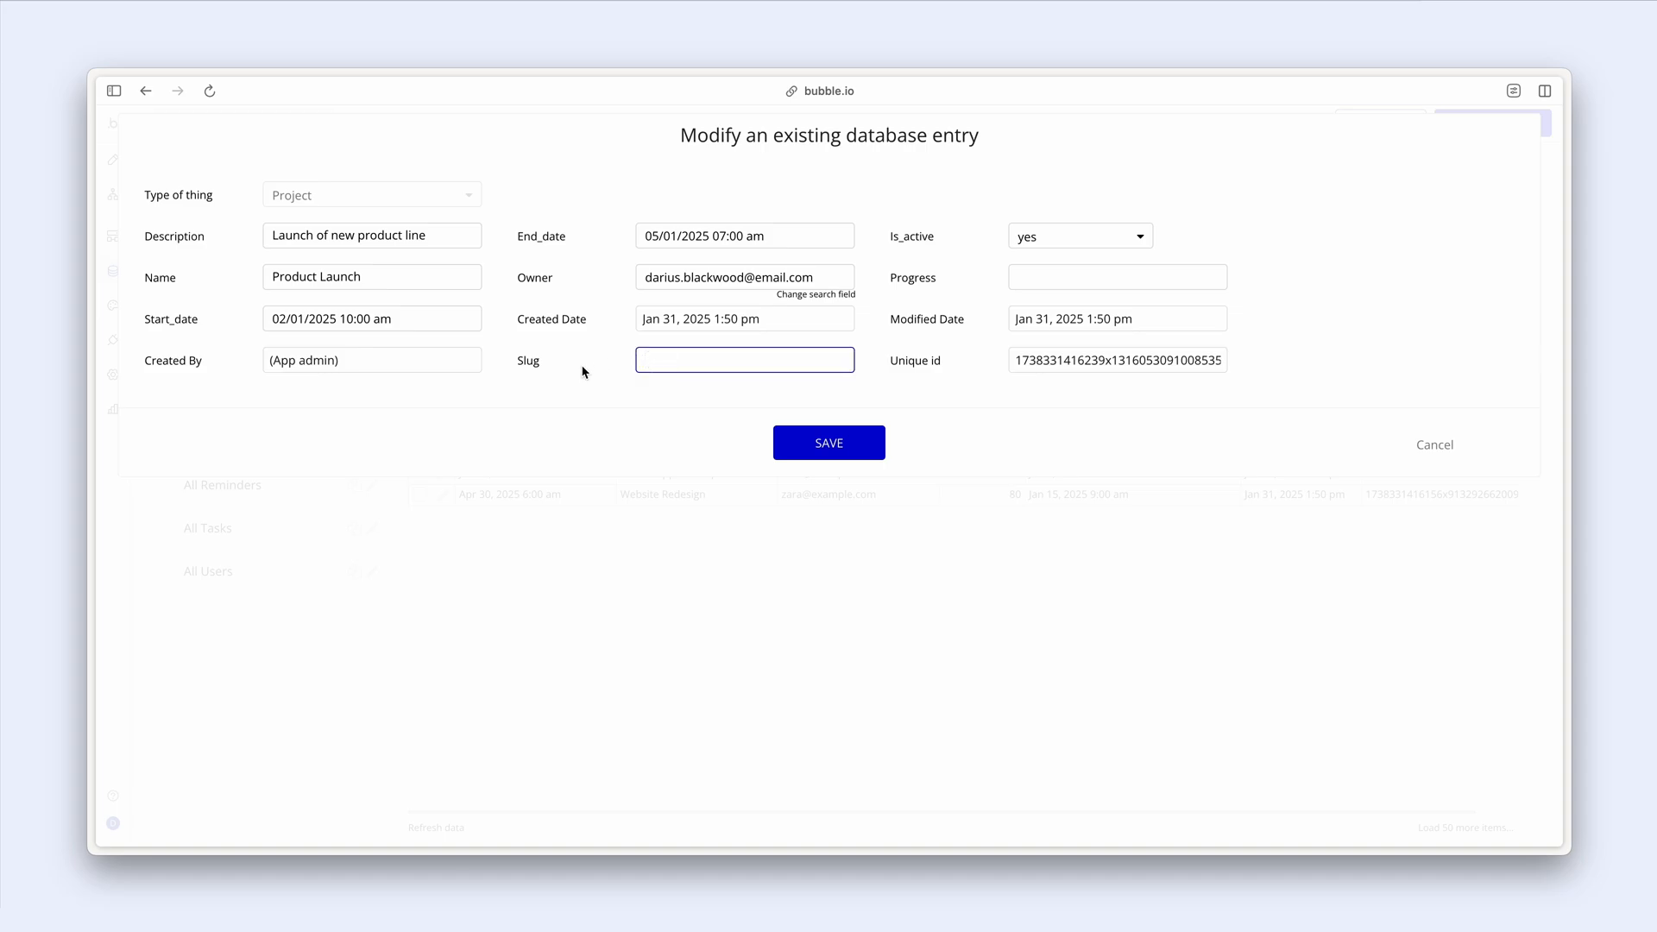
pyautogui.write('product-lau')
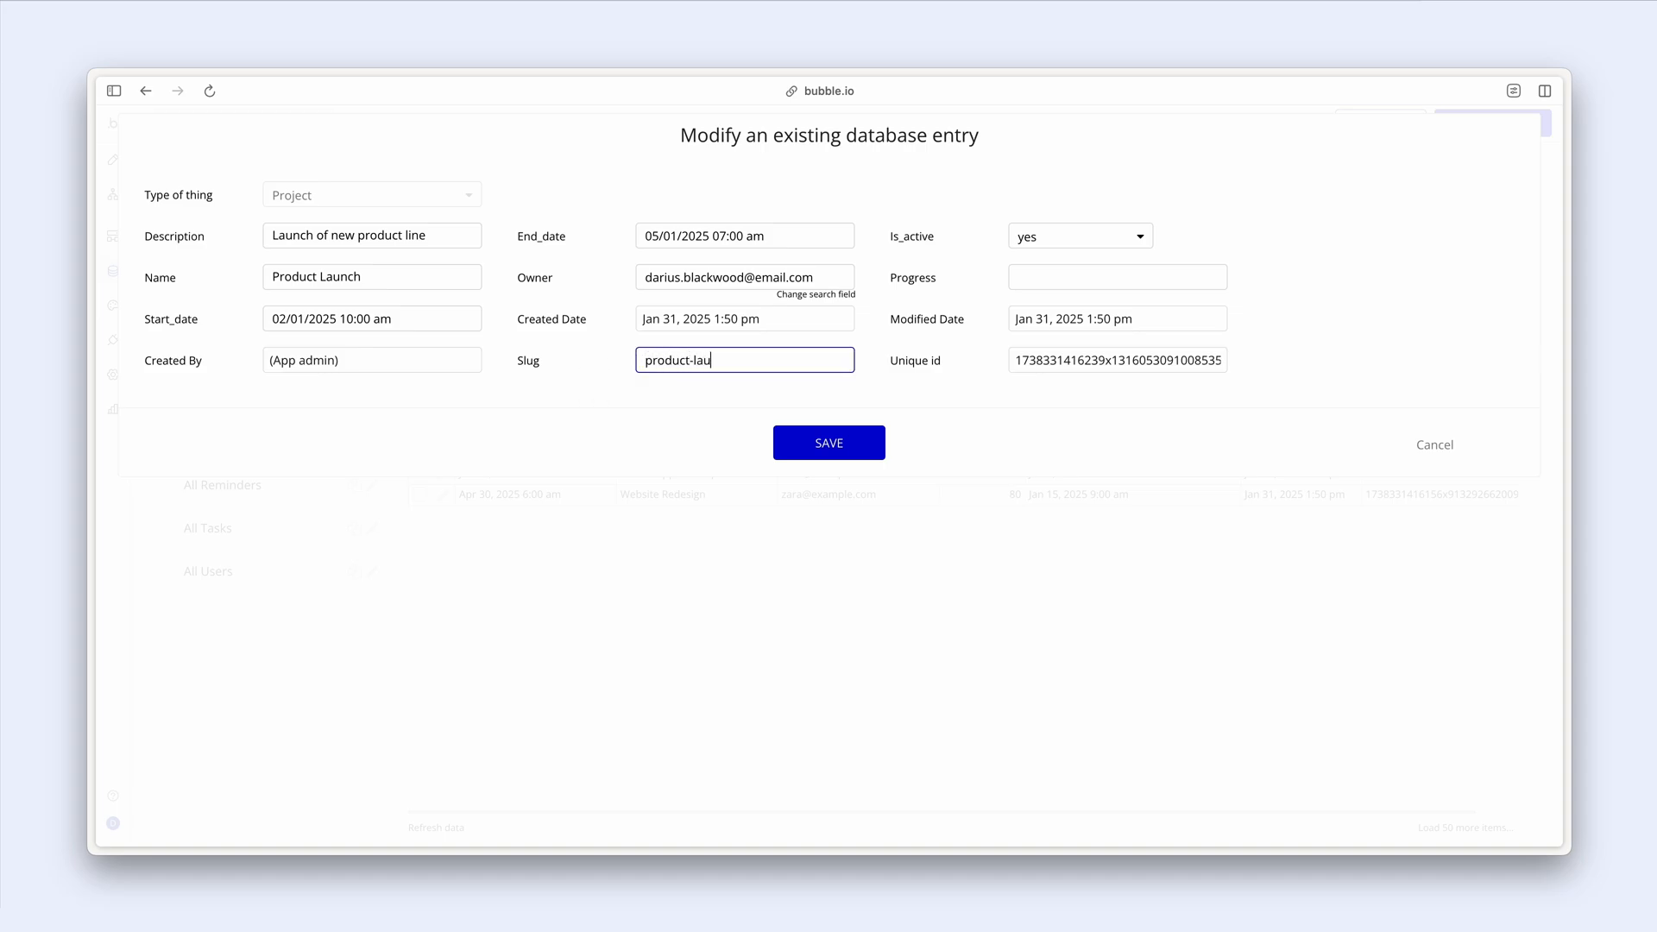
pyautogui.write('nch')
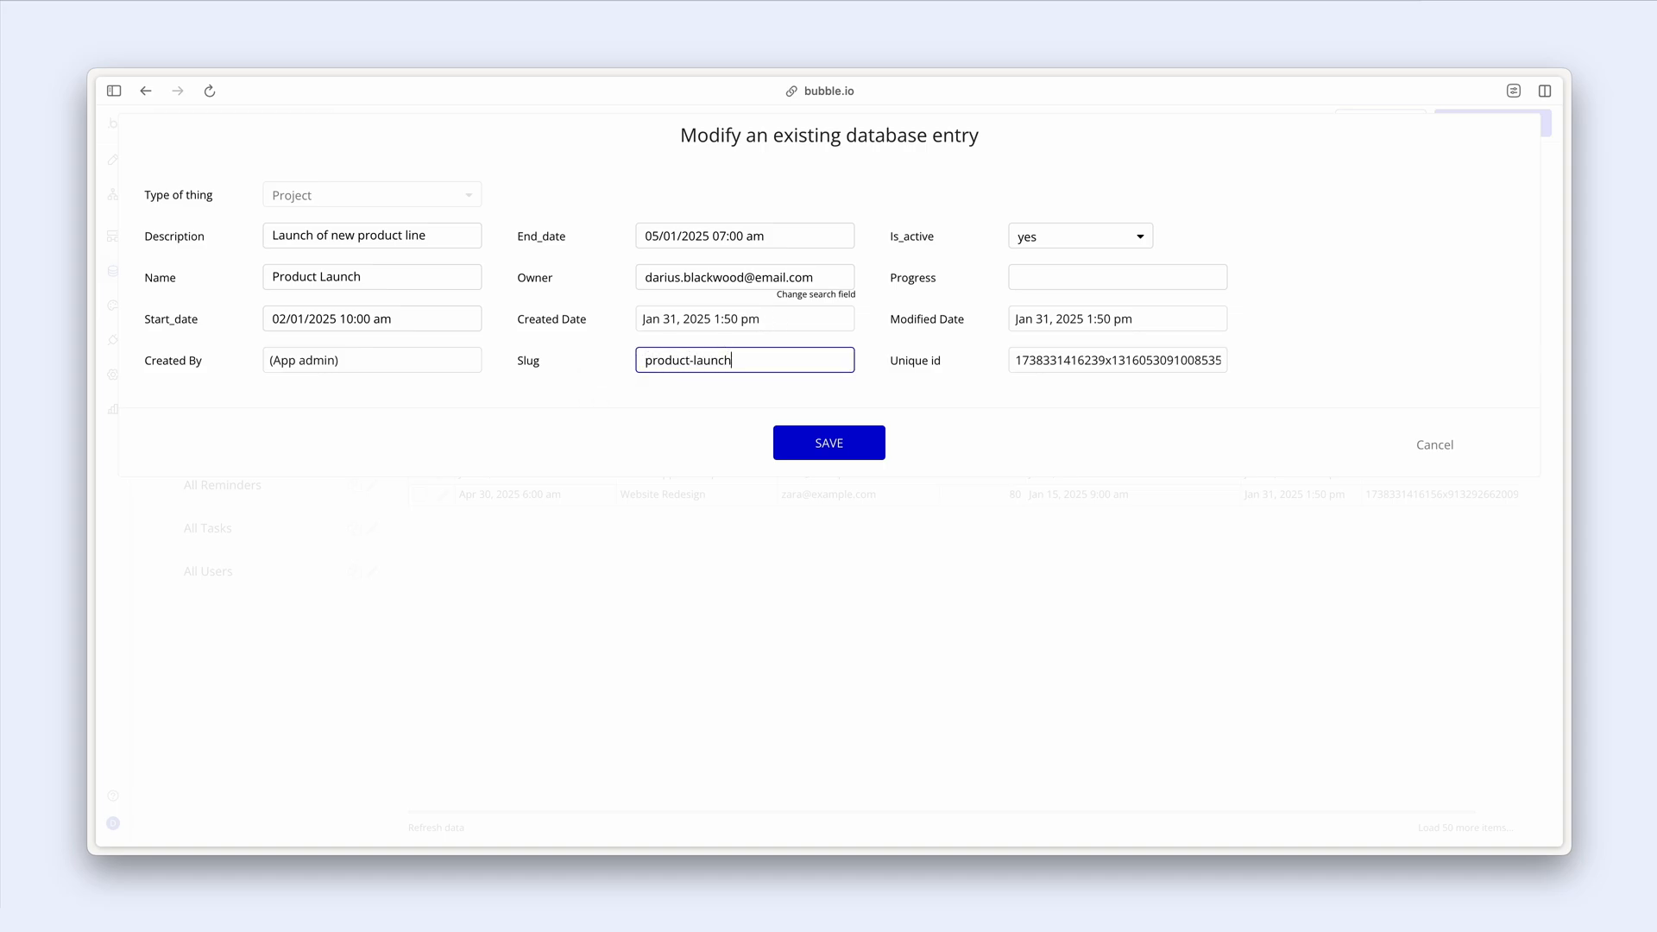
pyautogui.click(1078, 234)
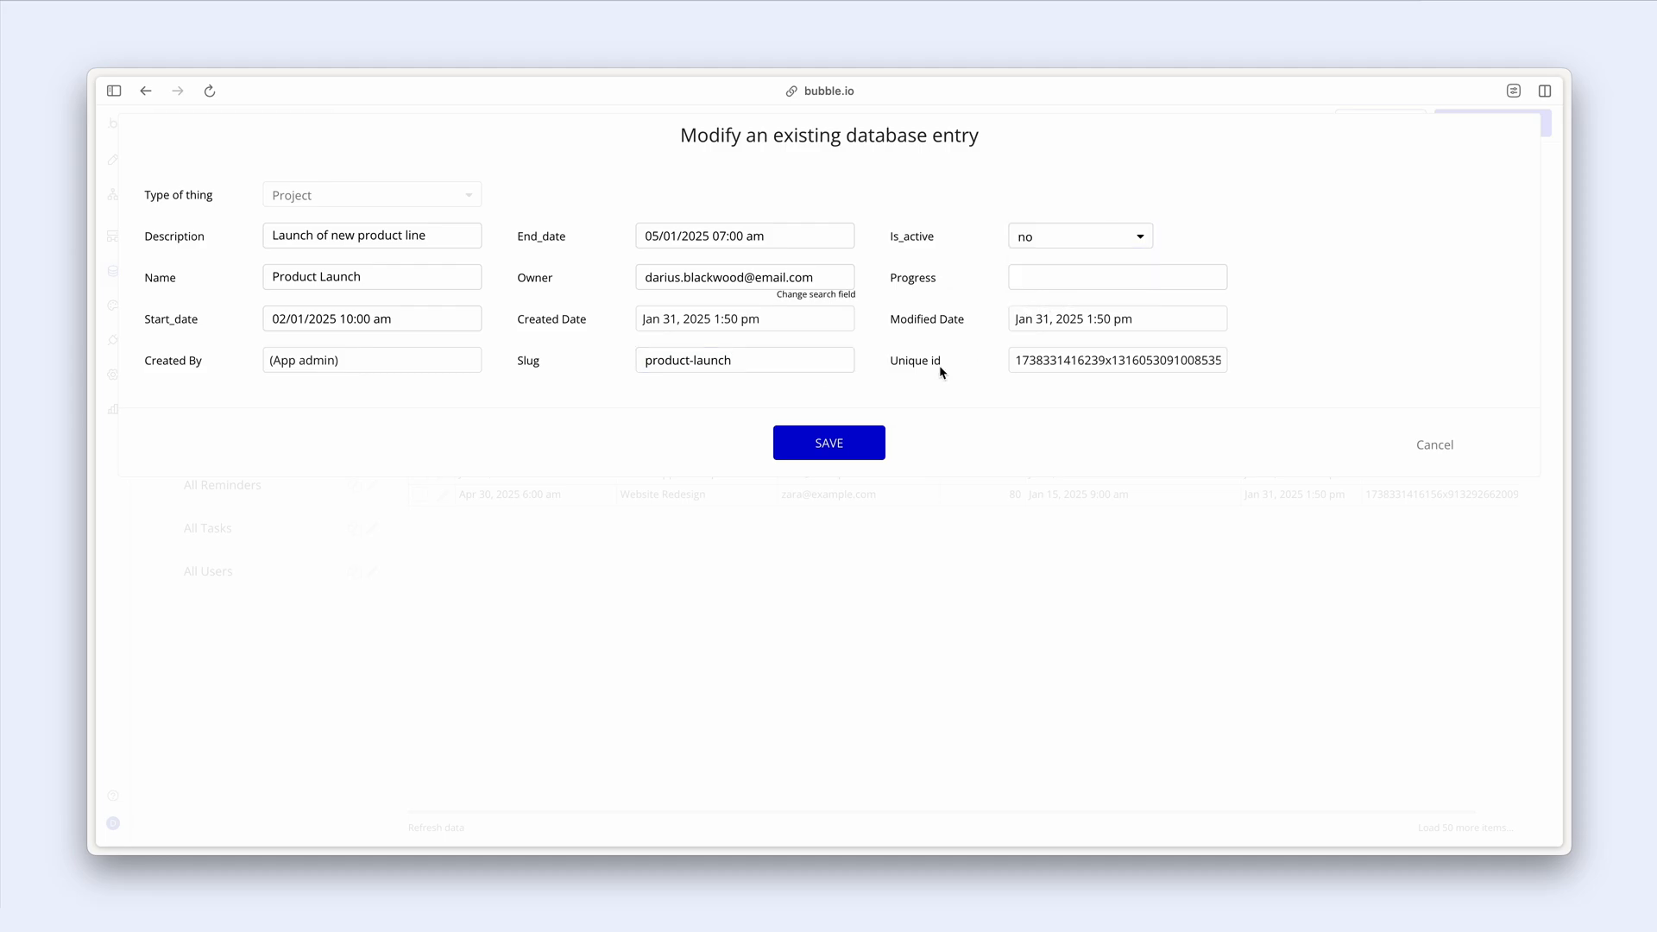
pyautogui.click(829, 442)
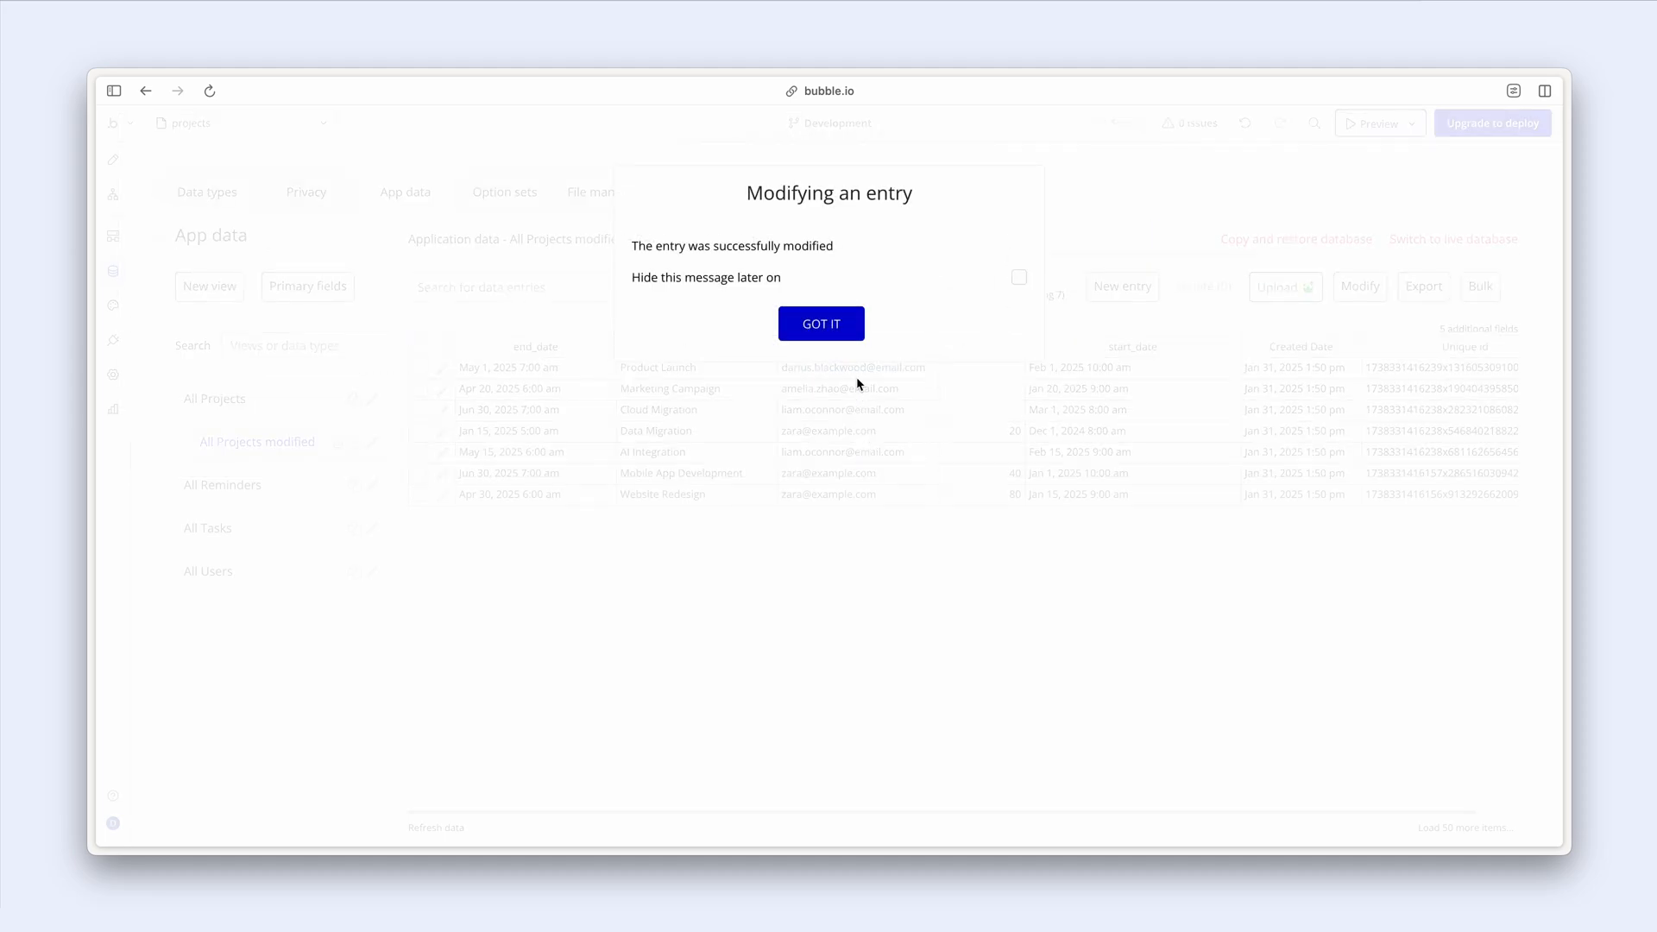
# Dismiss the 'Modifying an entry' notice with GOT IT, back to the projects table.
pyautogui.click(822, 323)
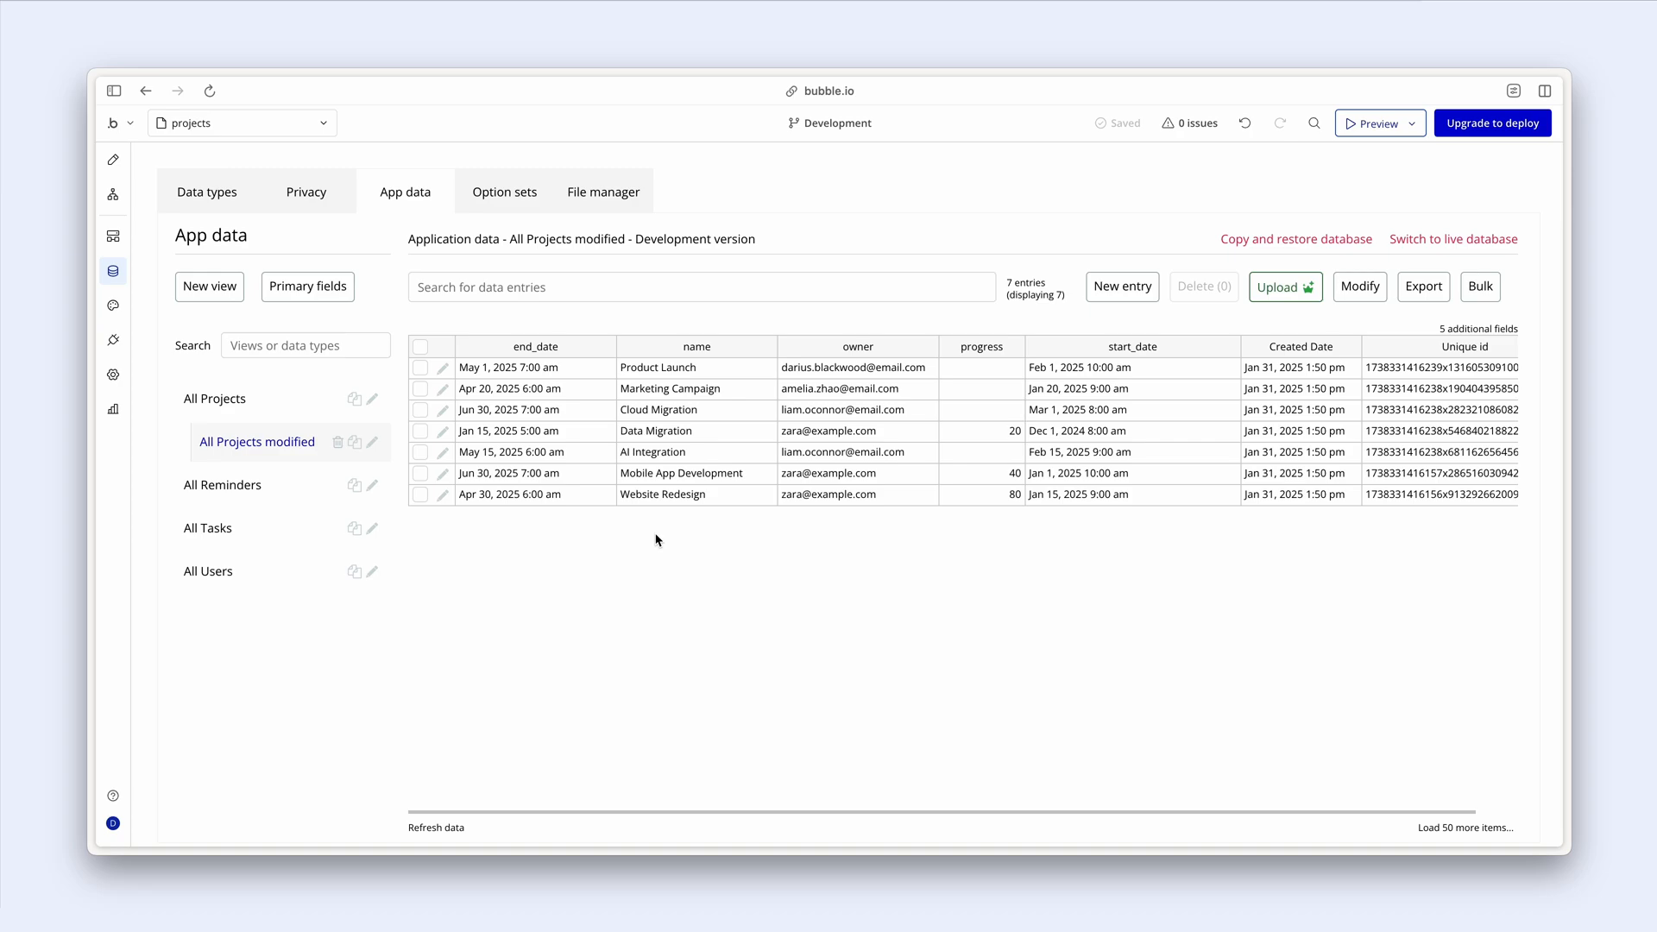
pyautogui.moveTo(1054, 321)
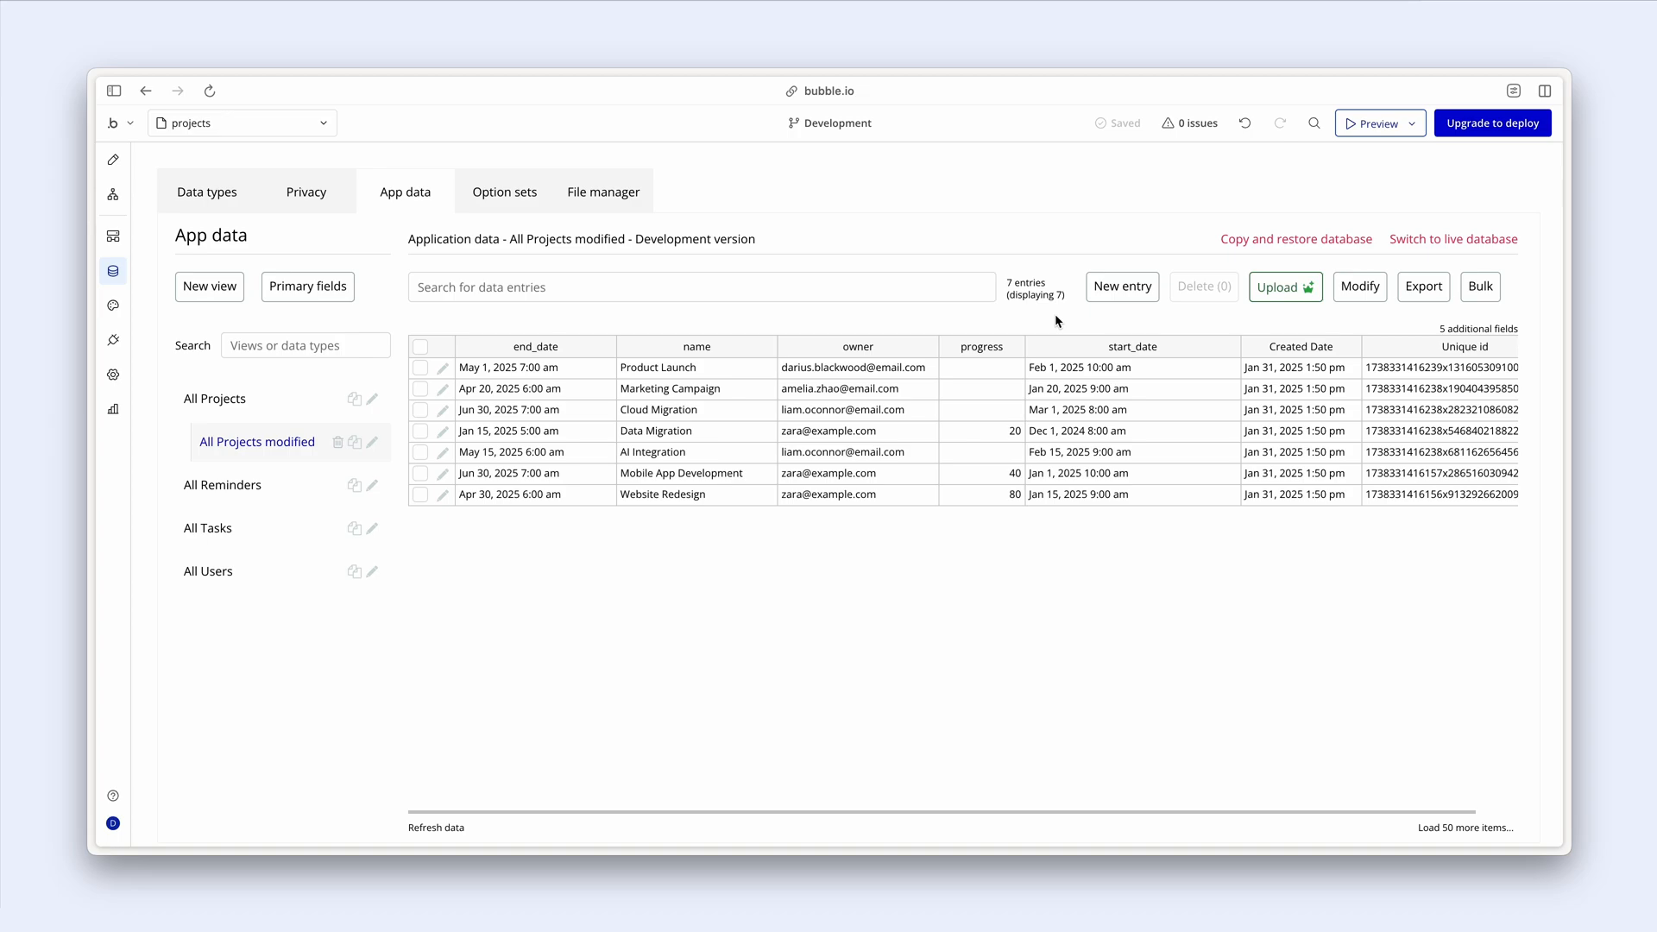
pyautogui.moveTo(1112, 308)
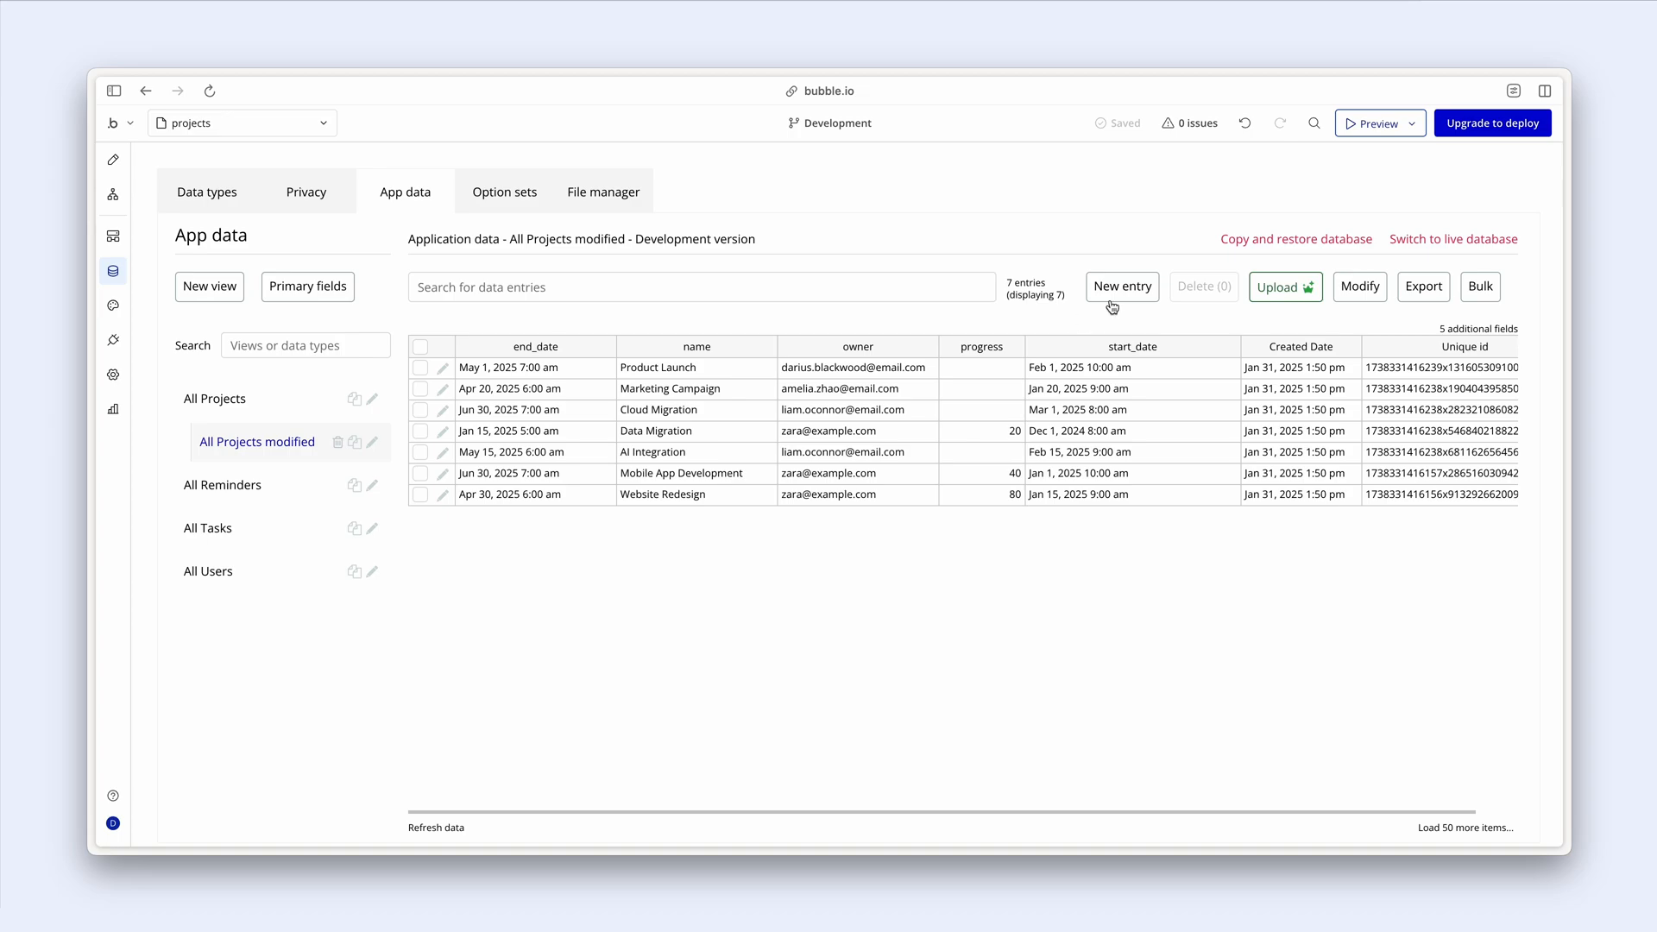
pyautogui.click(1122, 286)
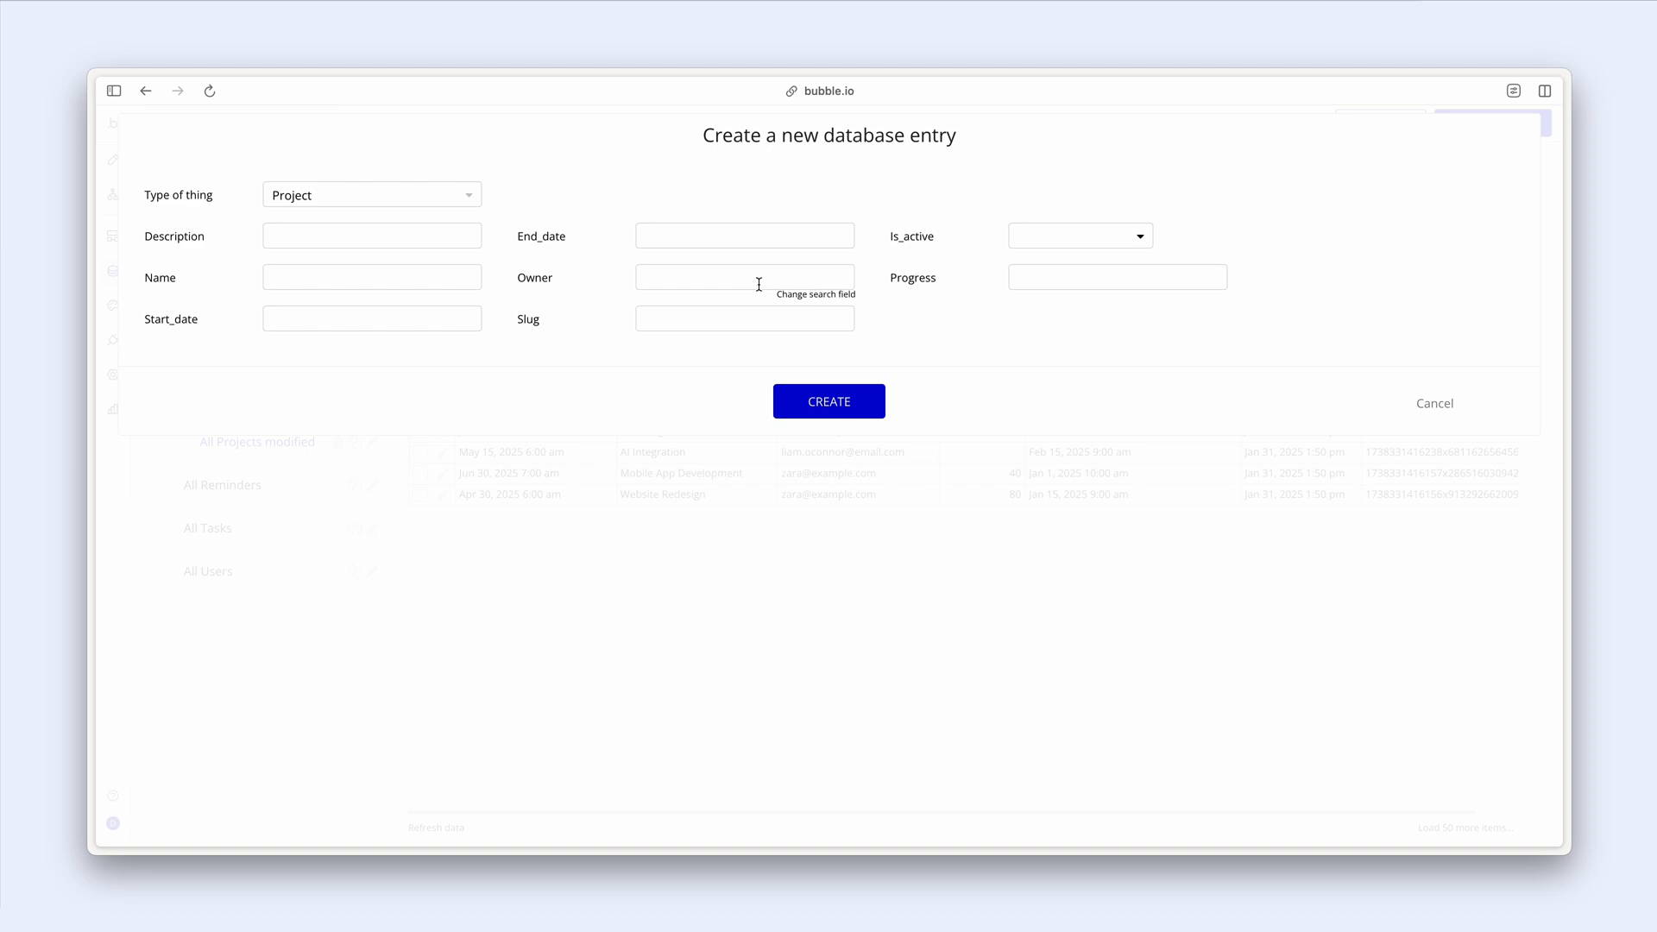
pyautogui.click(371, 276)
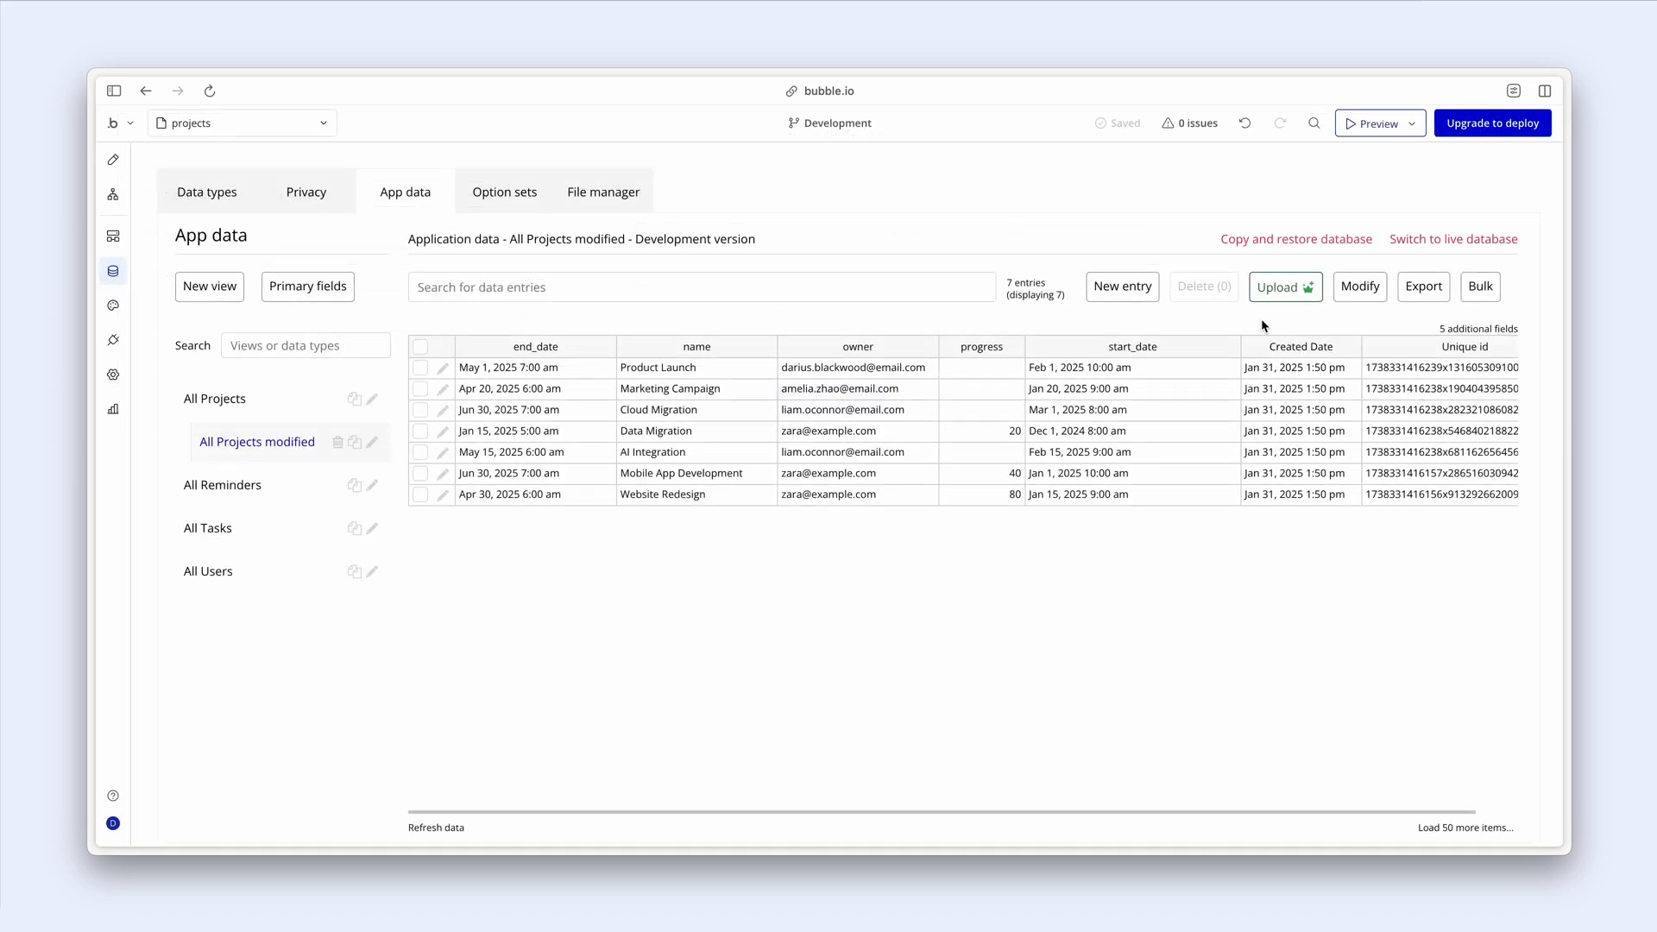
pyautogui.moveTo(1276, 318)
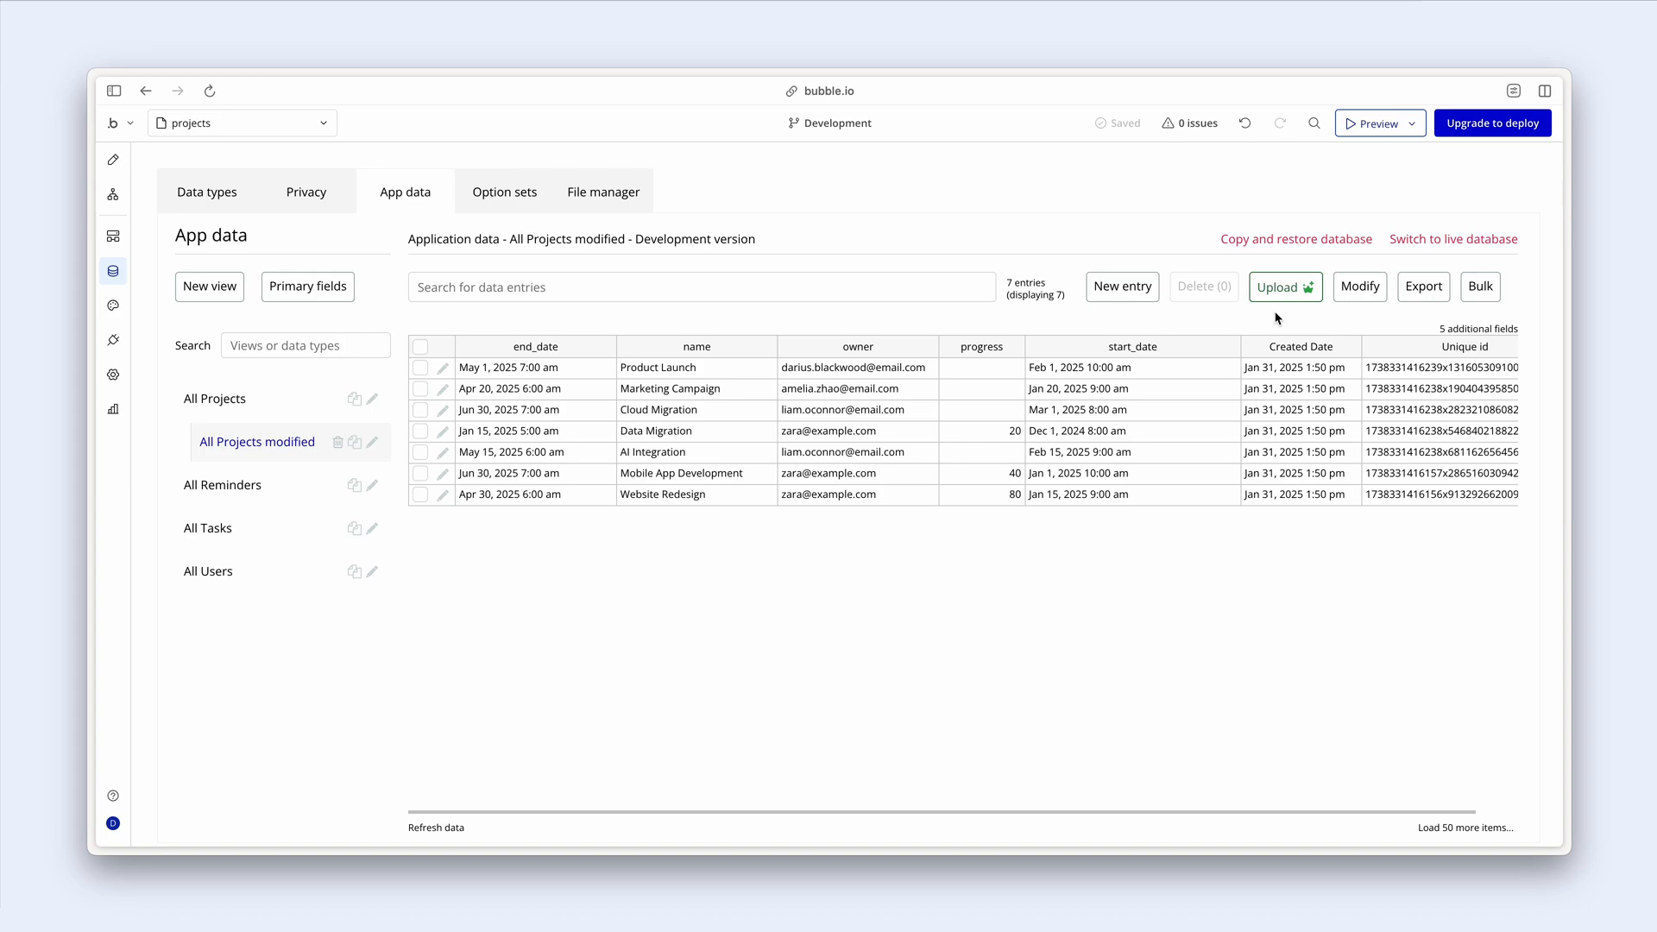
pyautogui.moveTo(1425, 311)
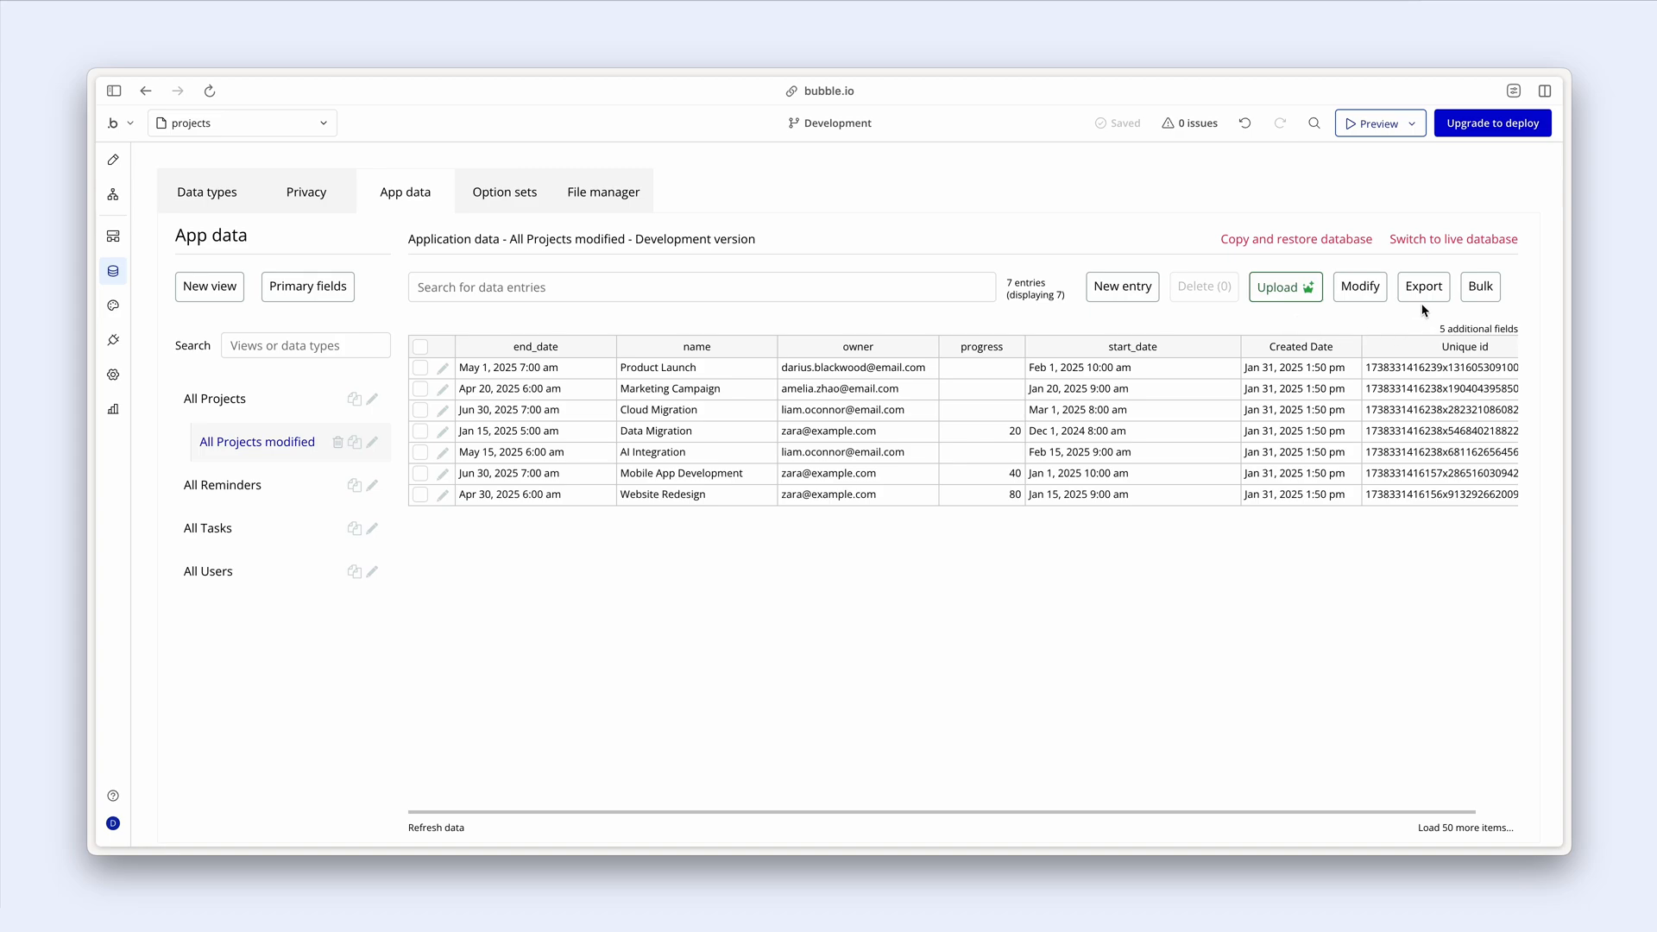
pyautogui.click(1423, 287)
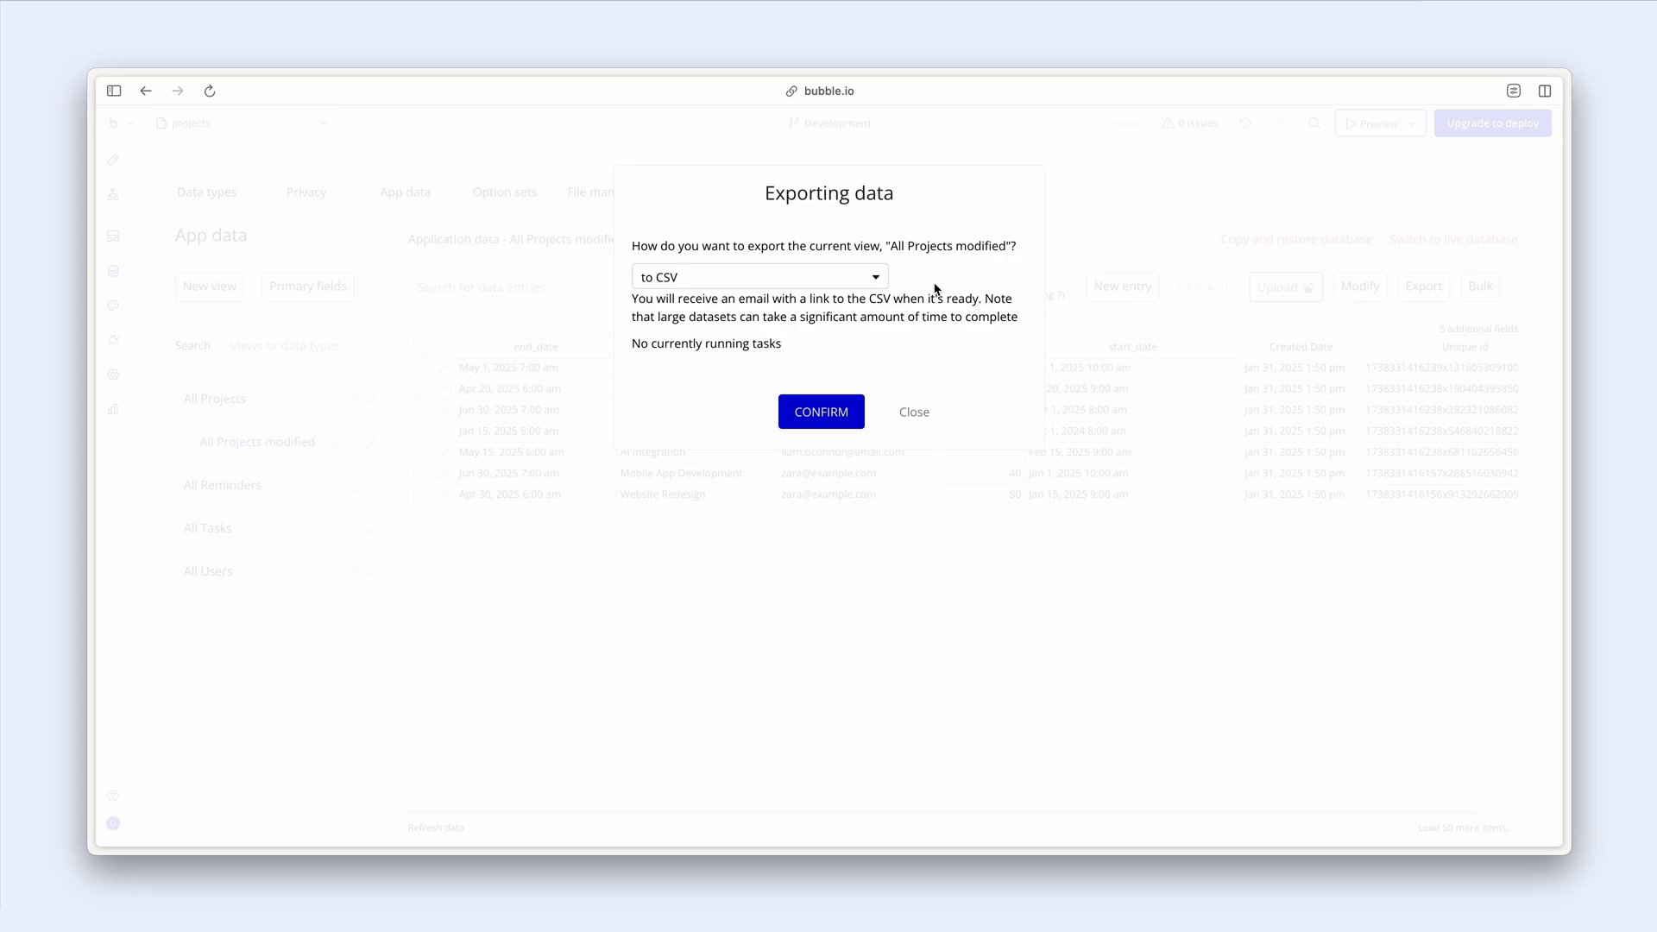
pyautogui.click(757, 276)
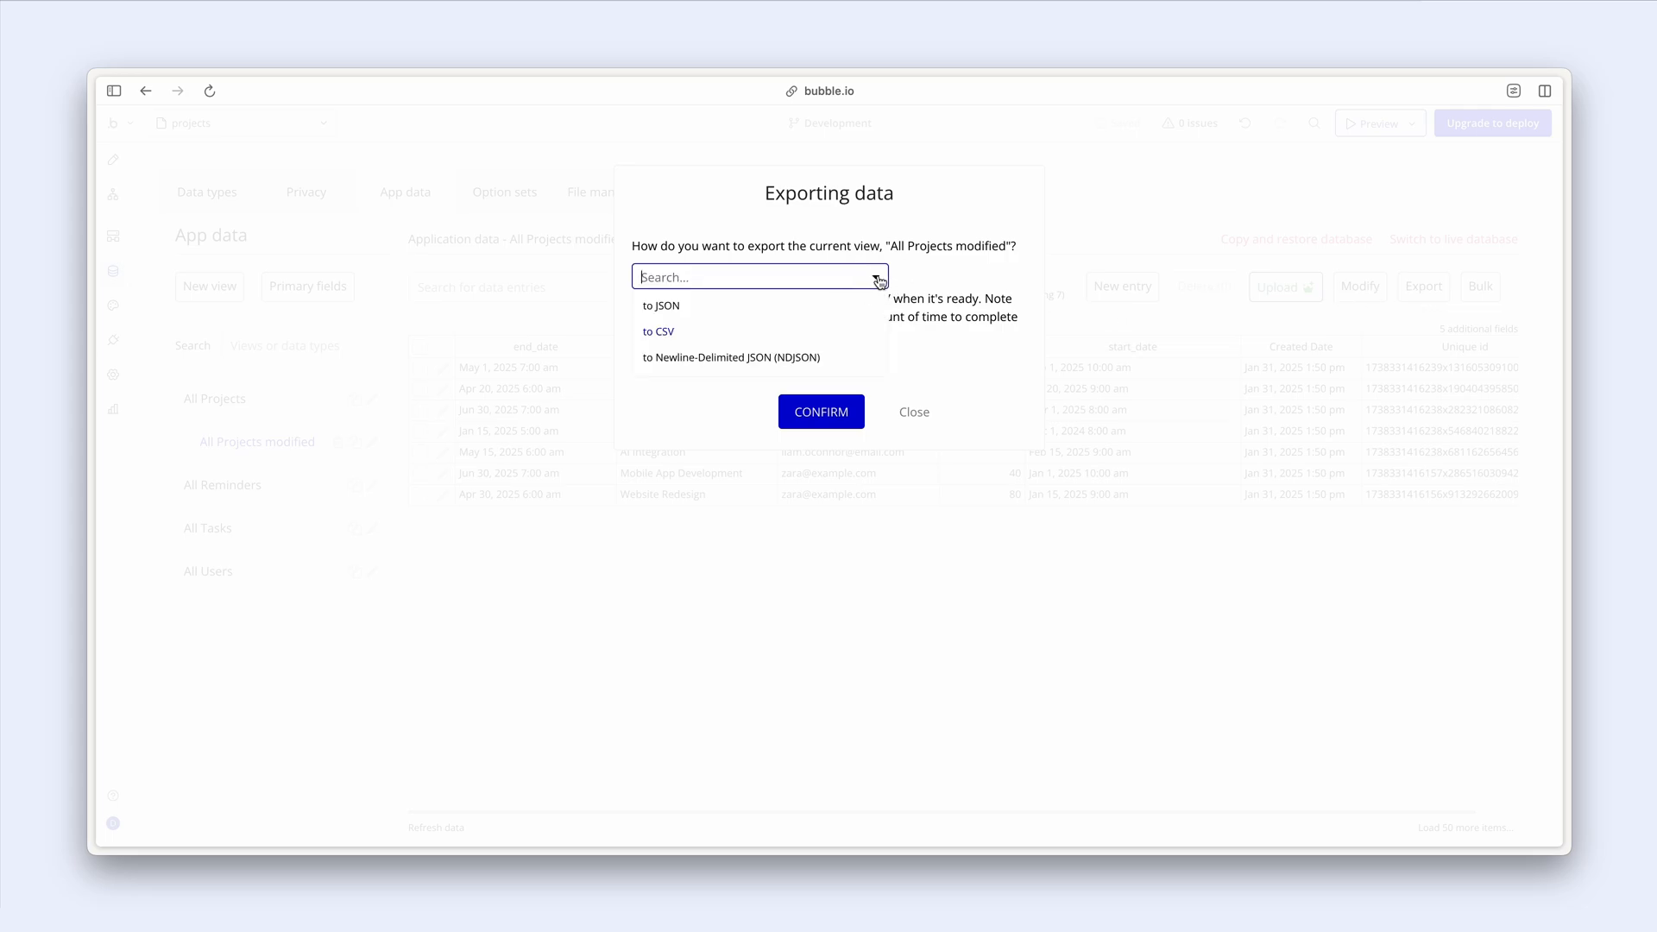
pyautogui.moveTo(912, 407)
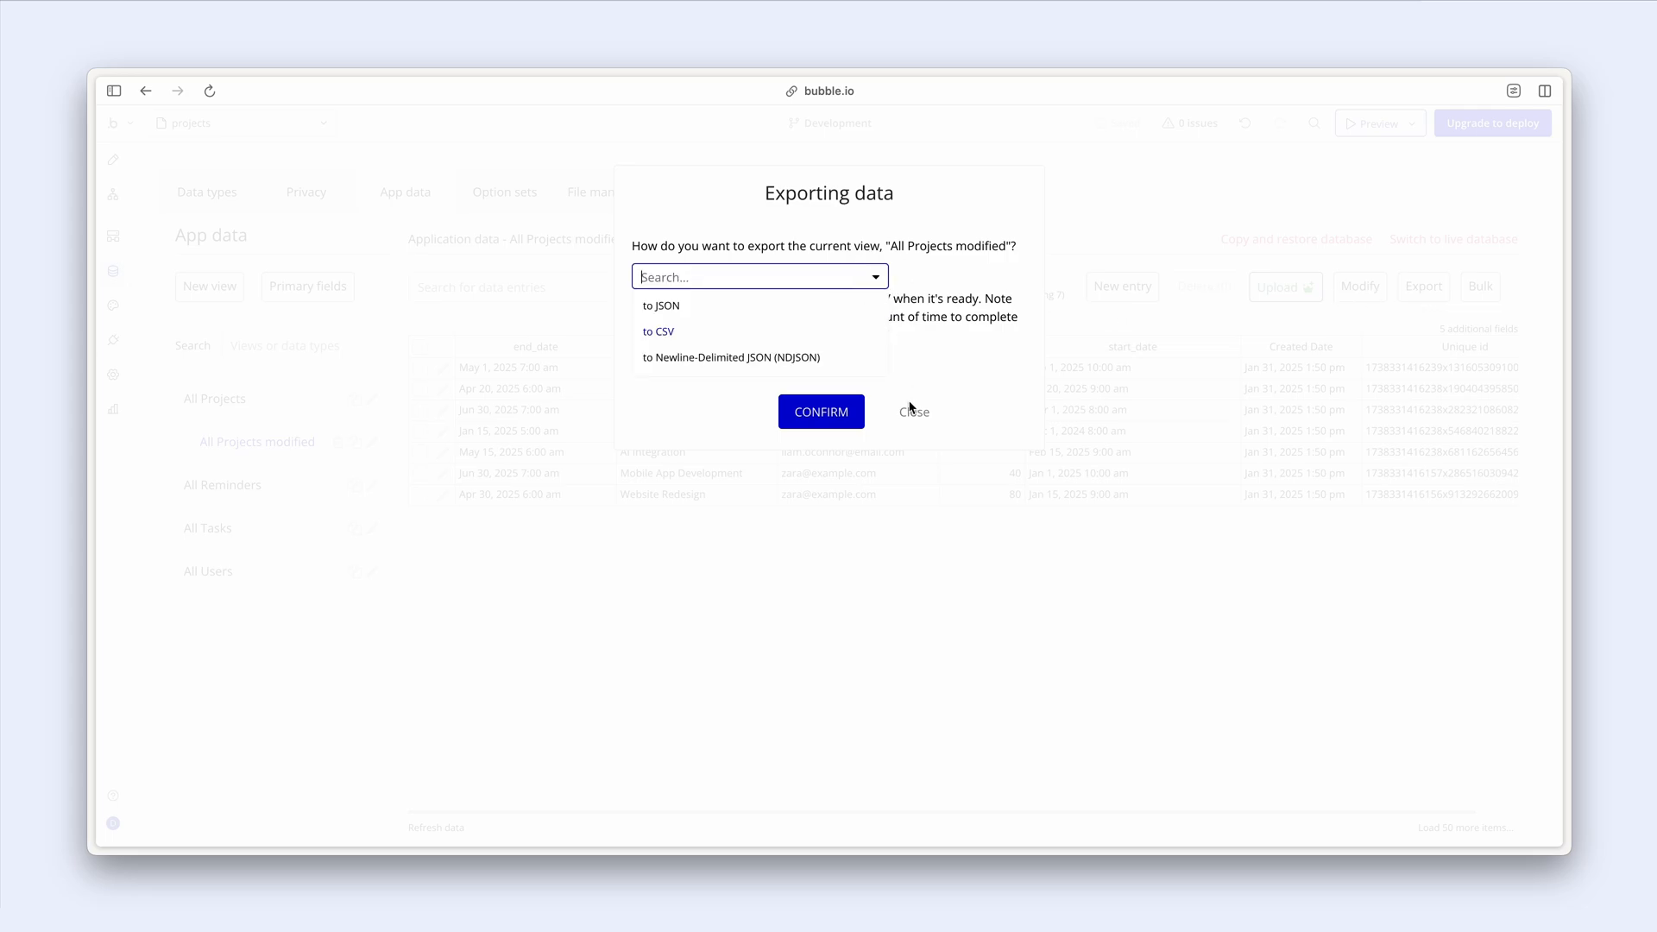
pyautogui.click(912, 411)
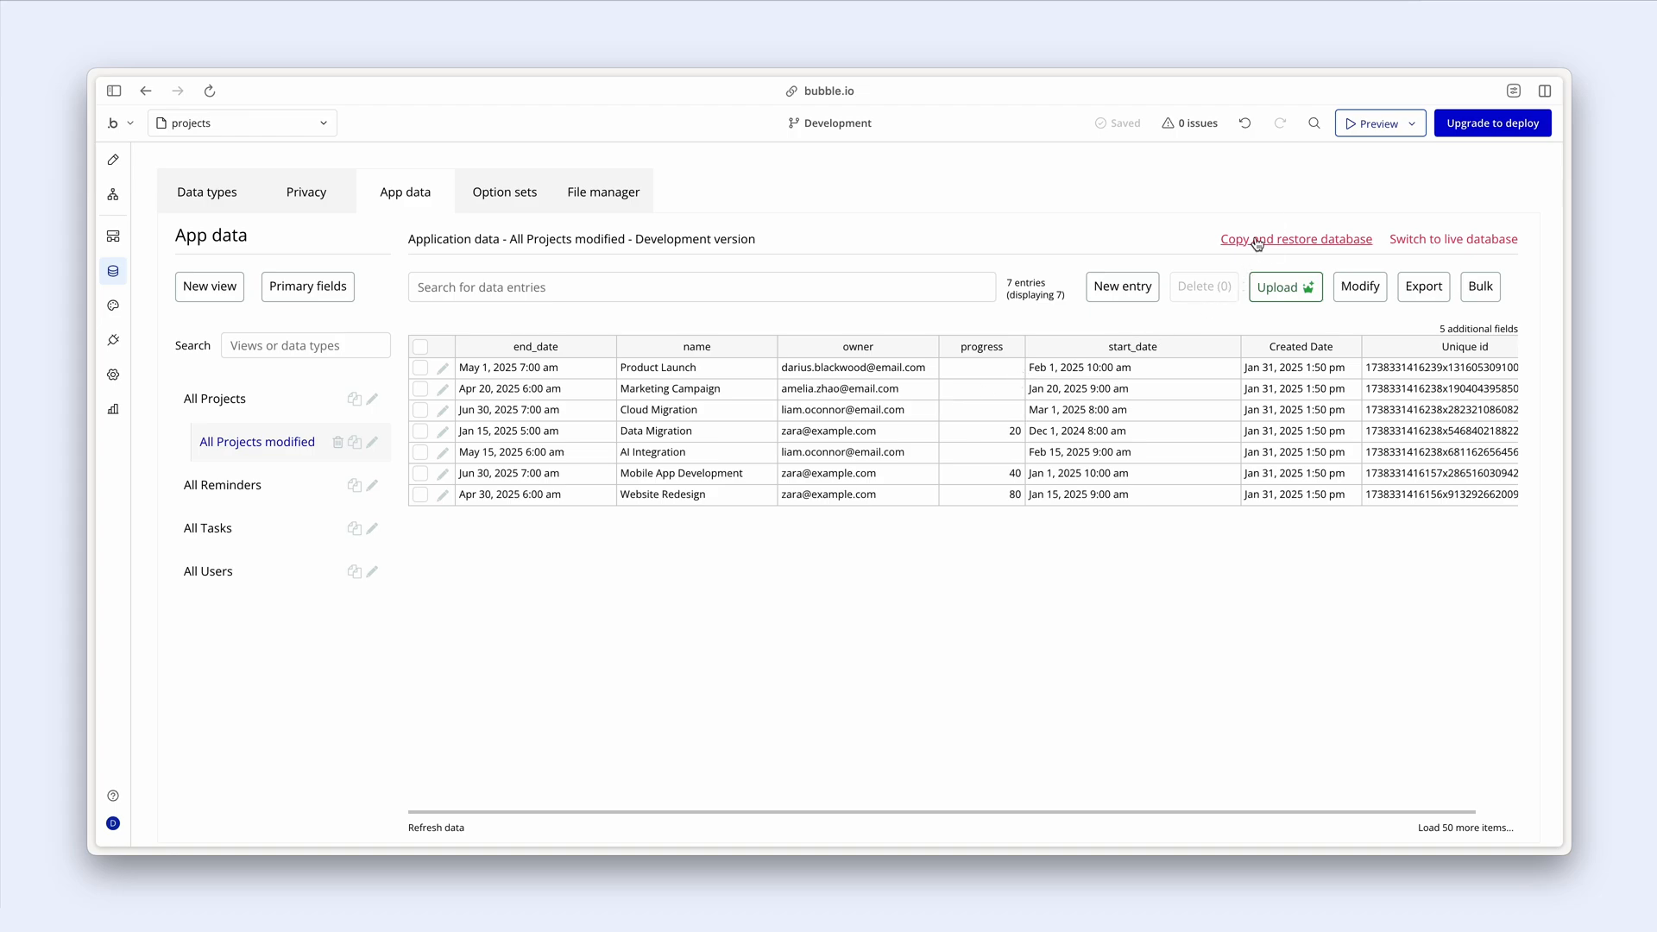
# Bring up the Copy and restore database tools for Development and Live versions.
pyautogui.click(1294, 238)
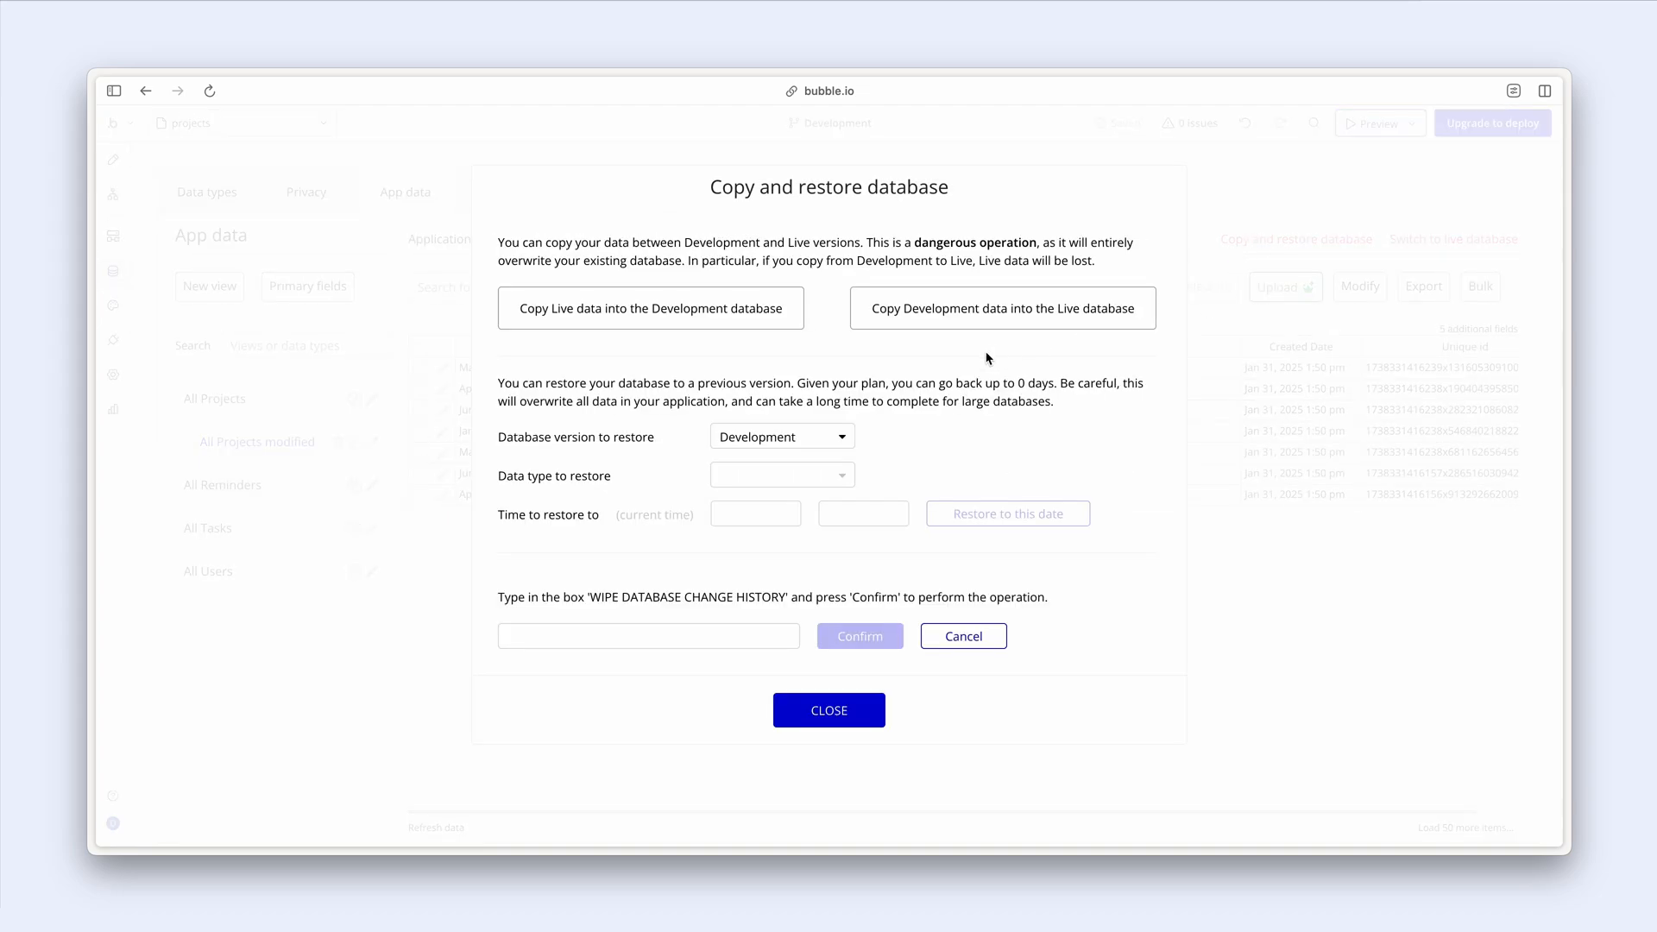
pyautogui.moveTo(722, 362)
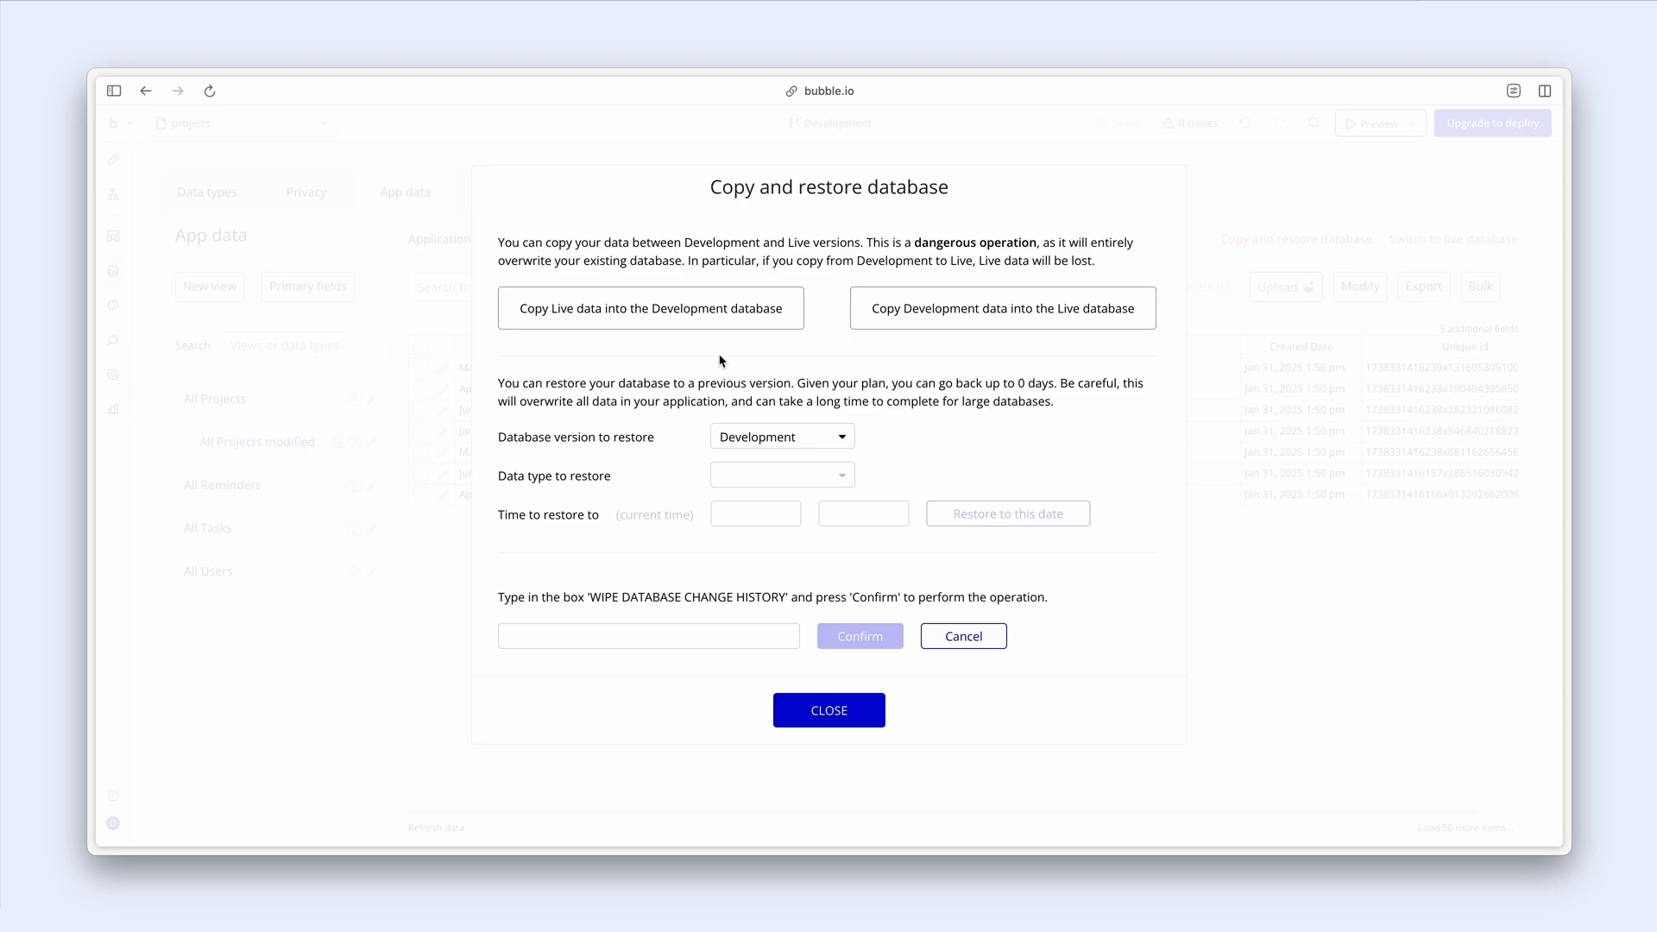
pyautogui.moveTo(915, 359)
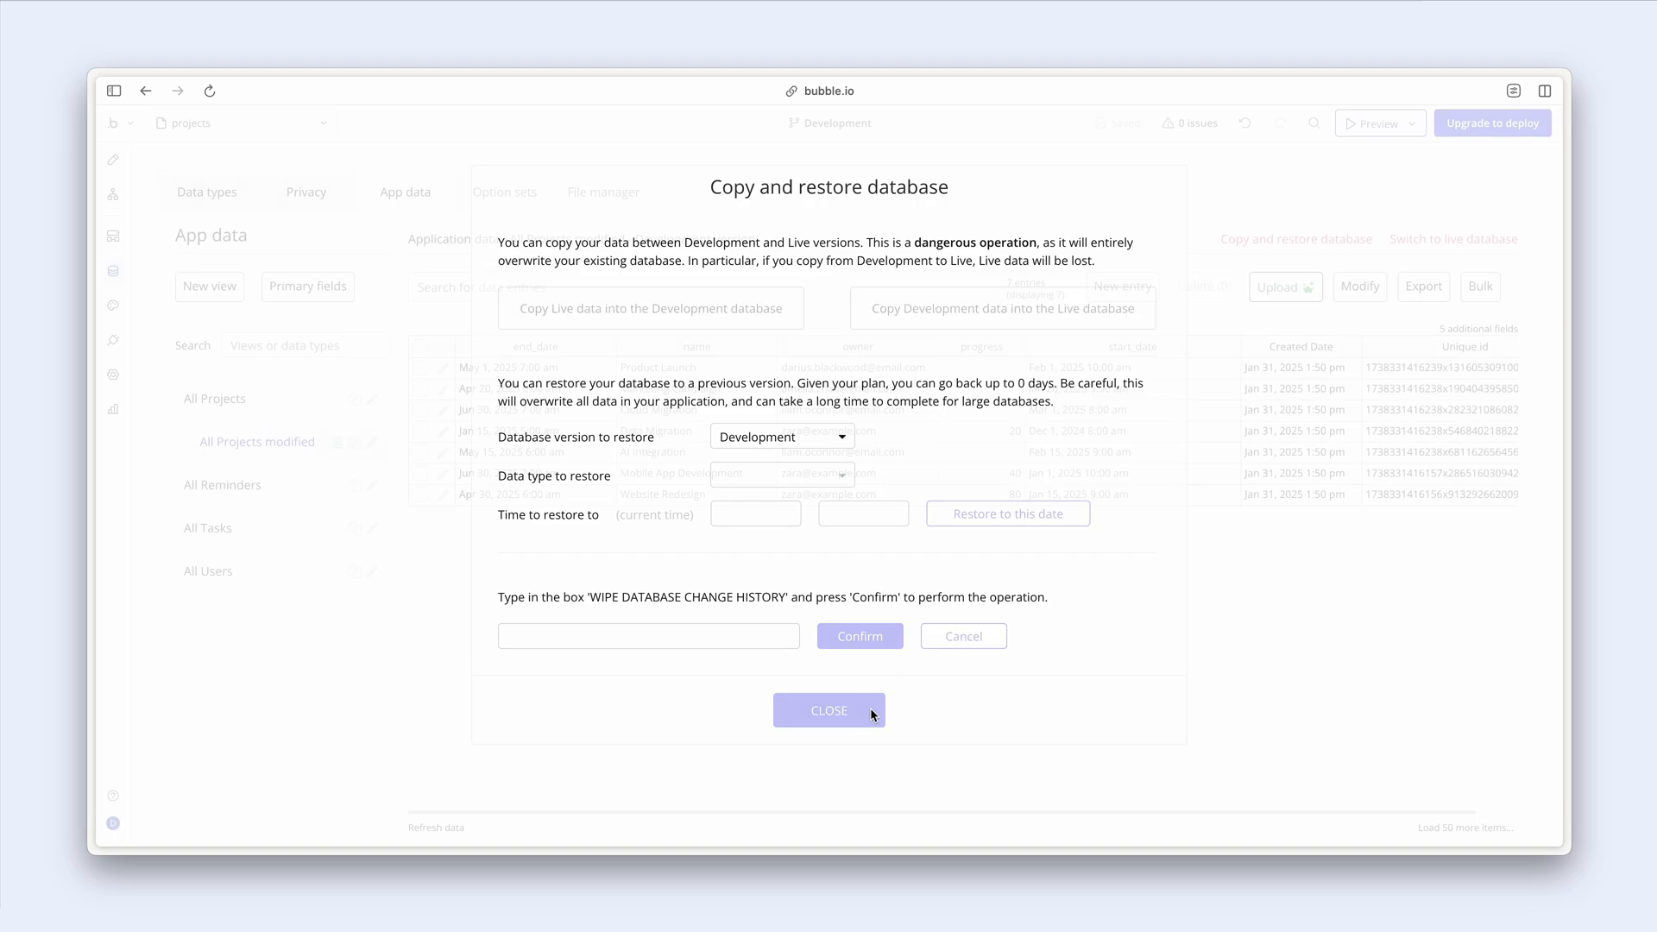
# Close the copy and restore dialog without running any operation.
pyautogui.click(829, 710)
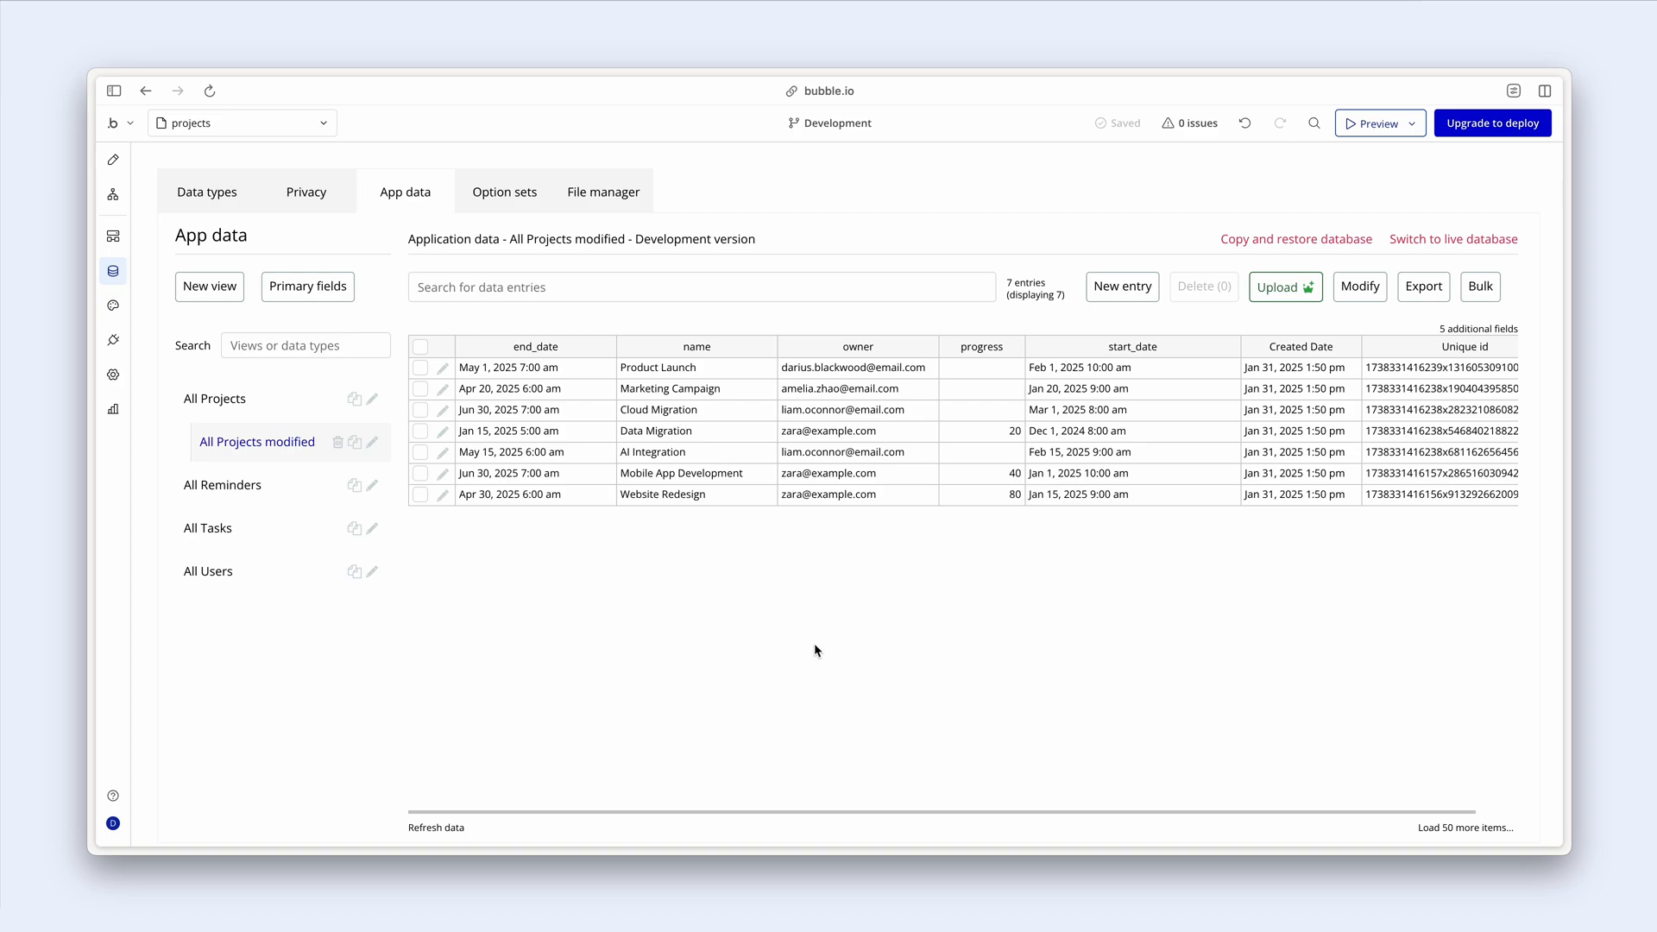
pyautogui.moveTo(1091, 328)
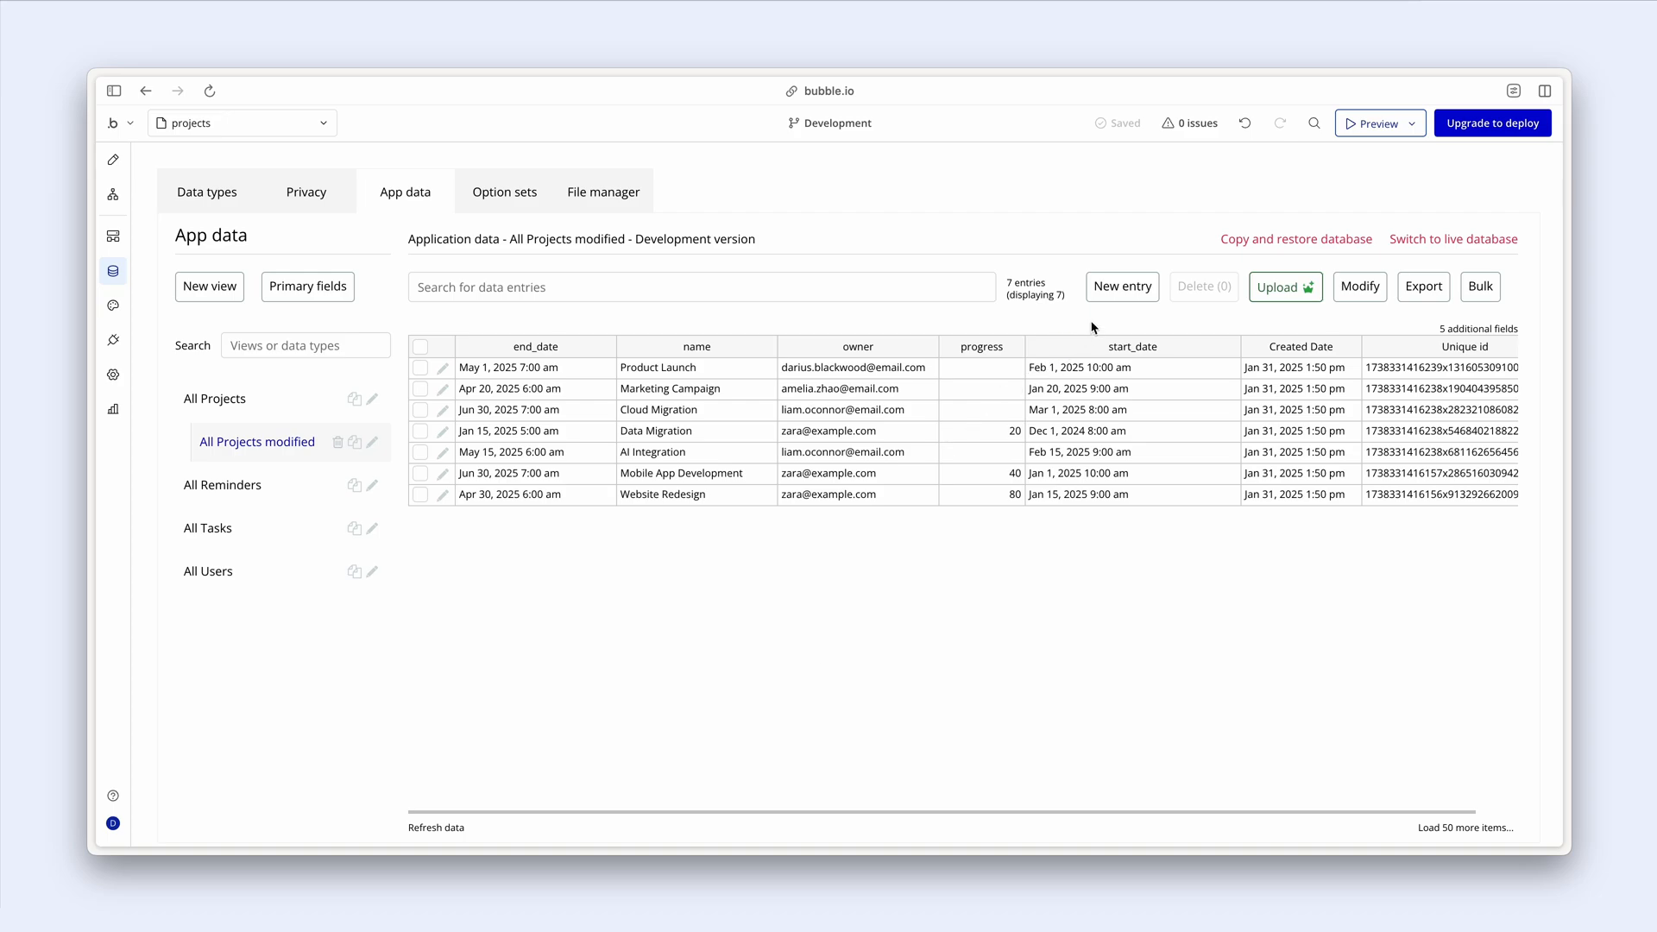